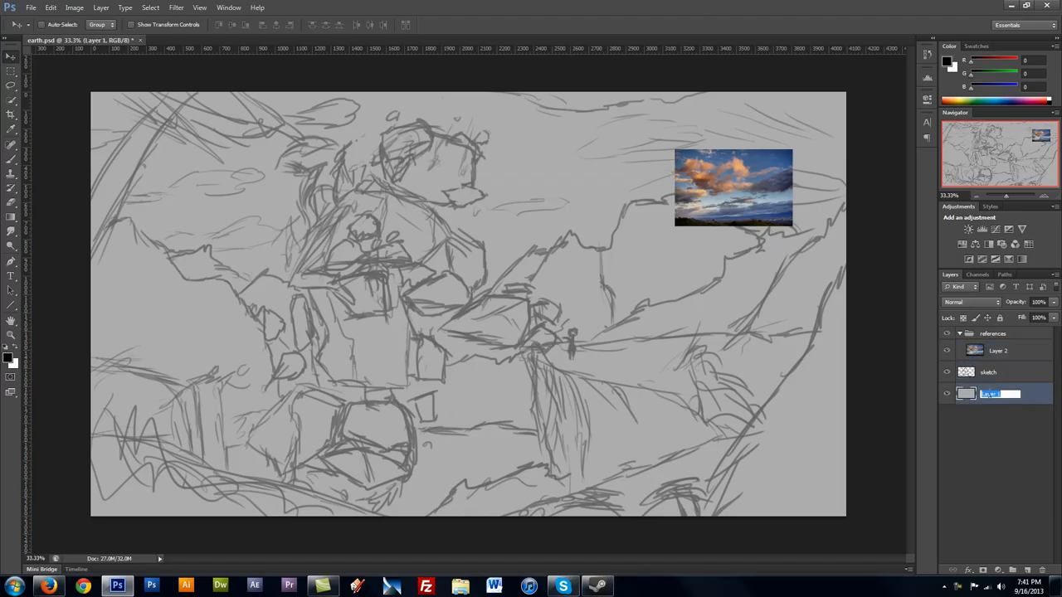
# Rename the grey base layer to 'sky plate'
pyautogui.write('sky plate')
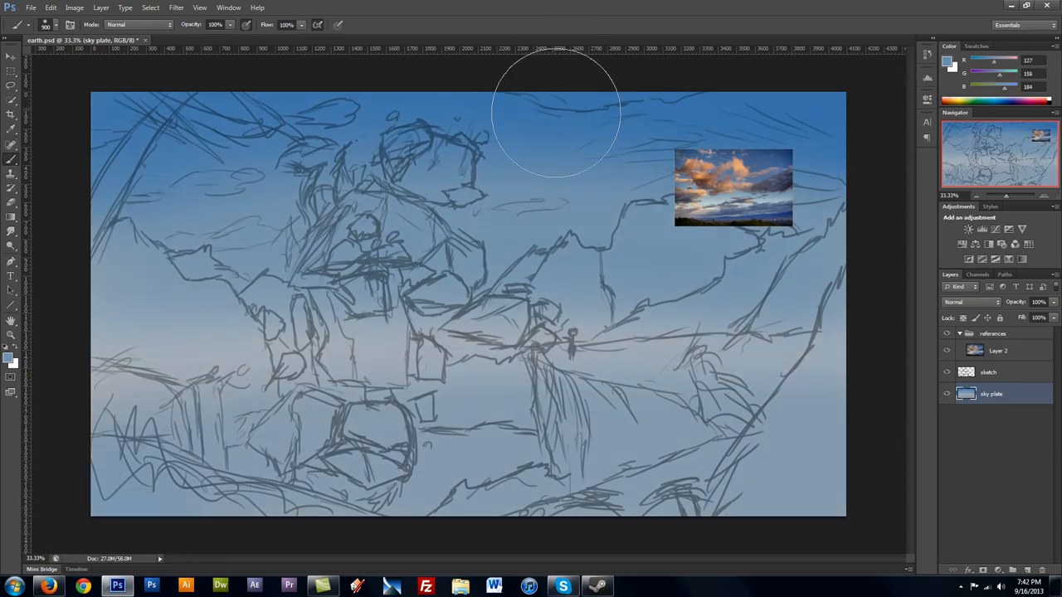
# Pick a paler blue-grey horizon colour and brighten the sky with a blue-channel Curves adjustment
pyautogui.click(9, 355)
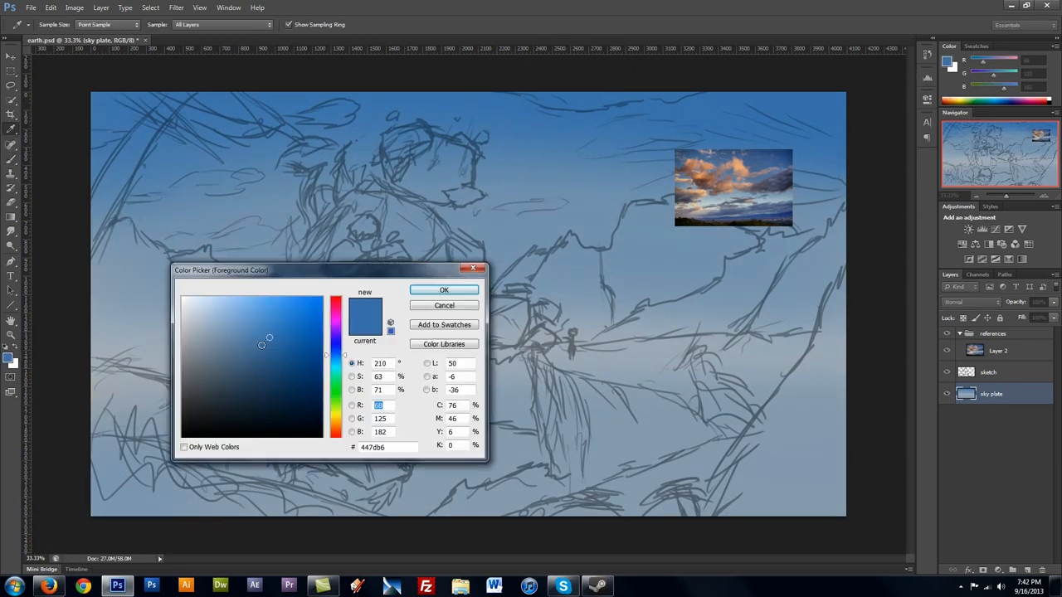
pyautogui.click(283, 336)
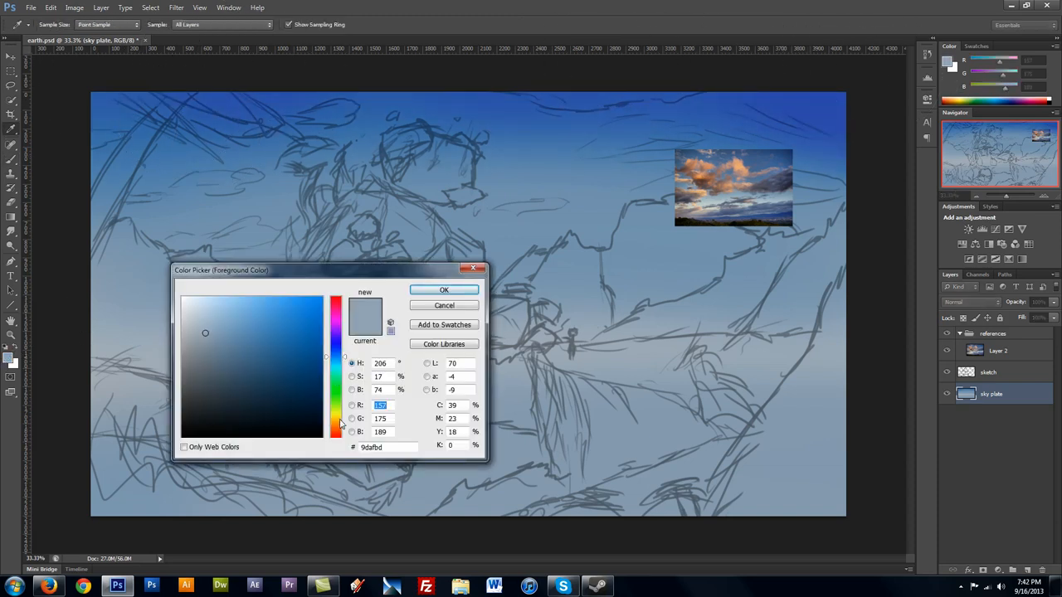
pyautogui.click(444, 289)
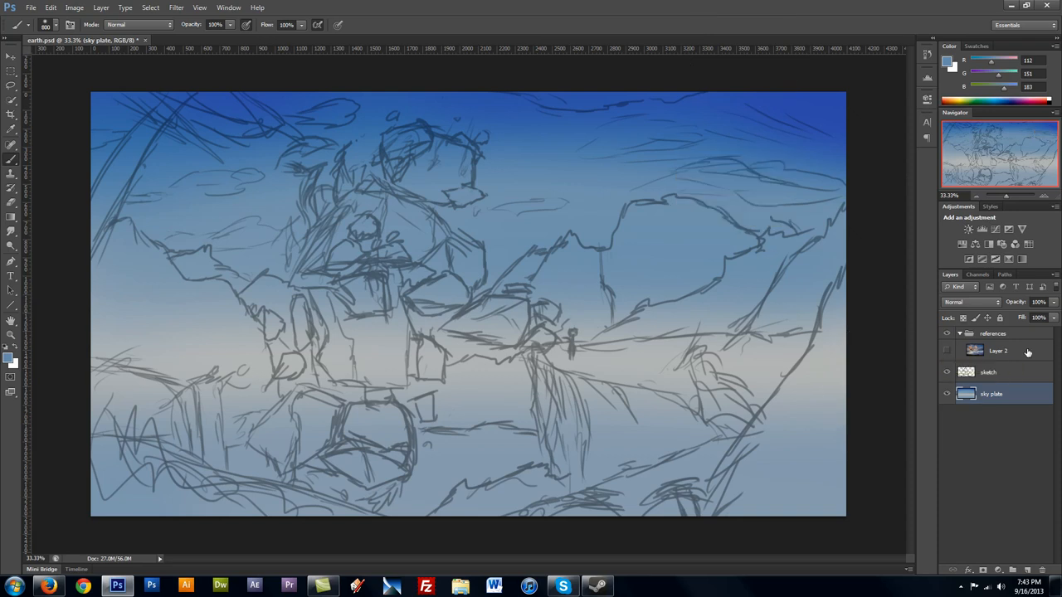
pyautogui.moveTo(1023, 352)
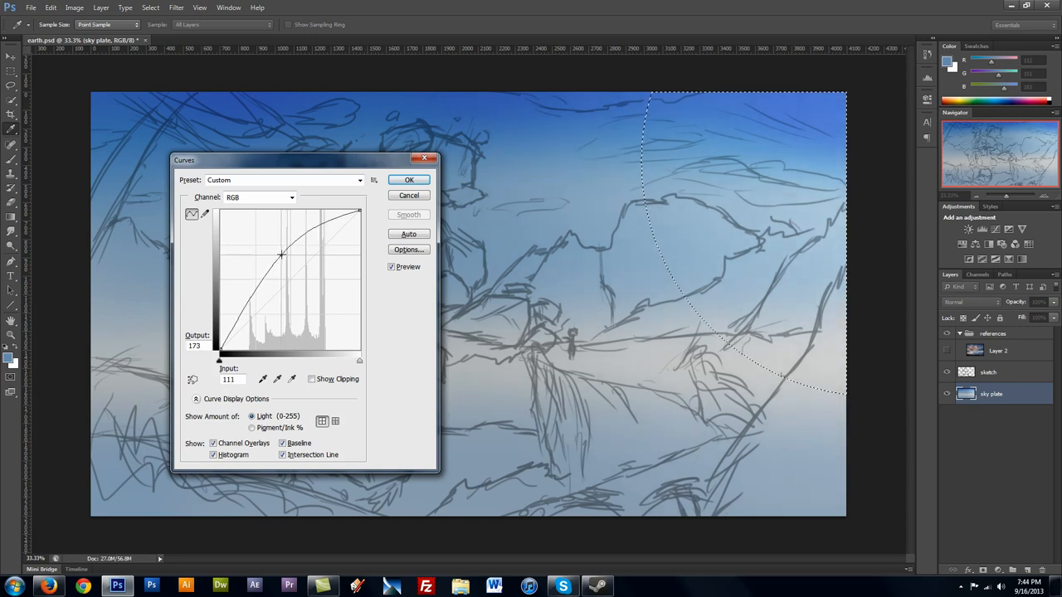
pyautogui.click(259, 197)
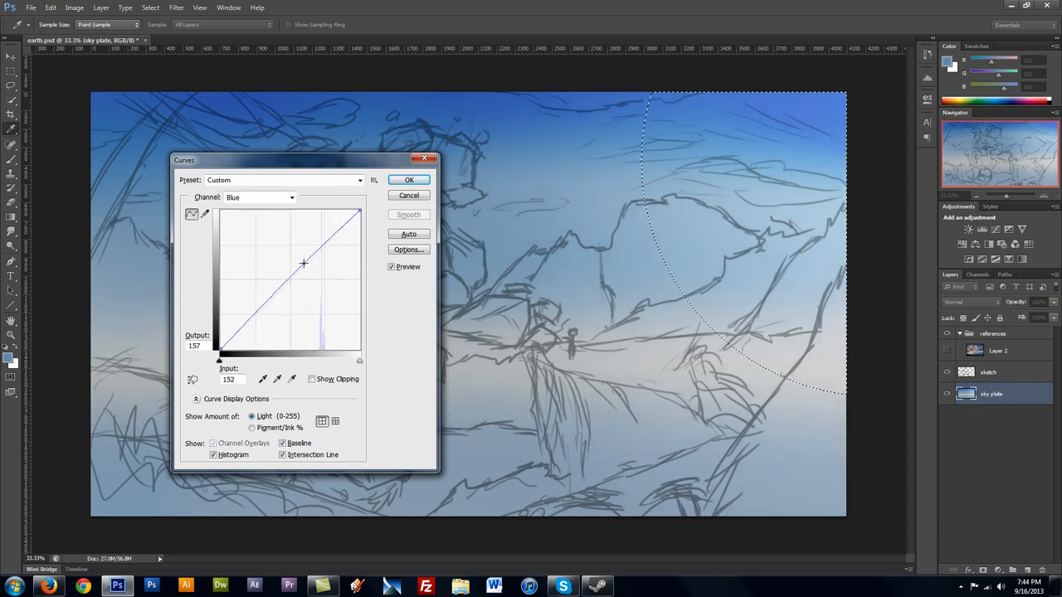
pyautogui.click(408, 180)
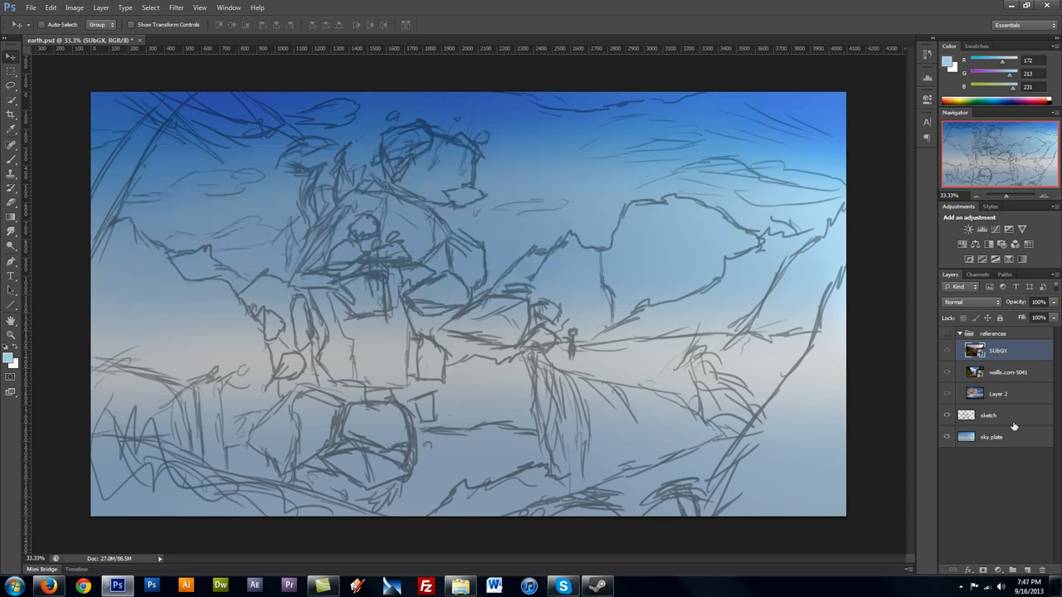
# Add a new land layer above sky plate and paint blue-grey distant mountains
pyautogui.click(991, 437)
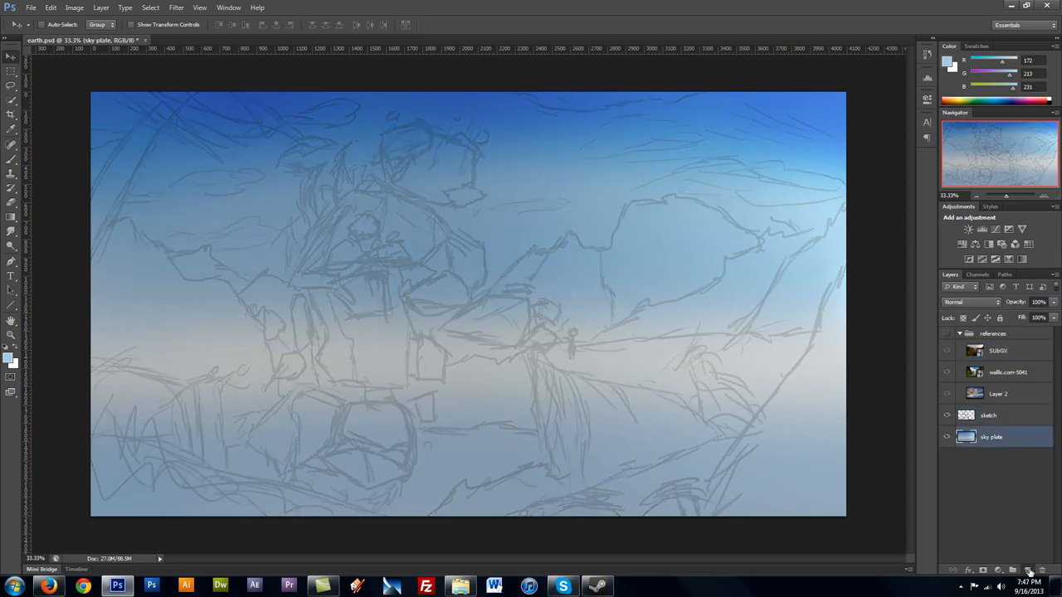
pyautogui.click(1028, 570)
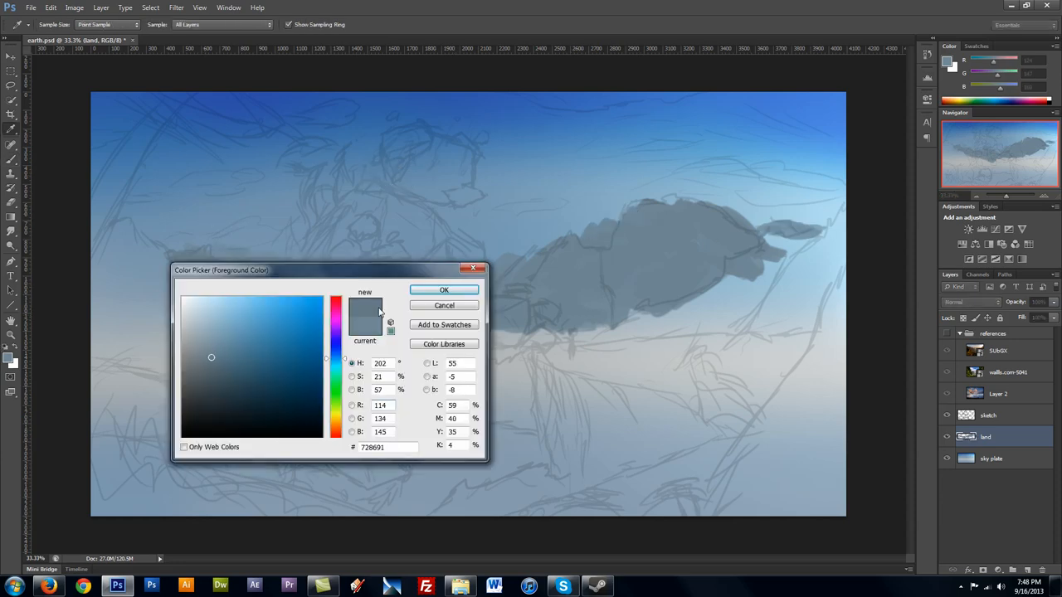
pyautogui.click(443, 290)
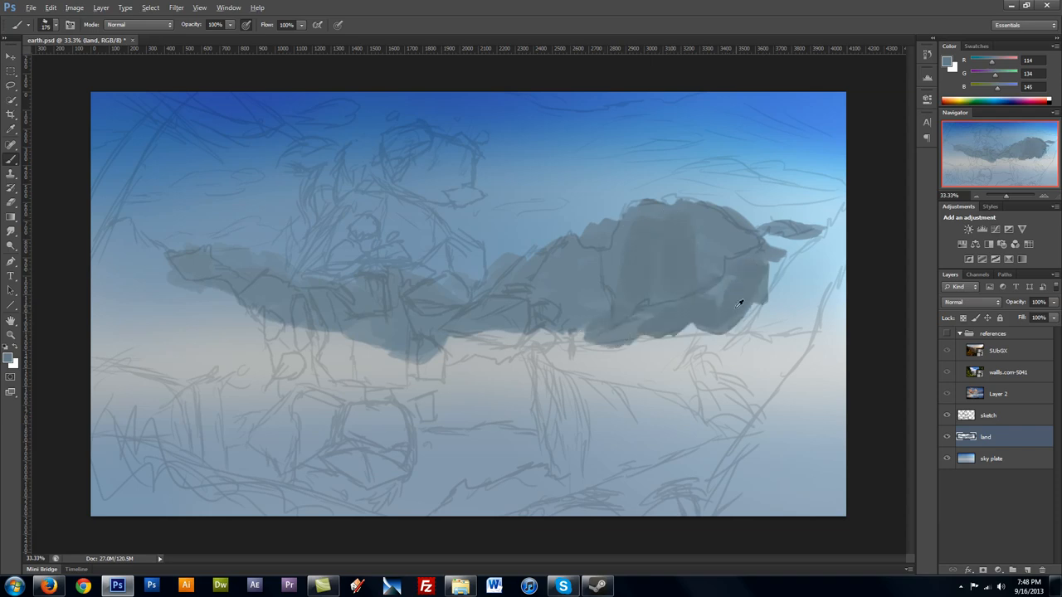
pyautogui.moveTo(730, 307); pyautogui.dragTo(821, 273)
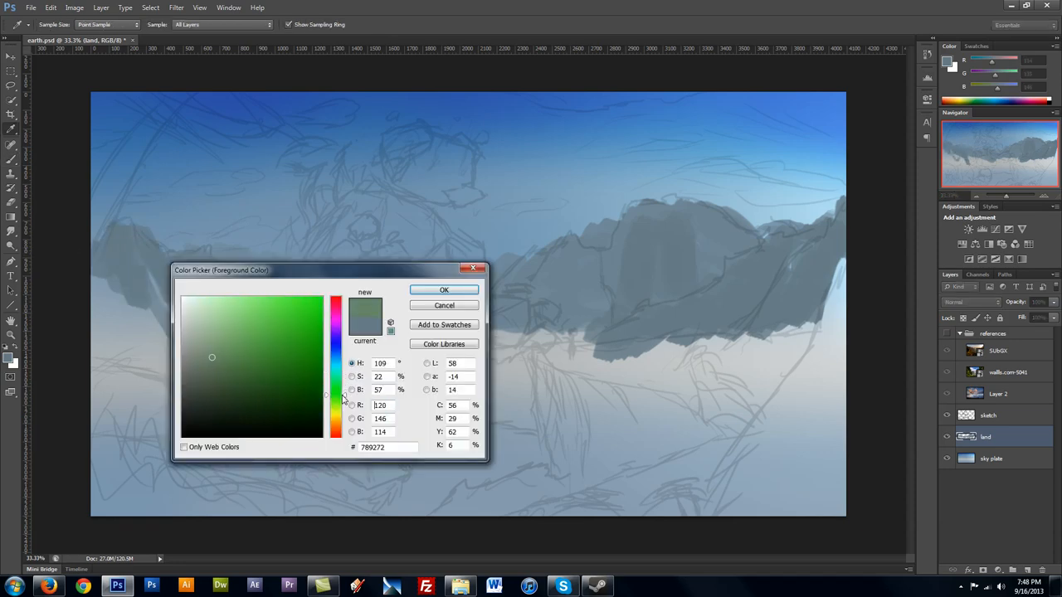
# Paint the hillsides in muted green and a lighter green
pyautogui.click(444, 289)
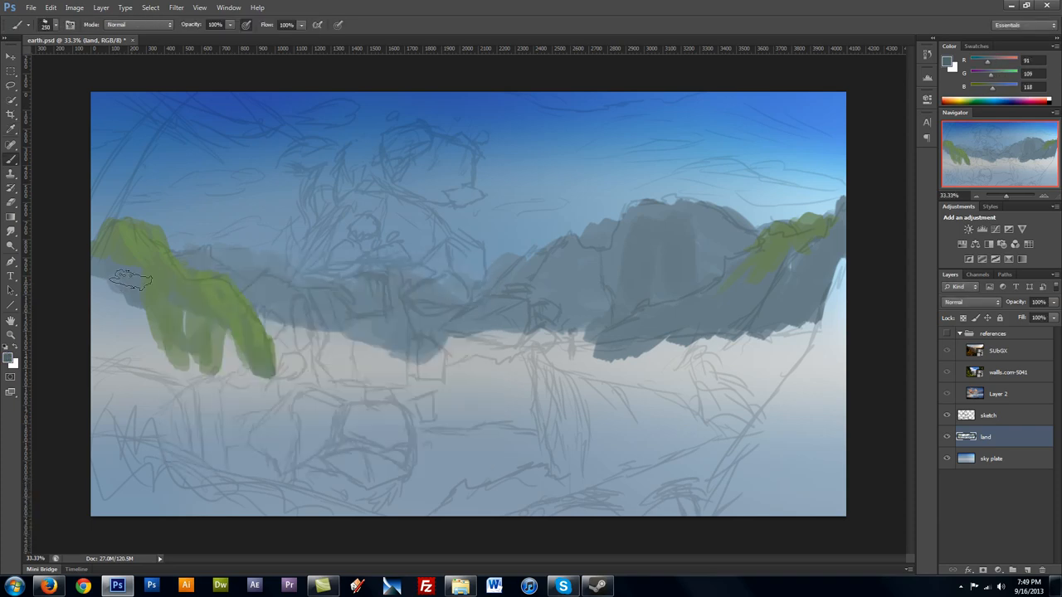
pyautogui.click(11, 357)
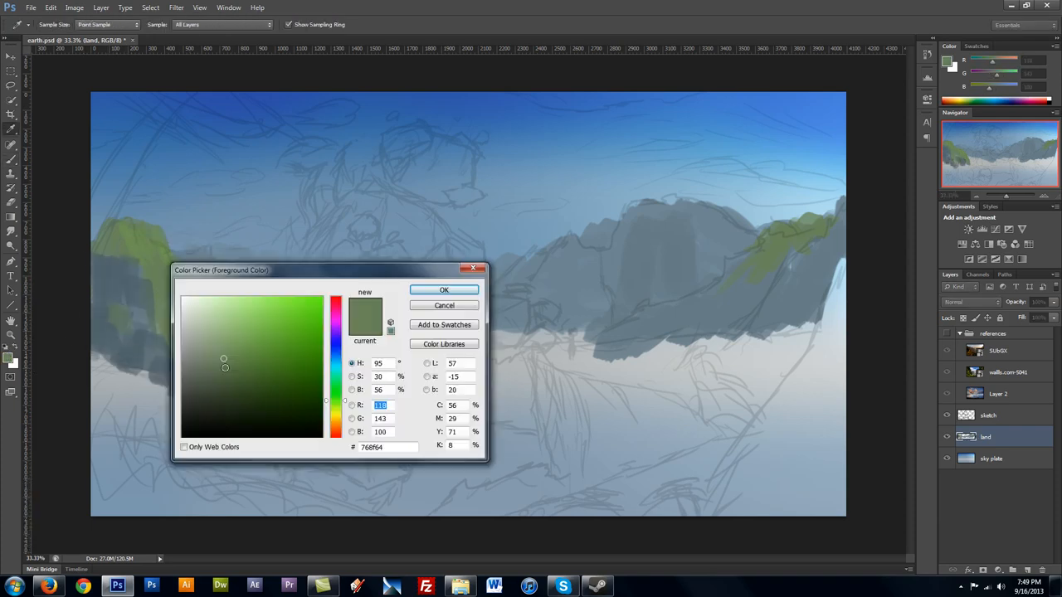
pyautogui.click(443, 290)
pyautogui.write('foreground')
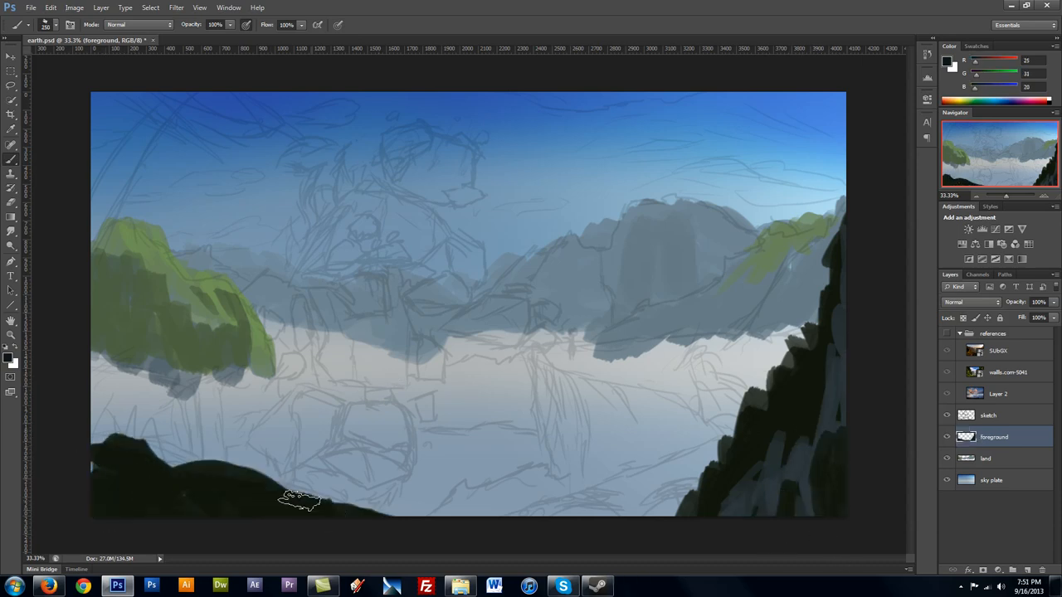
# Paint the dark bottom-left cliff and palm foliage in olive and dark green
pyautogui.moveTo(298, 500); pyautogui.dragTo(247, 511)
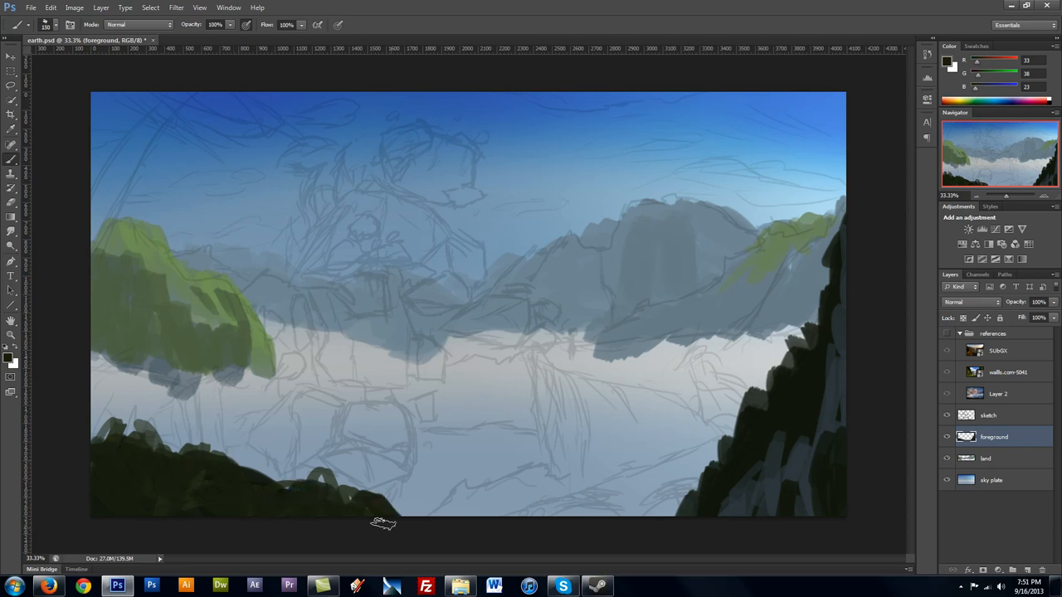
pyautogui.click(7, 360)
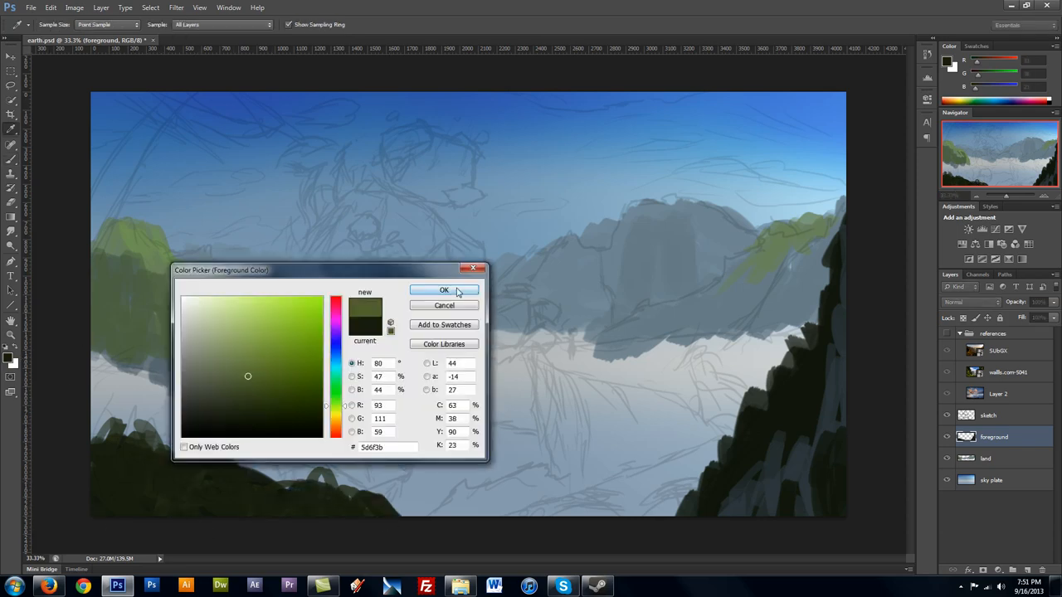
pyautogui.click(444, 291)
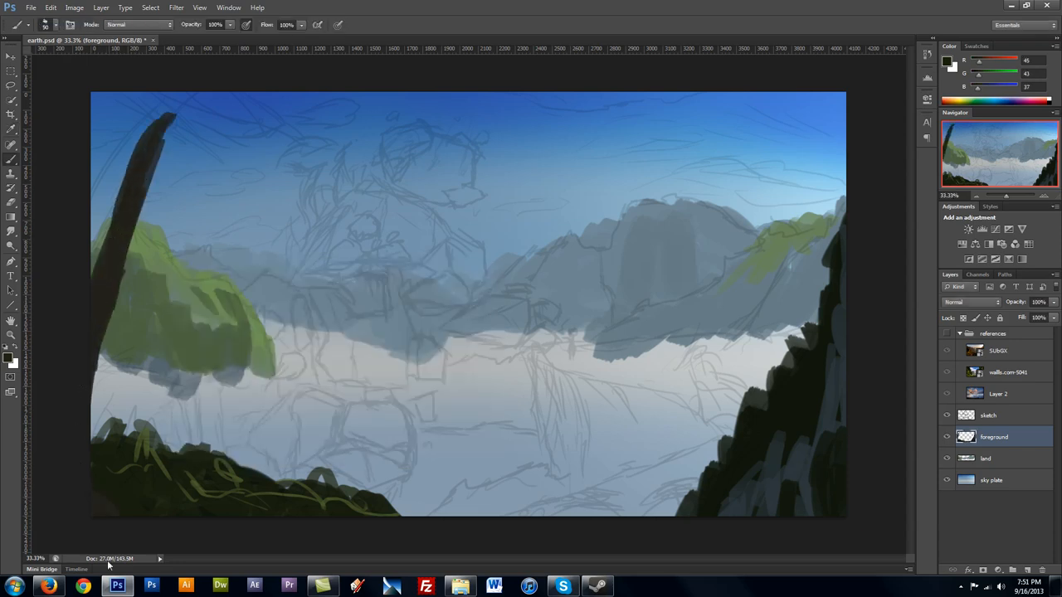
pyautogui.click(11, 352)
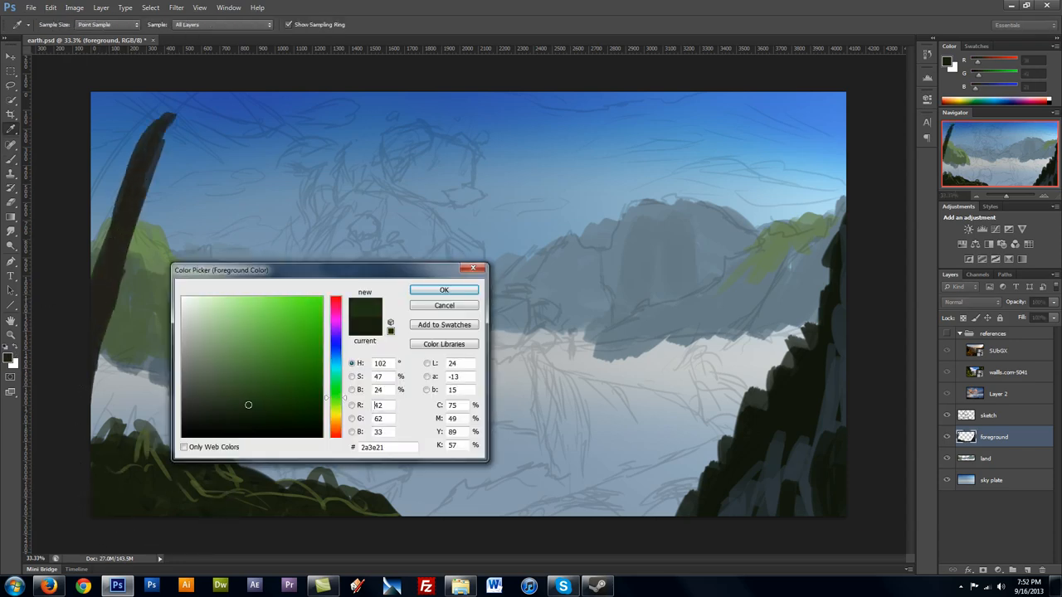
pyautogui.click(444, 289)
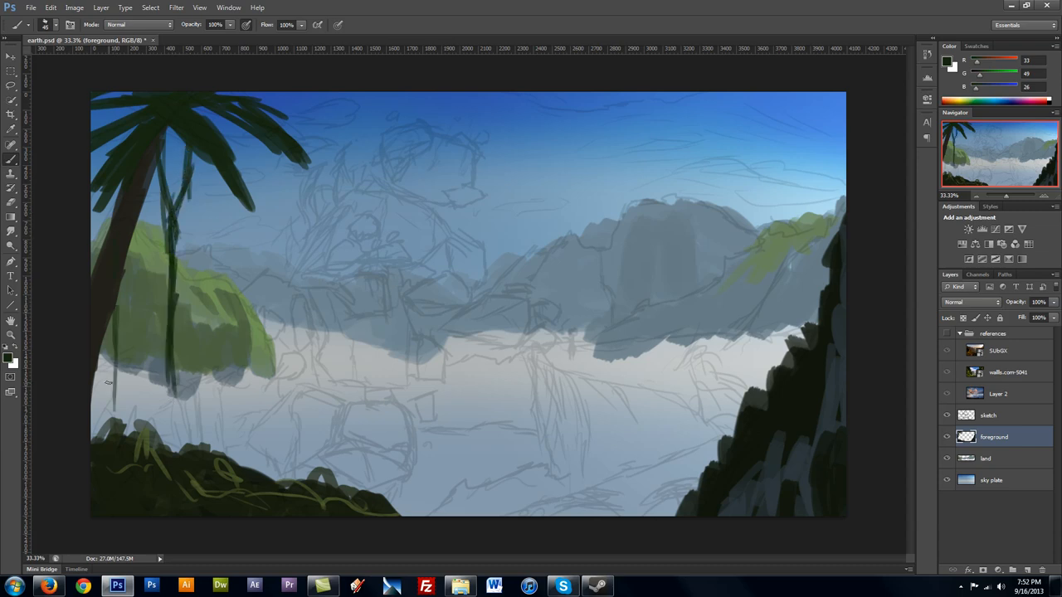
pyautogui.click(984, 458)
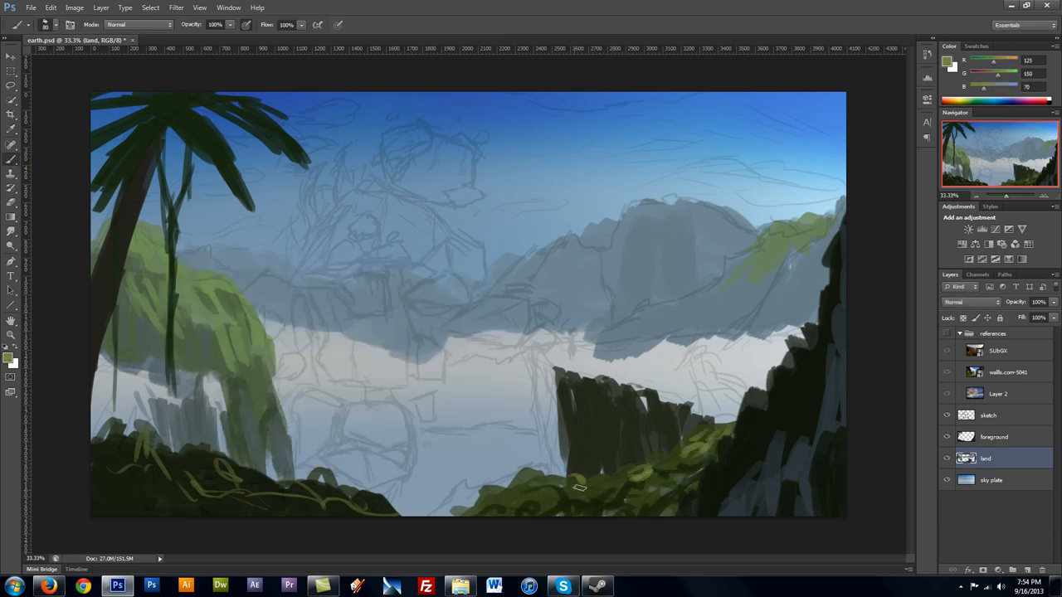
# Pick a dark blue-grey and paint the grassy top of the central cliff
pyautogui.click(991, 480)
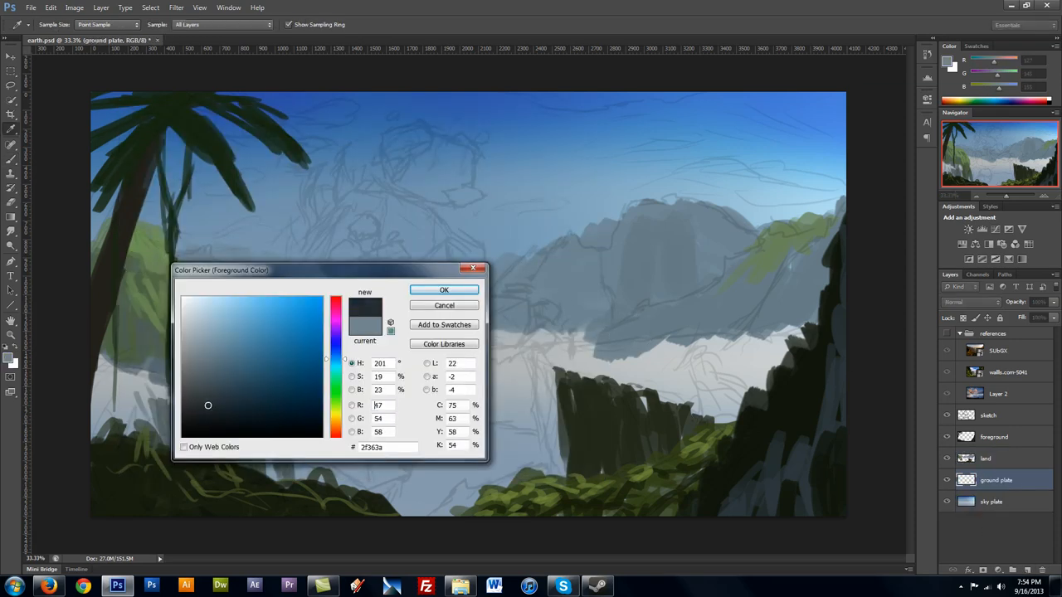
pyautogui.click(443, 289)
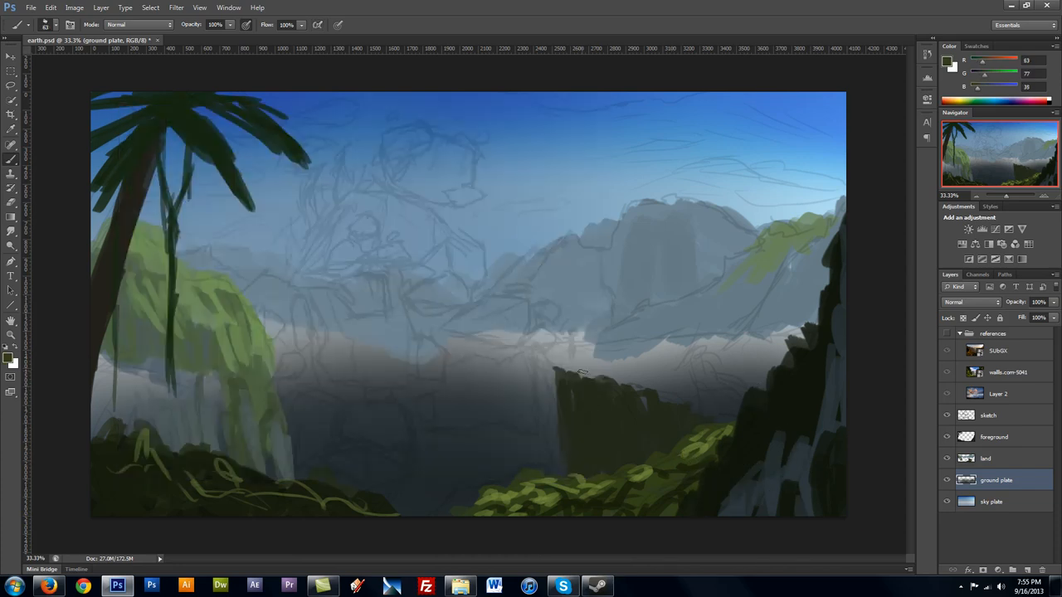
pyautogui.click(985, 458)
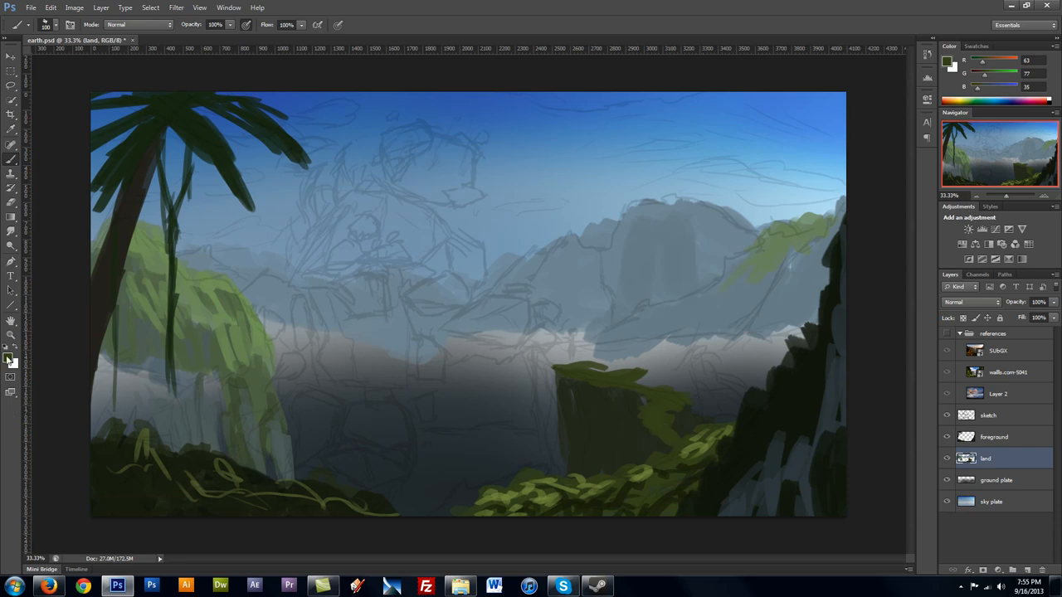
pyautogui.moveTo(655, 423); pyautogui.dragTo(730, 406)
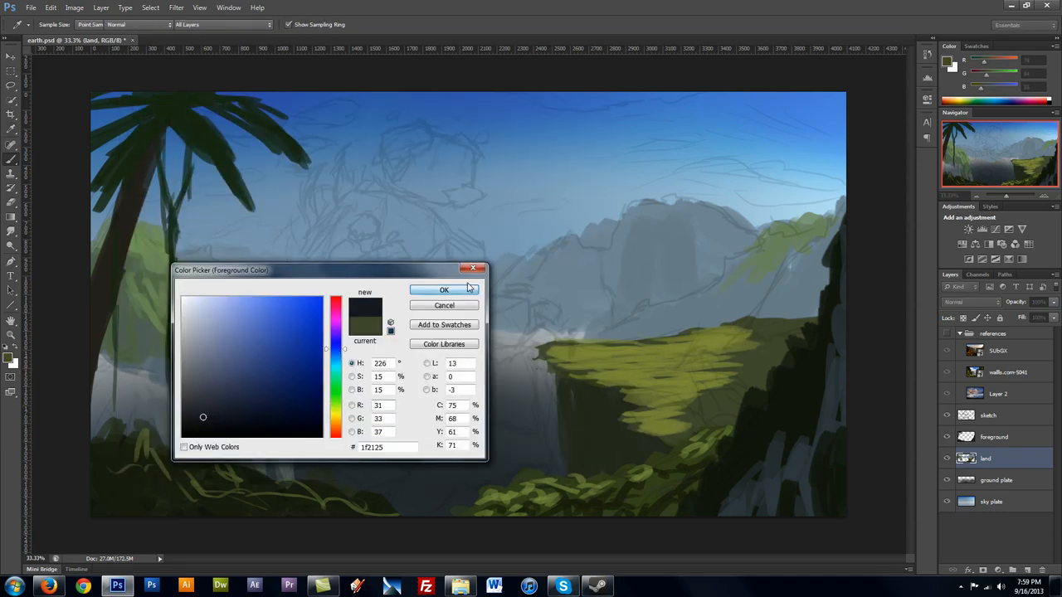
# Add near-black shadows plus grey-green and green foliage on the land
pyautogui.click(444, 289)
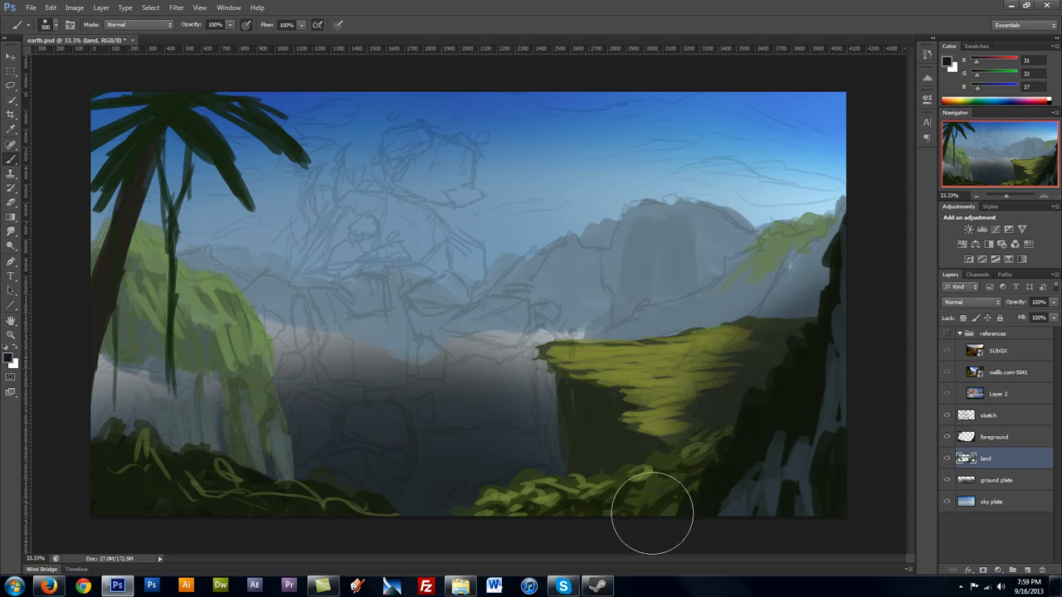
pyautogui.moveTo(688, 274)
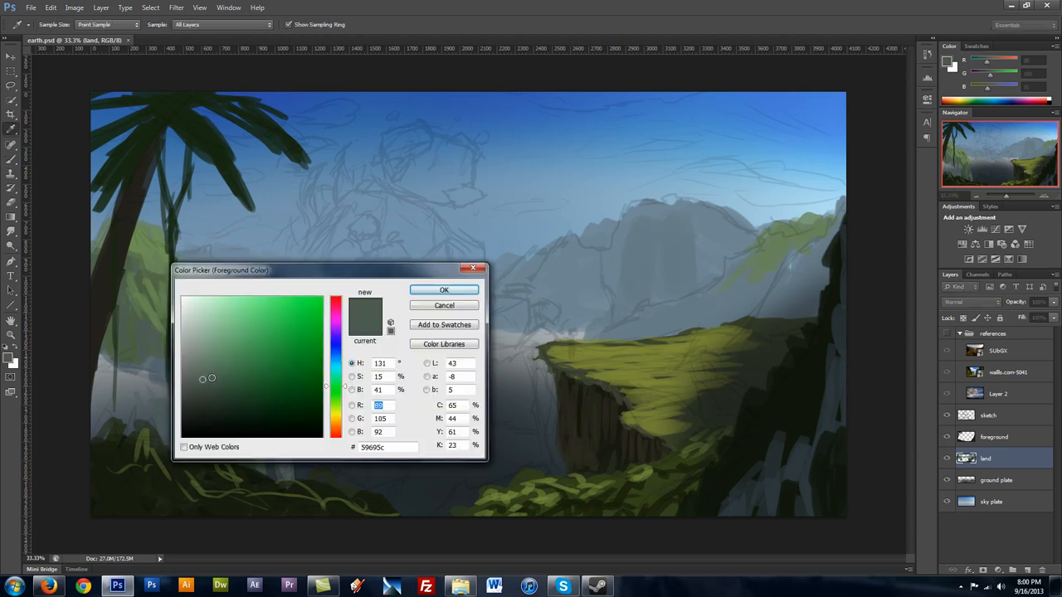
pyautogui.click(444, 289)
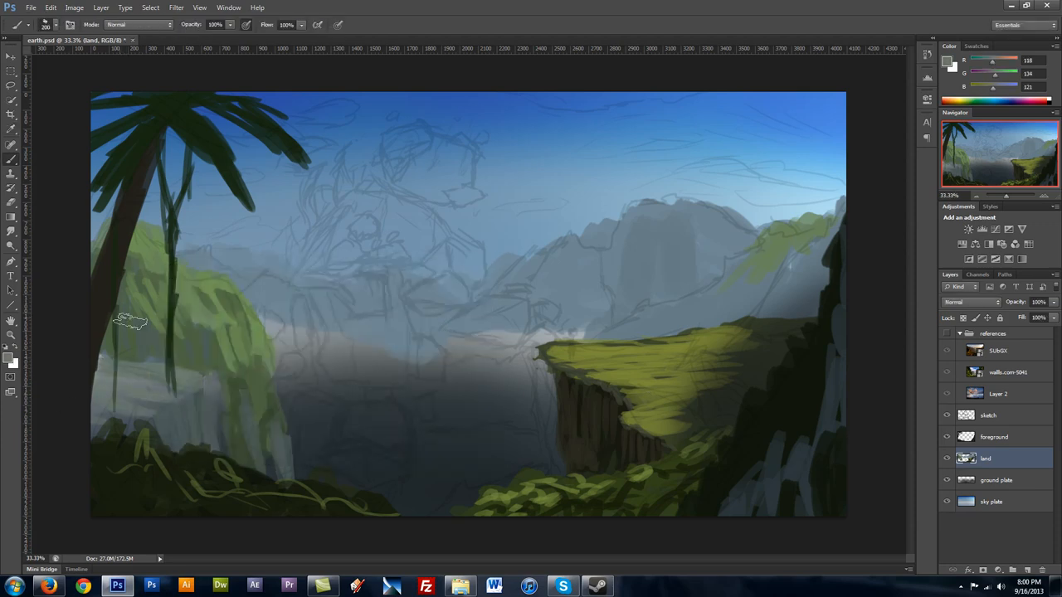
pyautogui.click(8, 358)
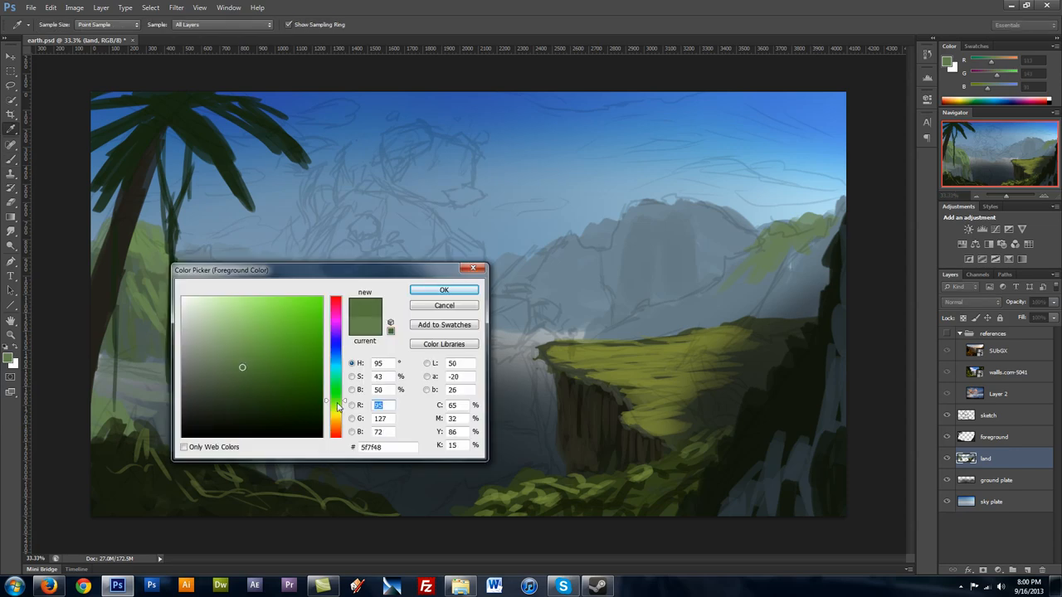
pyautogui.click(444, 290)
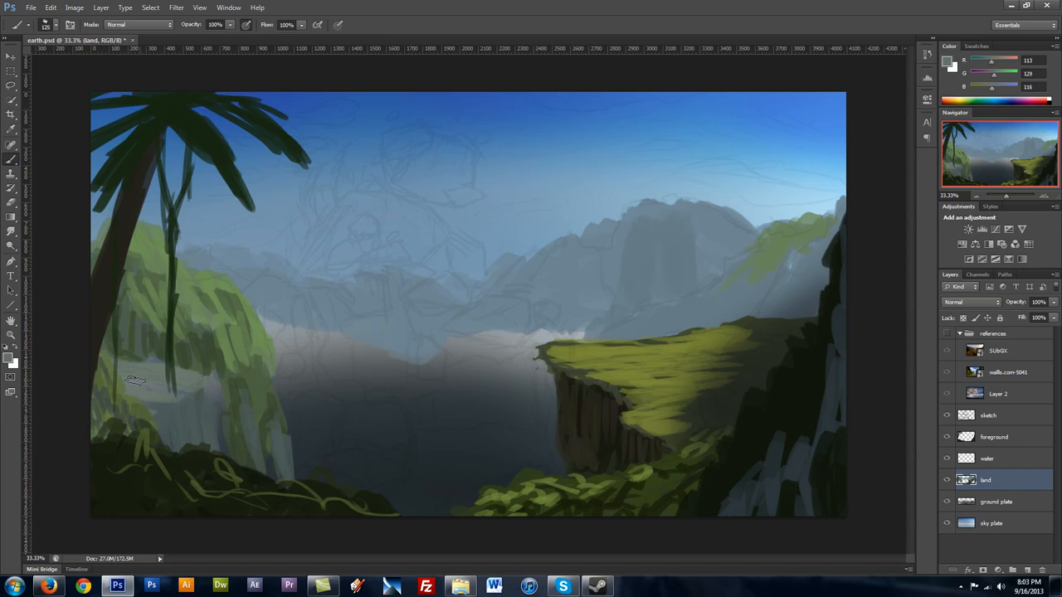
# Brush the lower-left waterfall in pale blue-grey and pale grey, then reselect land
pyautogui.moveTo(132, 382); pyautogui.dragTo(257, 483)
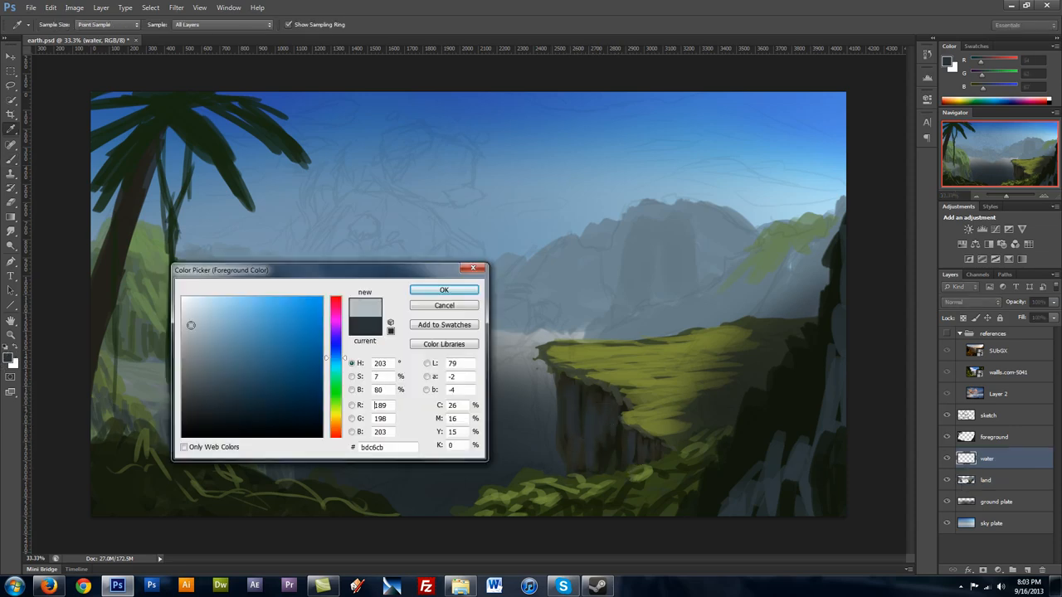
pyautogui.click(444, 289)
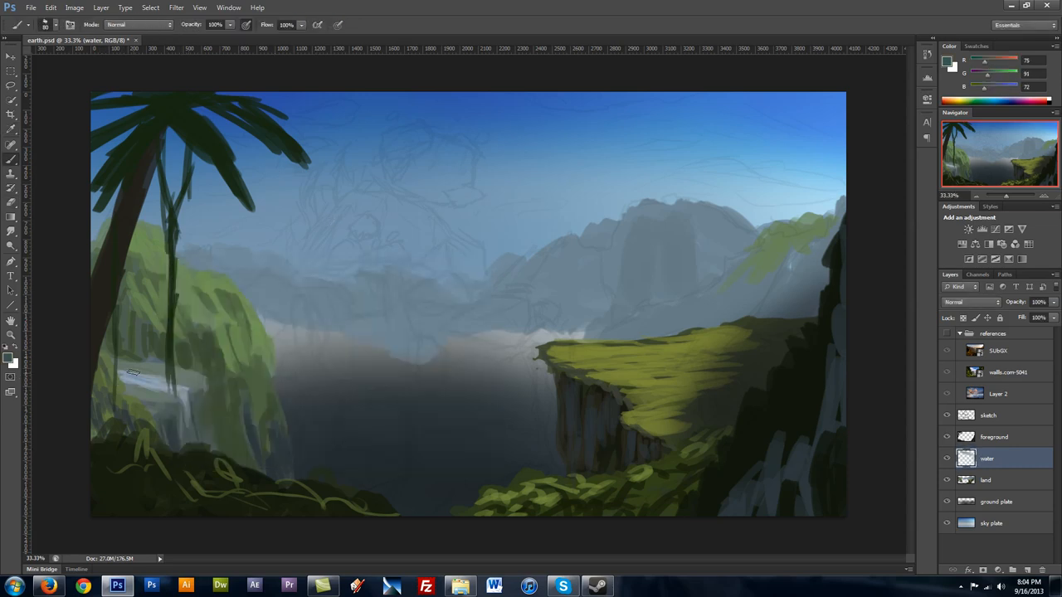
pyautogui.click(9, 358)
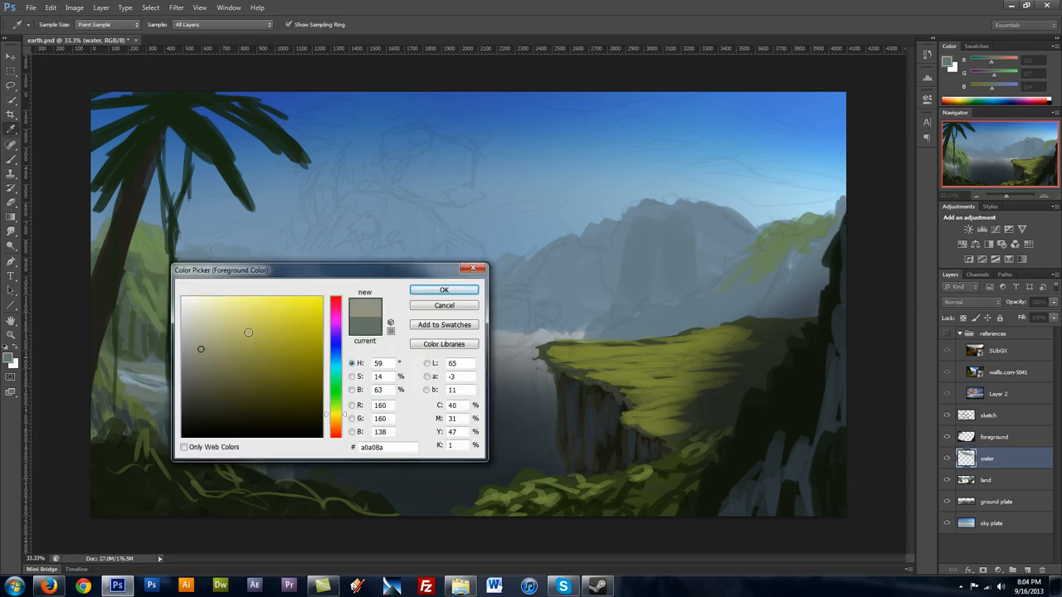
pyautogui.click(443, 290)
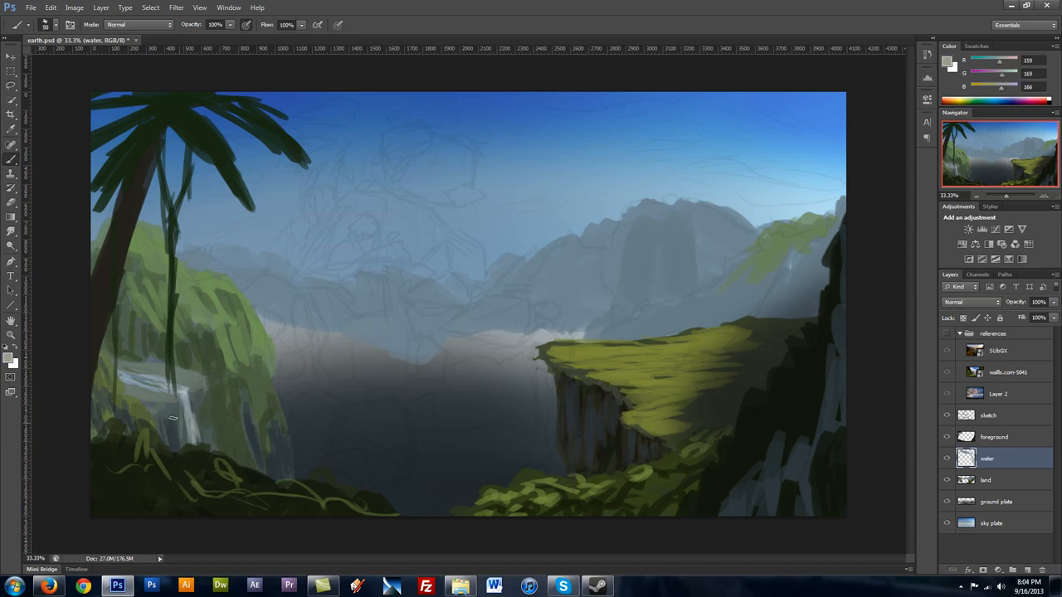
pyautogui.click(986, 480)
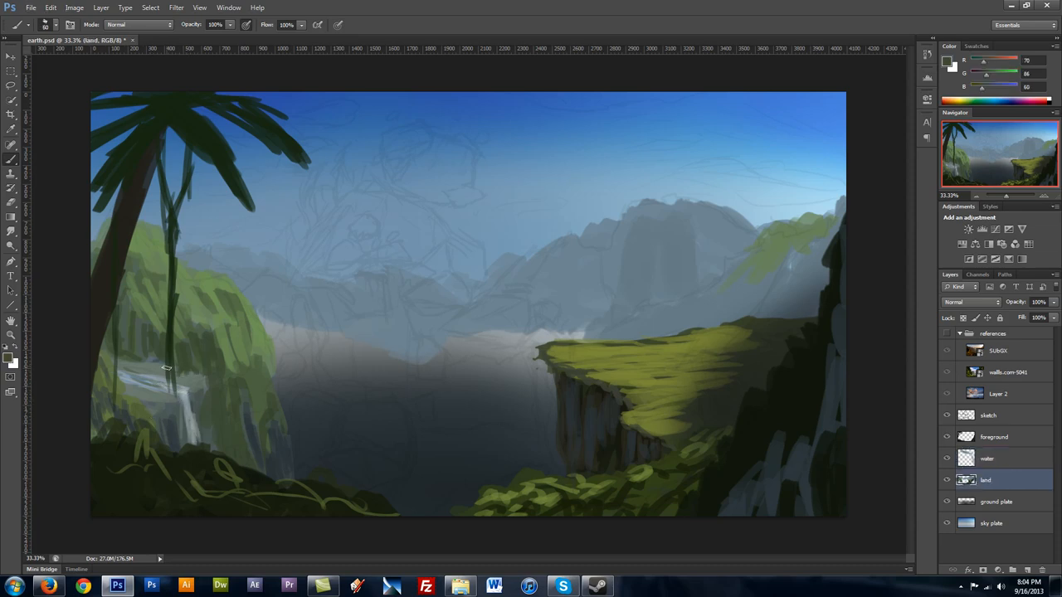
# Block in the elemental's muted brown head boulder and lower the sketch layer's opacity
pyautogui.moveTo(166, 369); pyautogui.dragTo(178, 343)
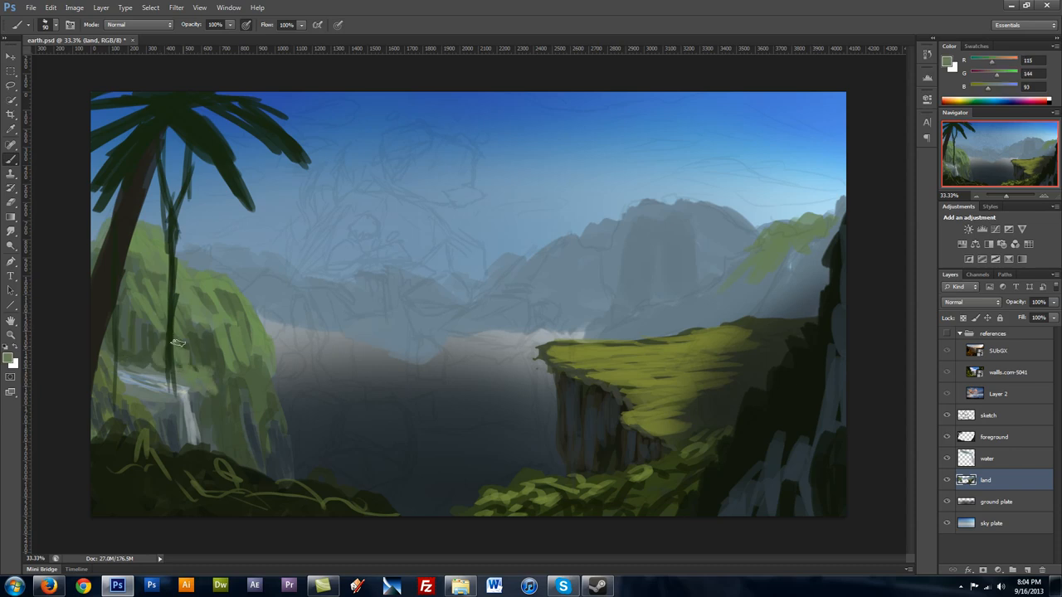
pyautogui.moveTo(141, 241)
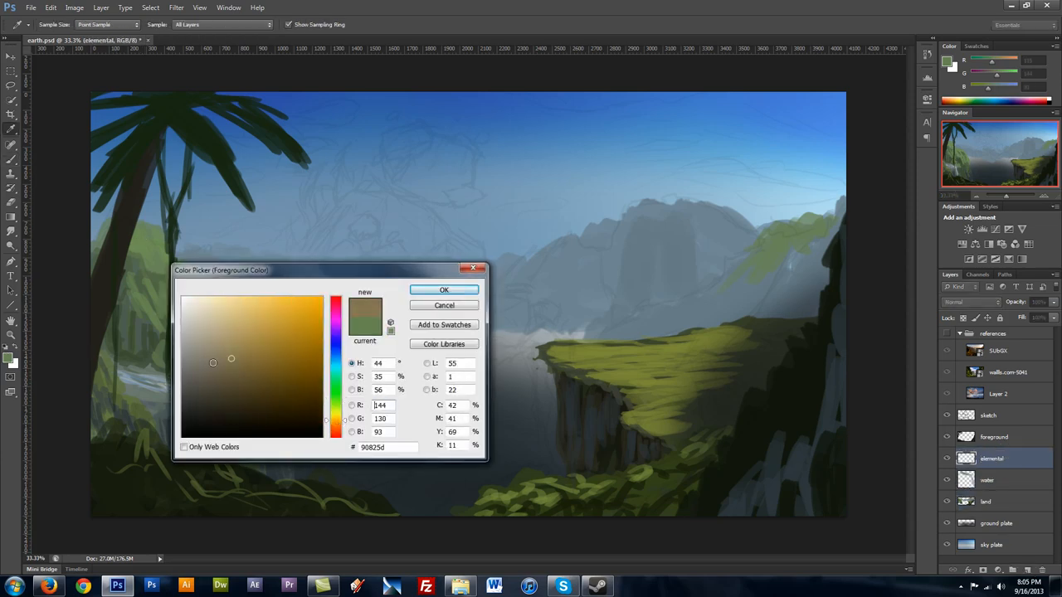
pyautogui.click(444, 289)
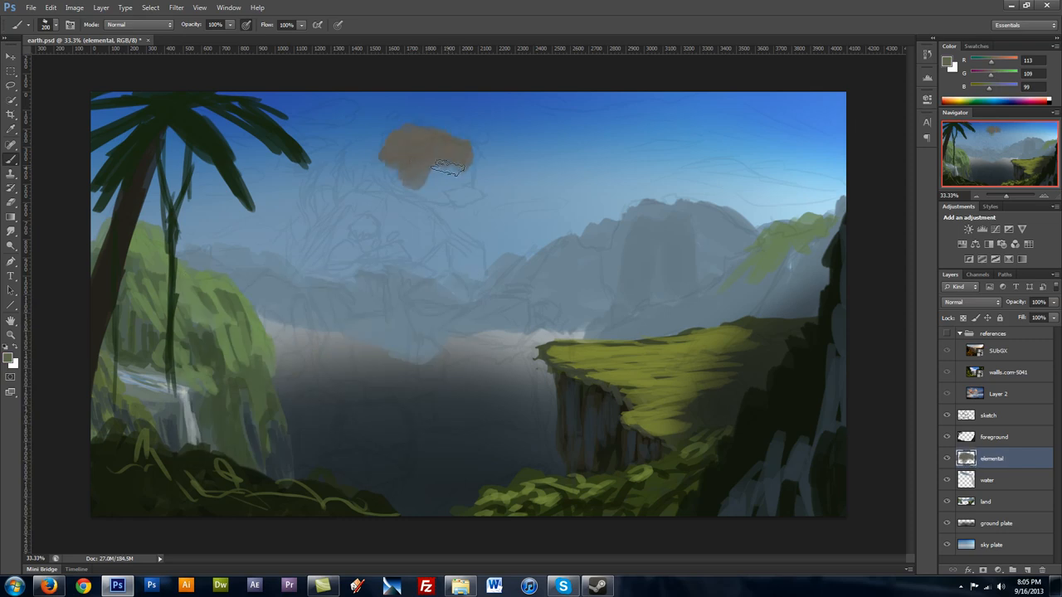
pyautogui.moveTo(448, 171); pyautogui.dragTo(448, 178)
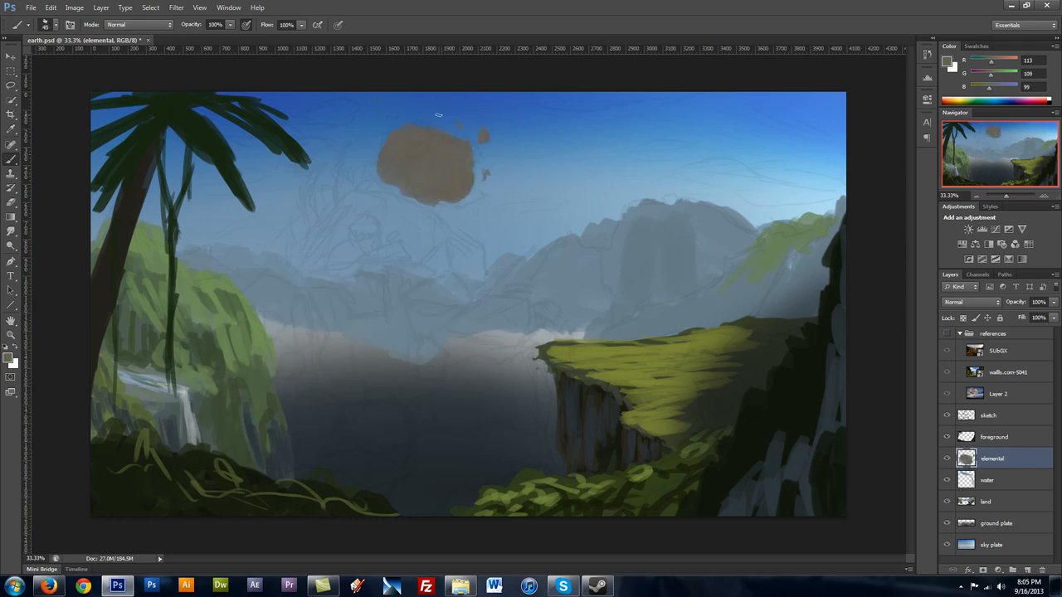
pyautogui.click(988, 415)
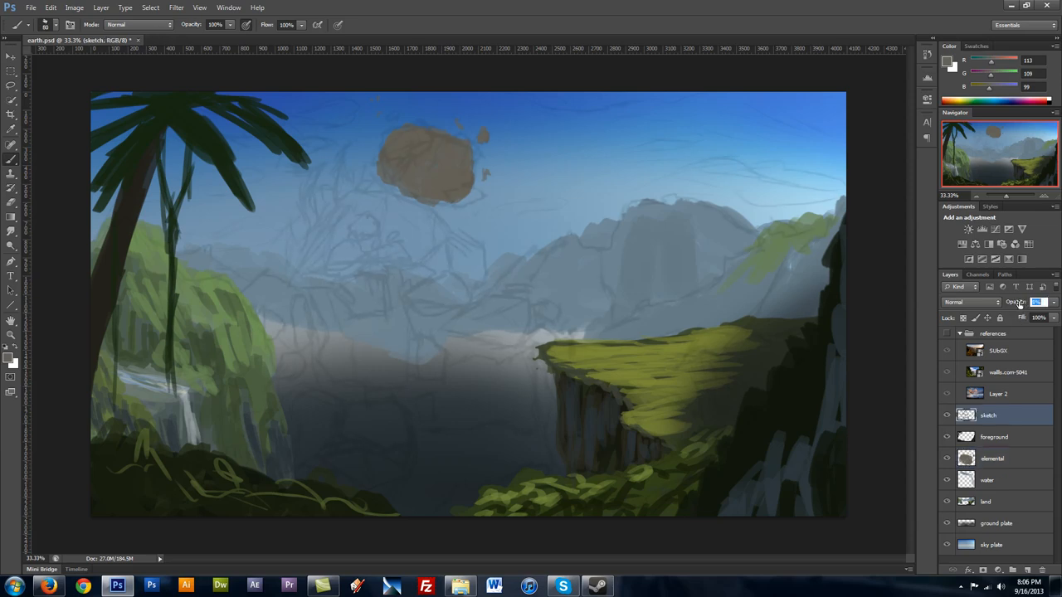
pyautogui.click(987, 458)
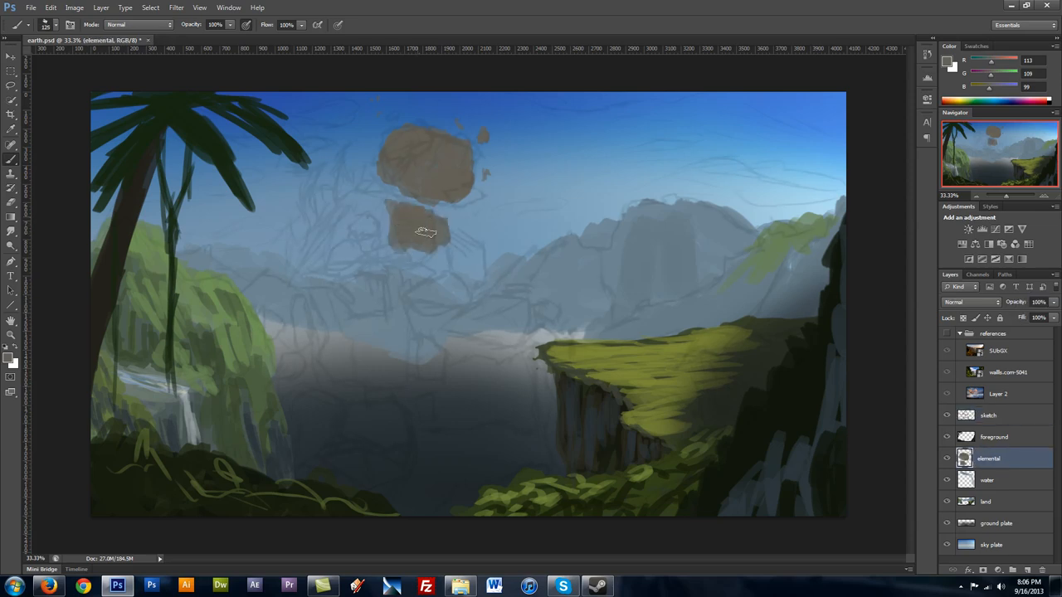
# Block in the torso, arm and lower body boulders with darker shading
pyautogui.moveTo(425, 232); pyautogui.dragTo(345, 322)
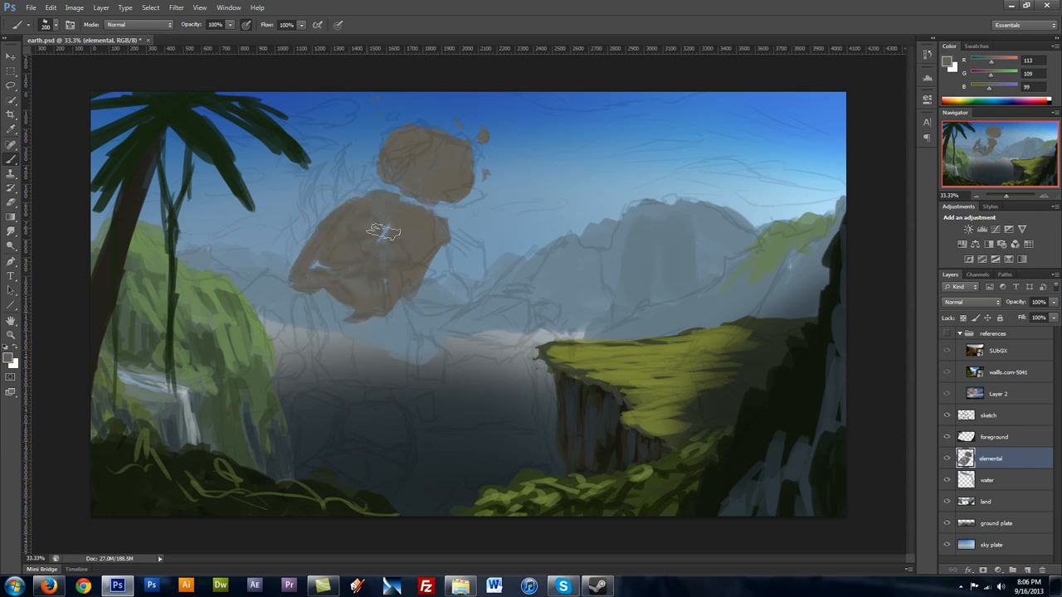
pyautogui.moveTo(382, 232); pyautogui.dragTo(340, 286)
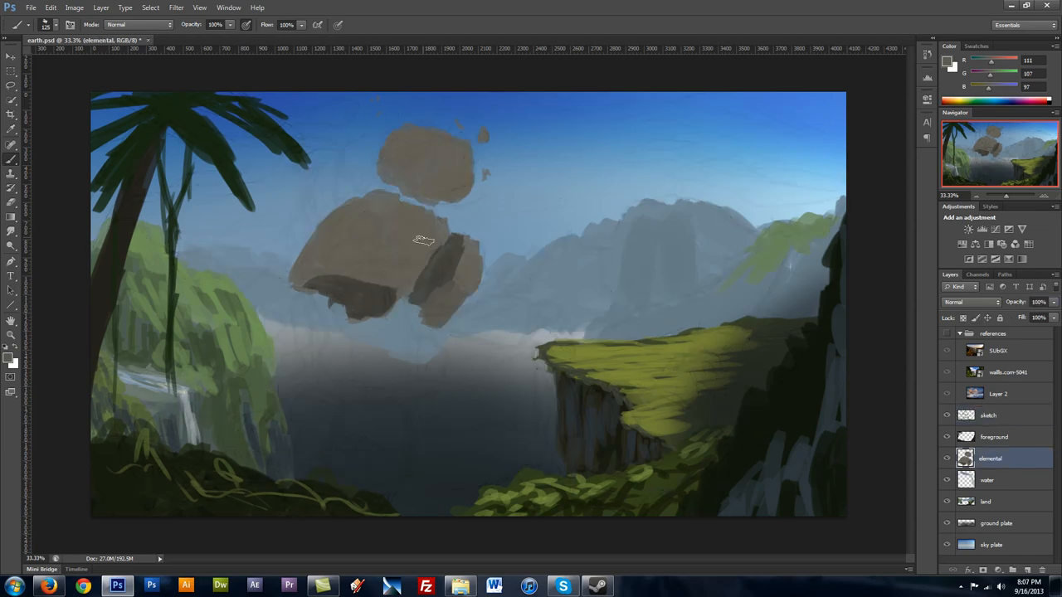
pyautogui.moveTo(423, 241); pyautogui.dragTo(319, 244)
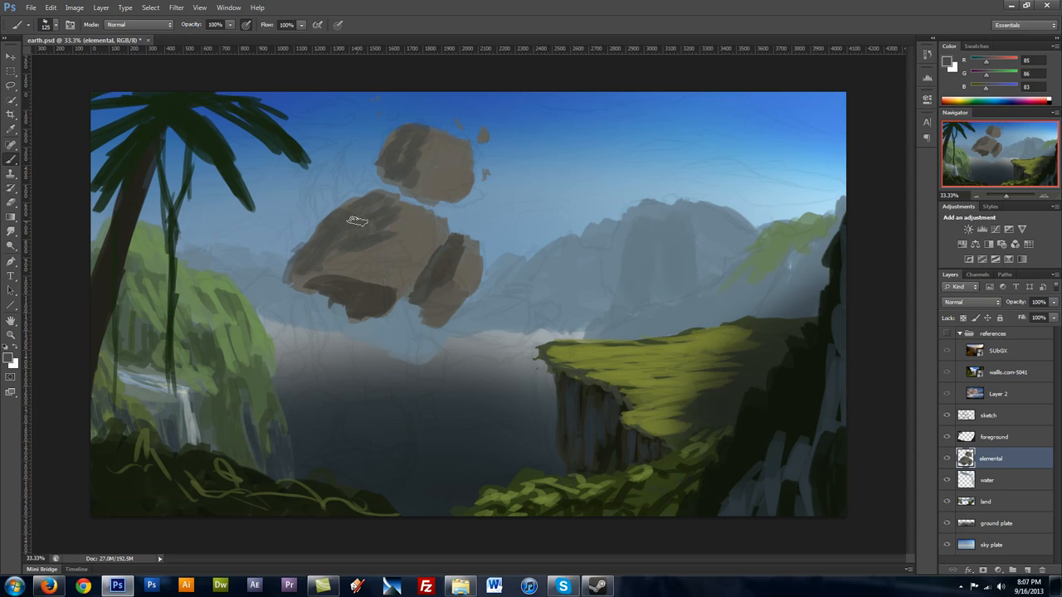
pyautogui.moveTo(357, 220); pyautogui.dragTo(336, 327)
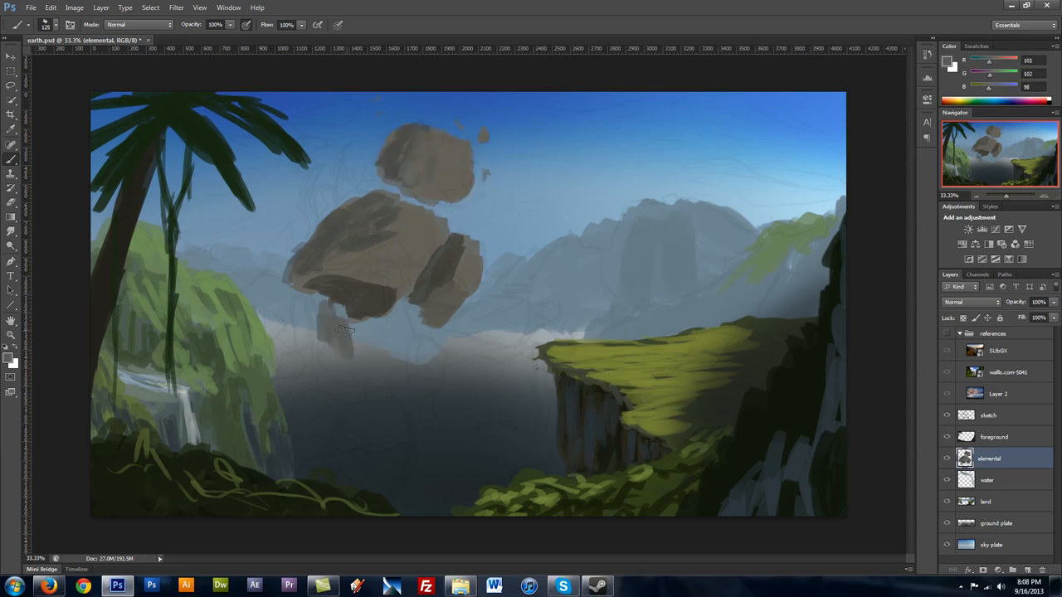
pyautogui.moveTo(345, 330); pyautogui.dragTo(378, 318)
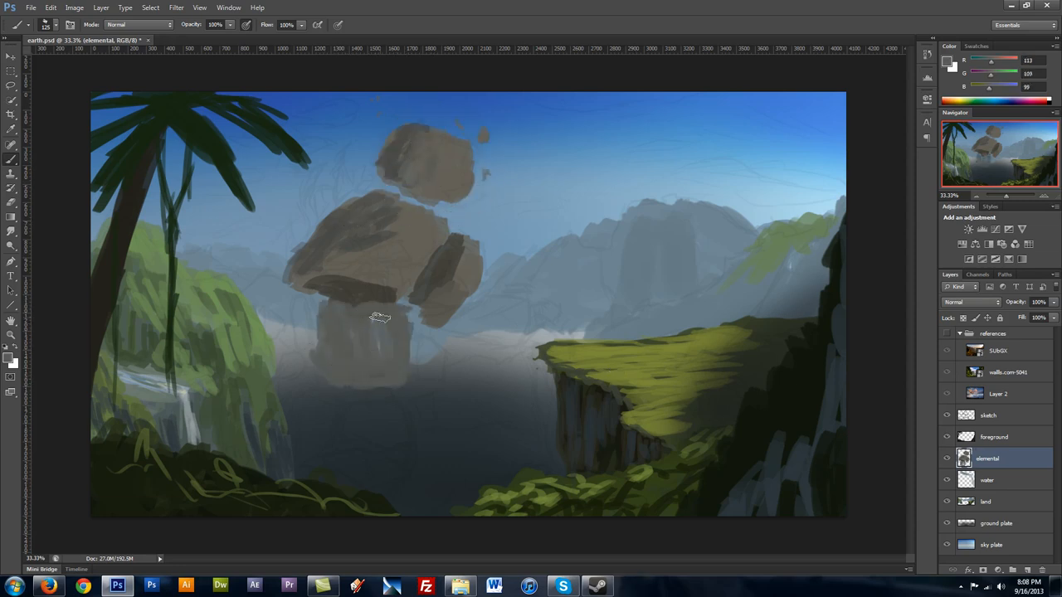
pyautogui.moveTo(380, 320); pyautogui.dragTo(390, 303)
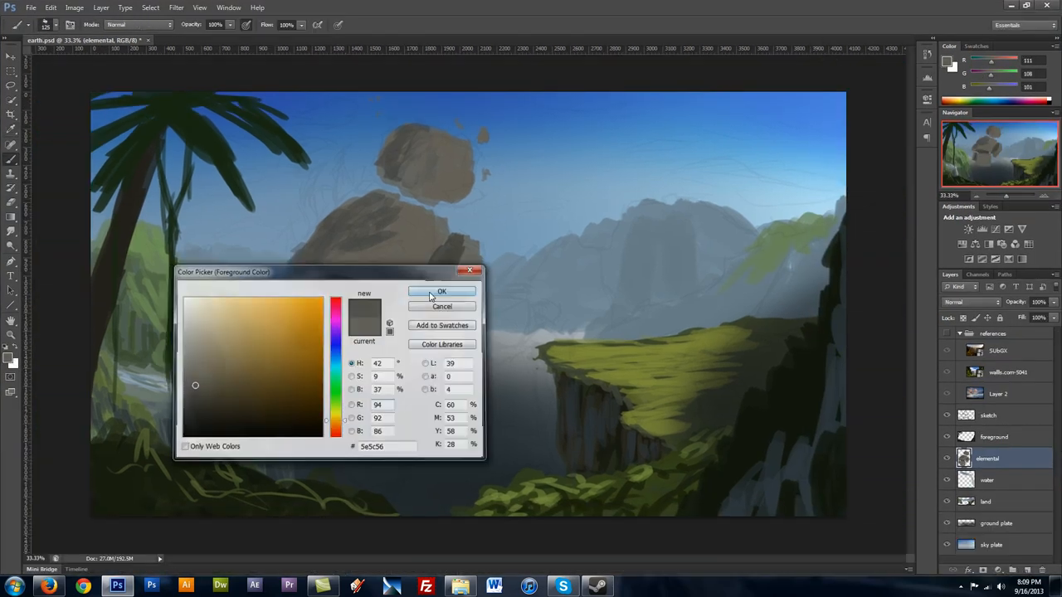
# Brush dark grey boulders and crevices down the elemental toward the foreground
pyautogui.click(441, 291)
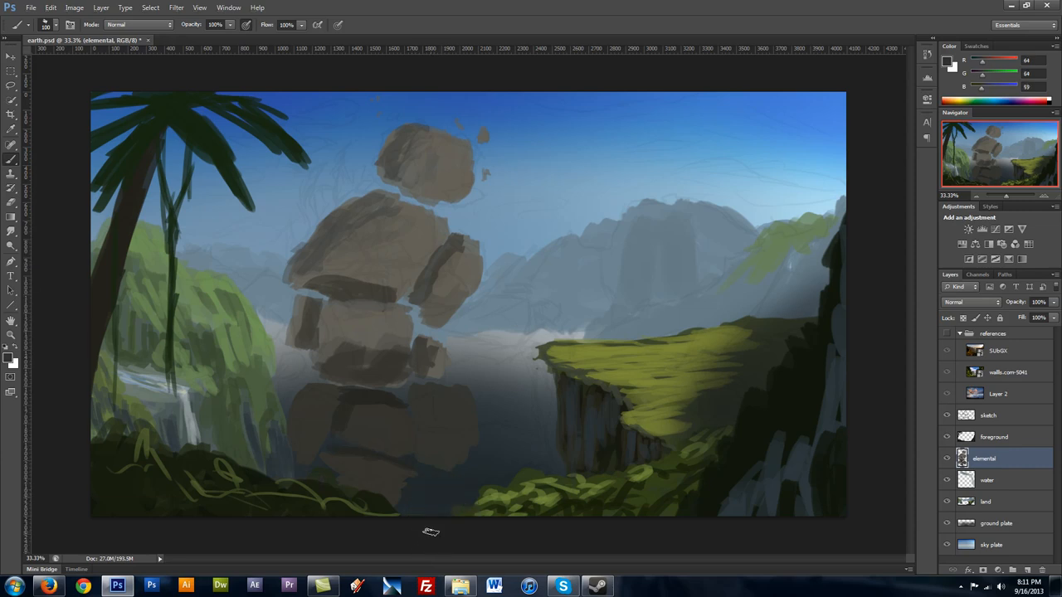
pyautogui.moveTo(257, 269); pyautogui.dragTo(503, 232)
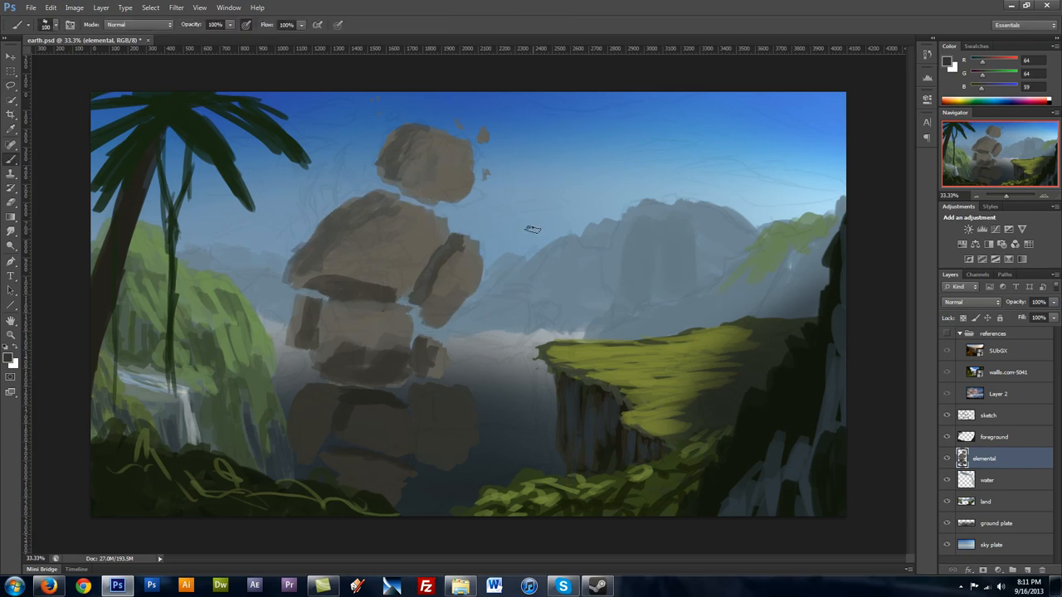
pyautogui.moveTo(918, 308)
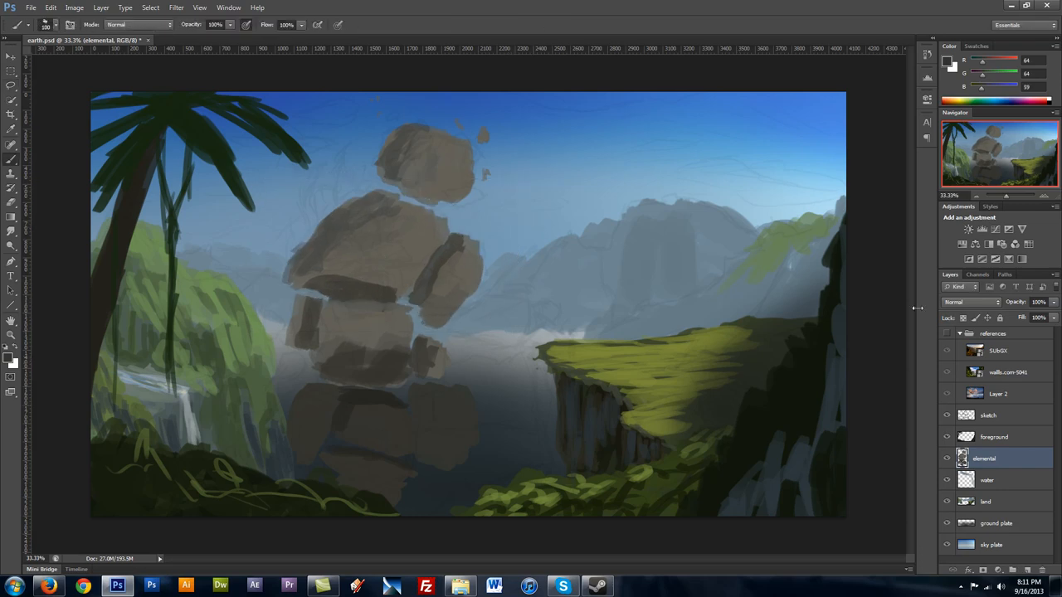
# On the land layer, paint blue-grey mountain ridges and dark green valley slopes
pyautogui.click(986, 501)
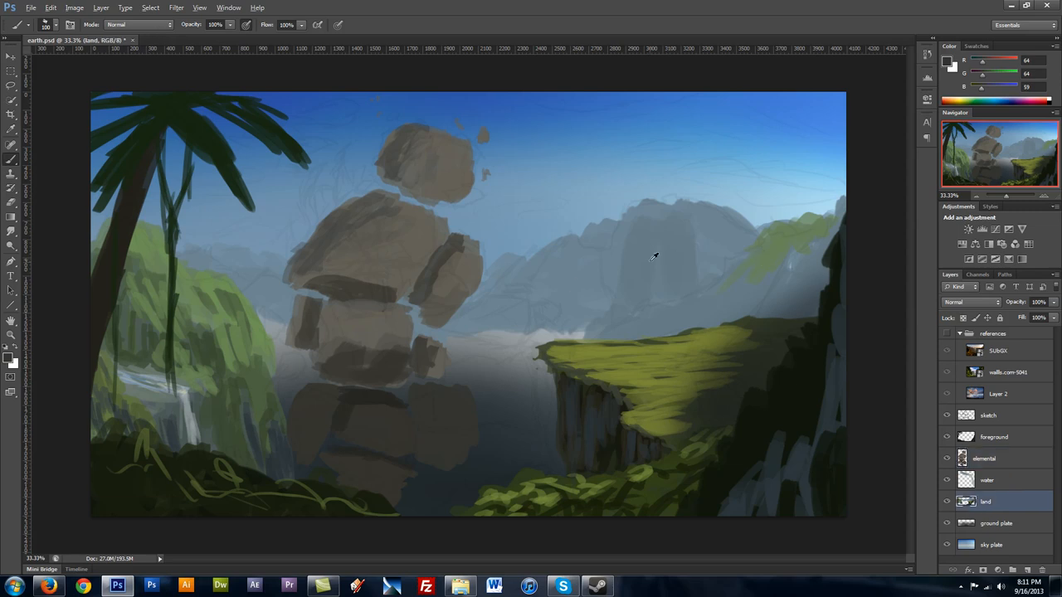
pyautogui.click(10, 358)
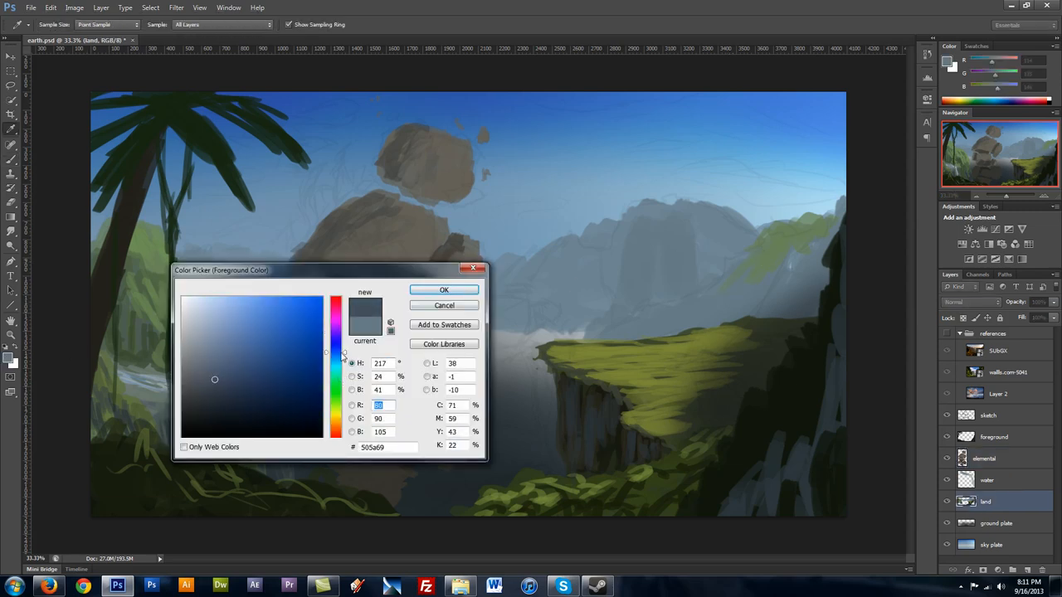
pyautogui.click(443, 290)
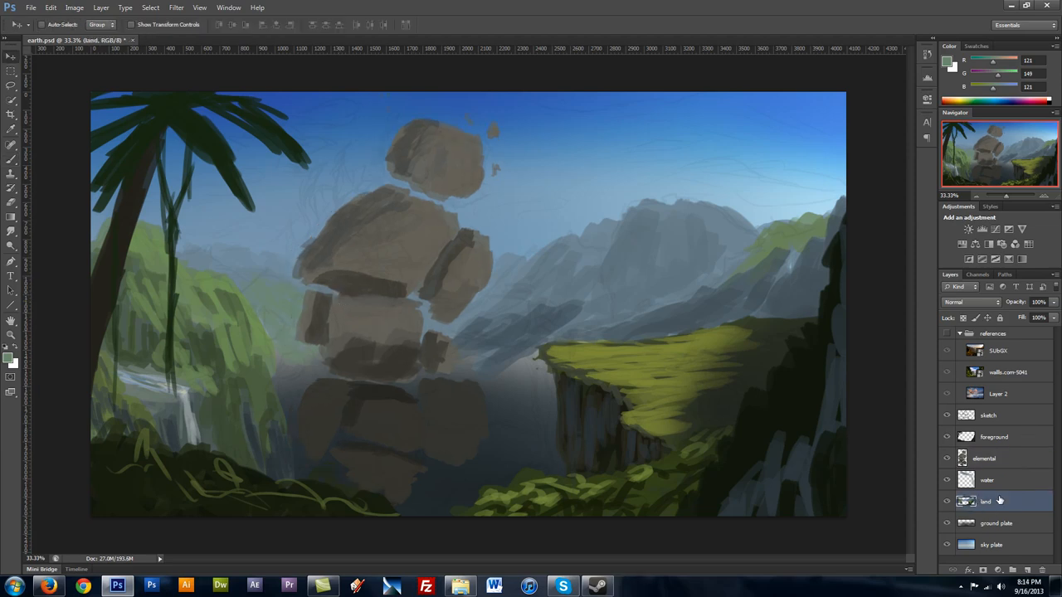
pyautogui.click(11, 358)
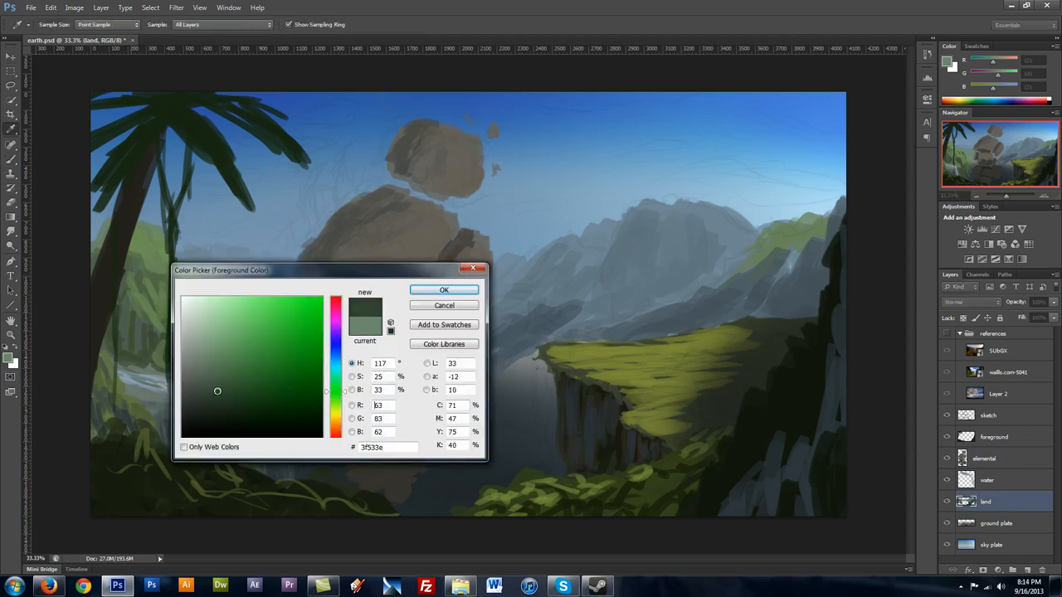
pyautogui.click(444, 289)
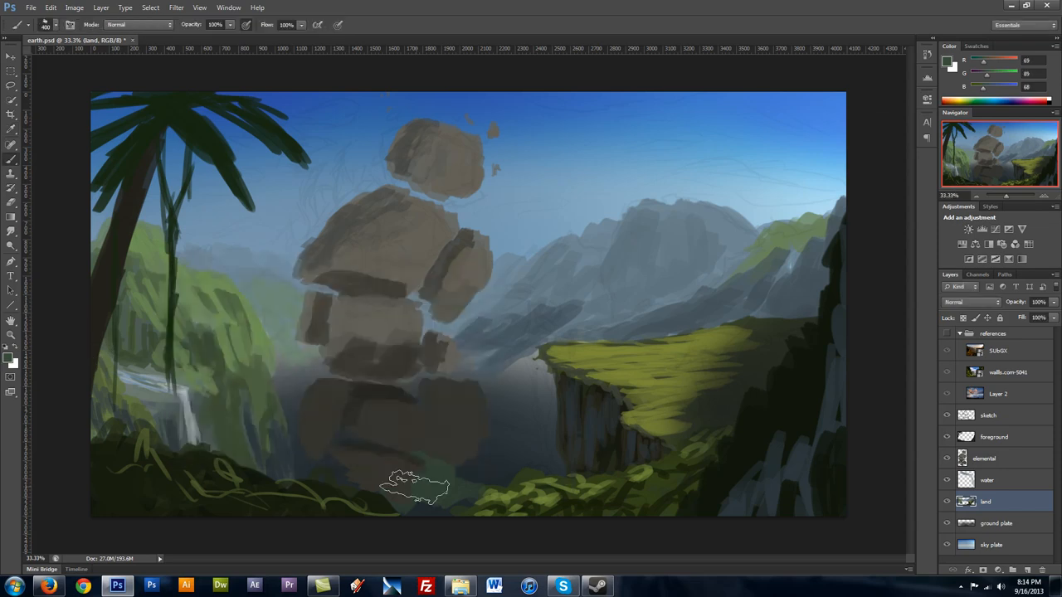
pyautogui.moveTo(415, 485); pyautogui.dragTo(436, 498)
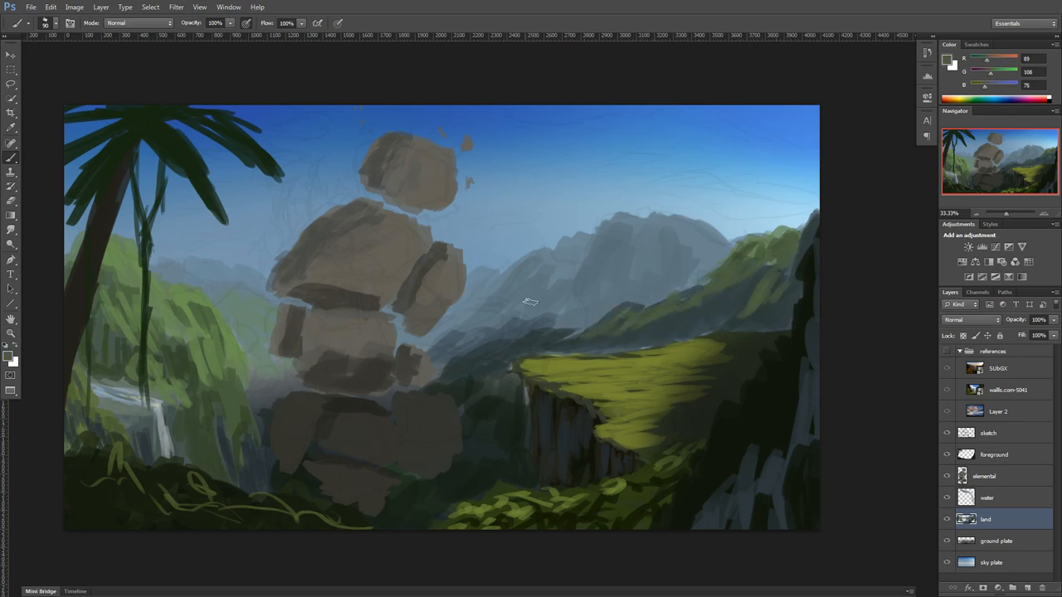
# Paint muted green-grey shading, dark rock shapes and cliff walls across the valley floor
pyautogui.click(9, 350)
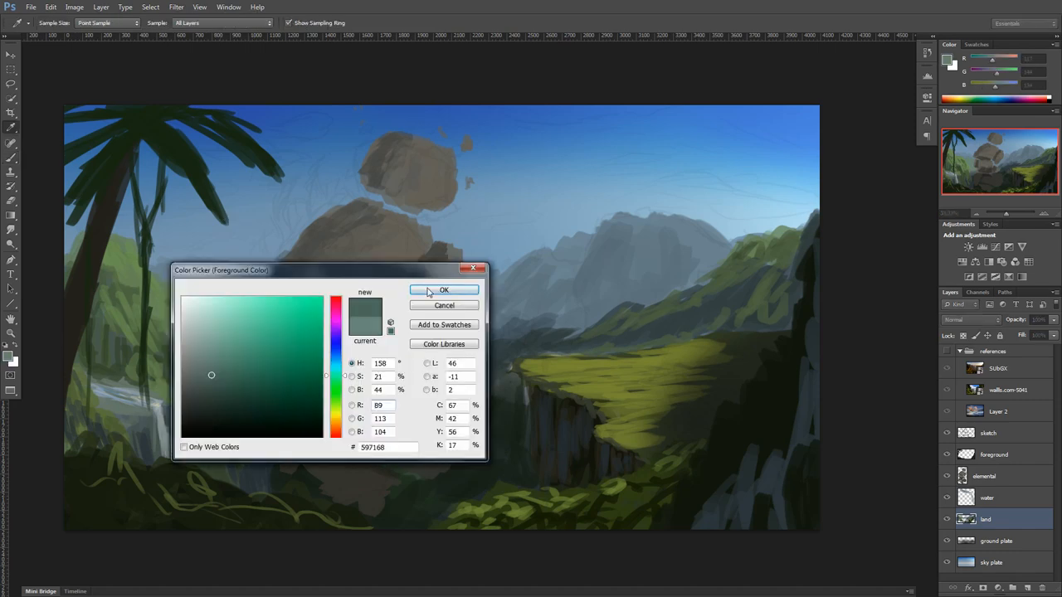
pyautogui.click(444, 290)
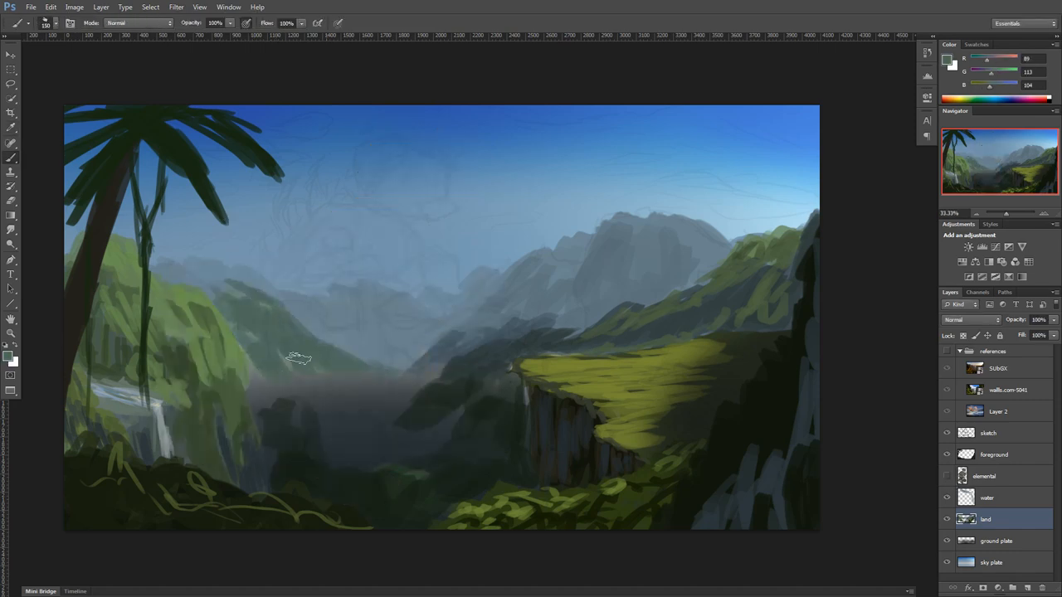
pyautogui.moveTo(298, 356); pyautogui.dragTo(248, 397)
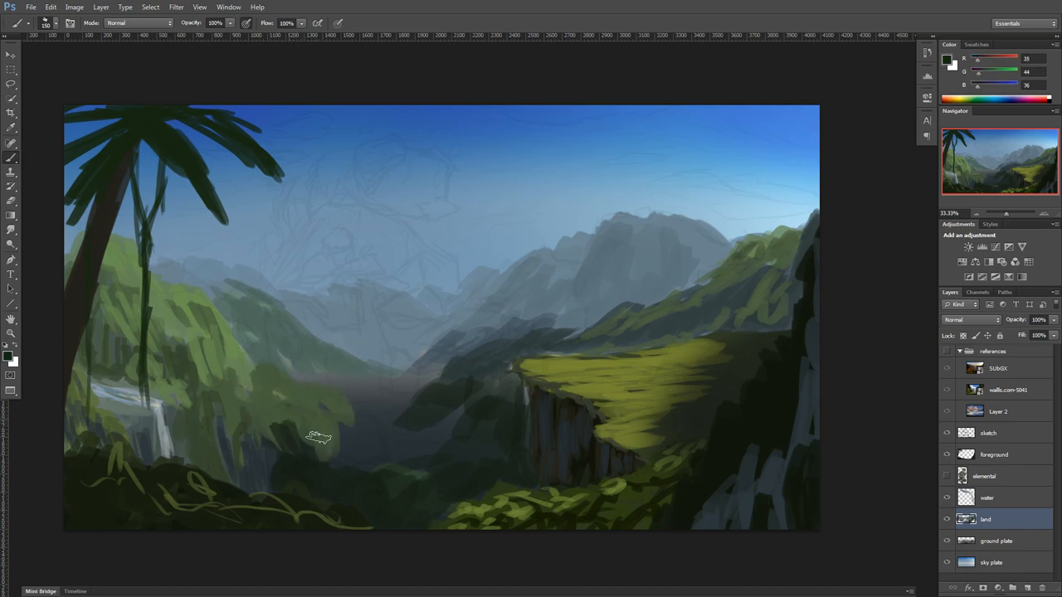
pyautogui.moveTo(320, 437); pyautogui.dragTo(365, 441)
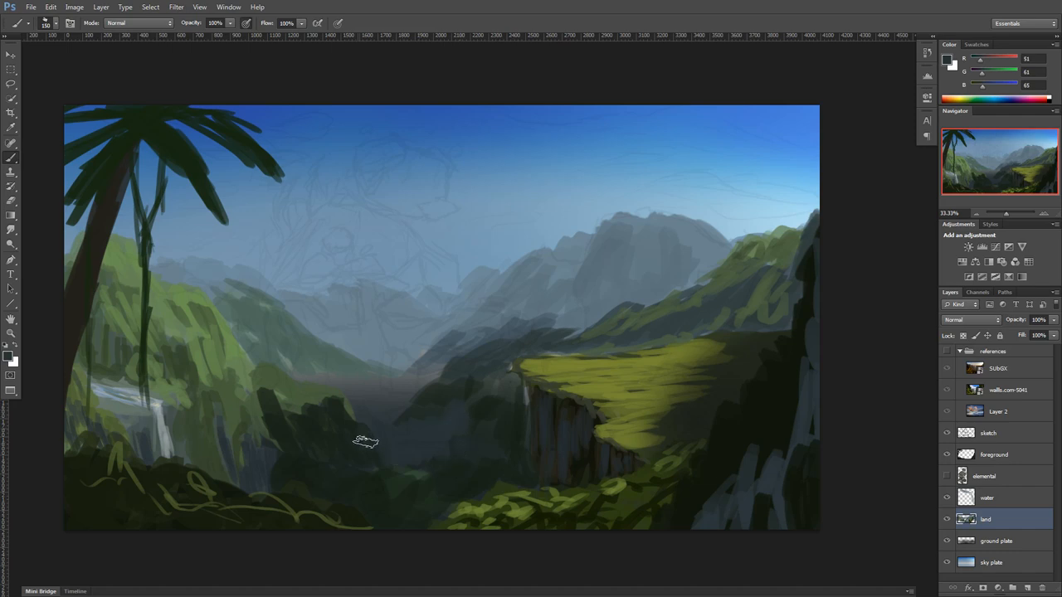
pyautogui.moveTo(228, 276)
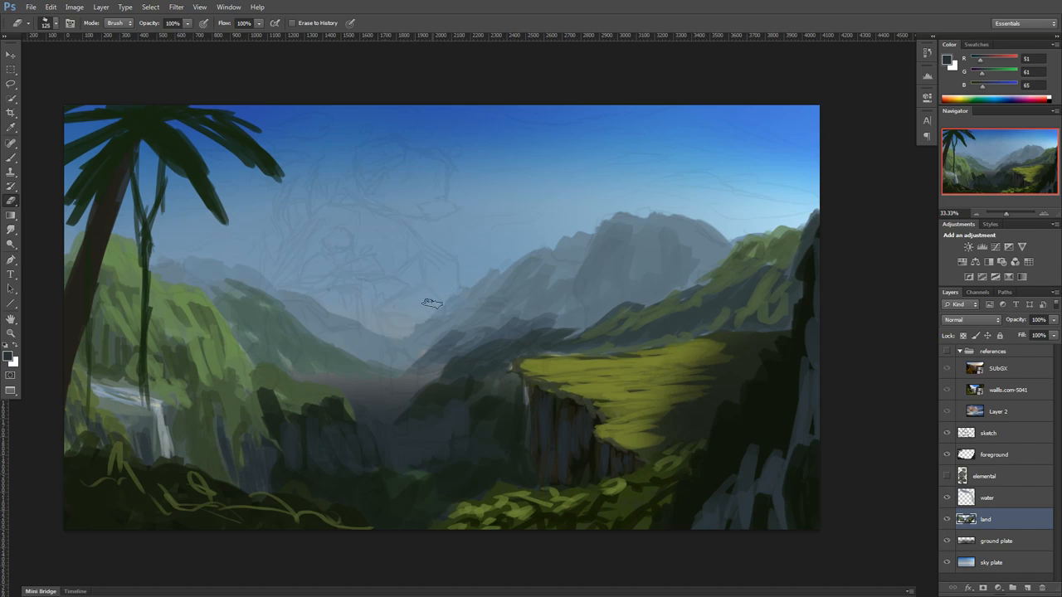
pyautogui.moveTo(464, 157)
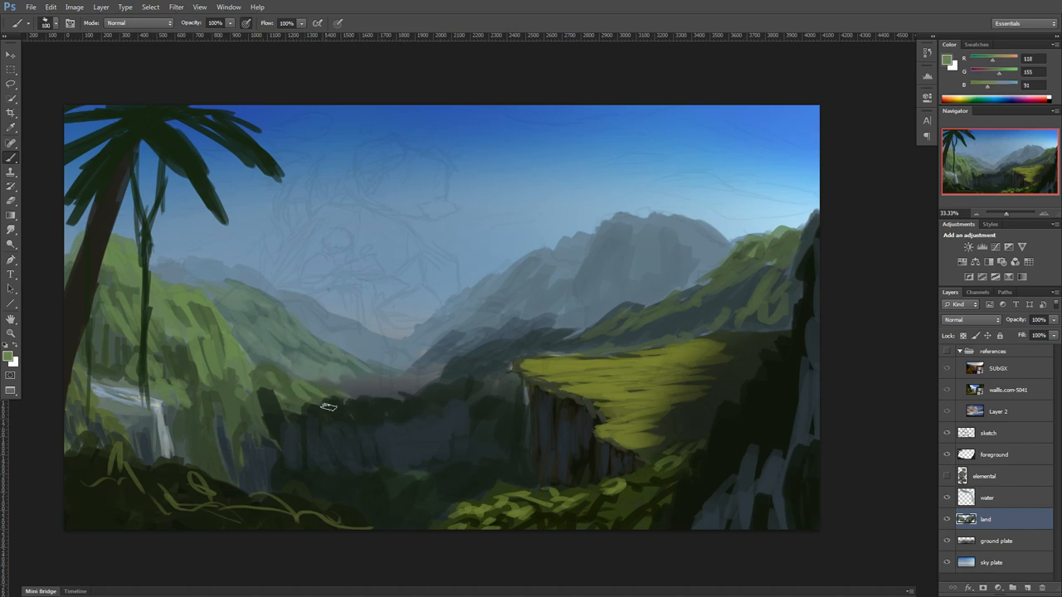
pyautogui.moveTo(328, 406); pyautogui.dragTo(398, 373)
pyautogui.write('clouds')
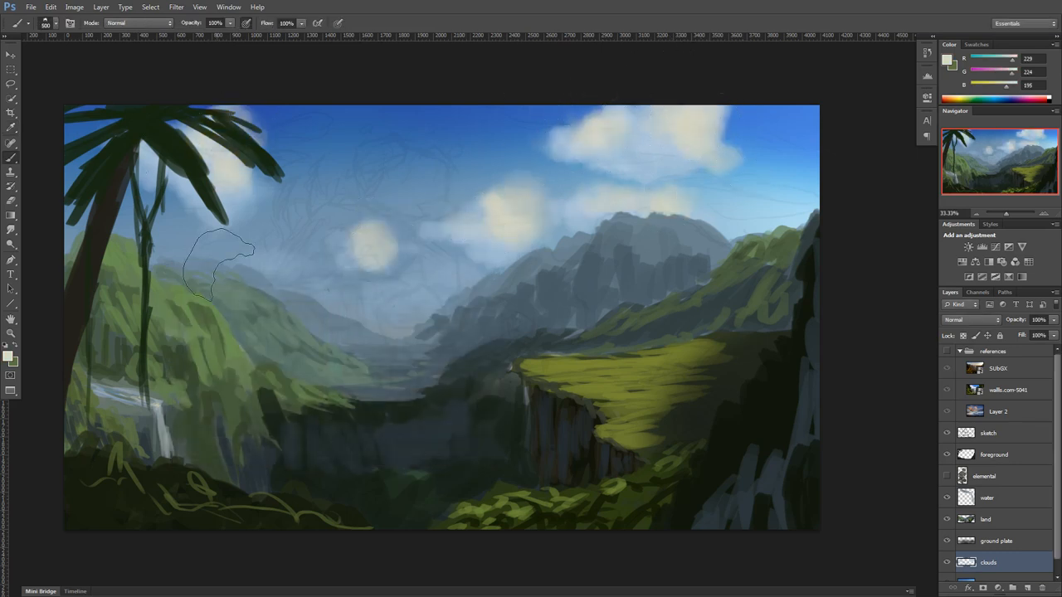
# Brush a cloud shape, then pick lighter, pale pinkish and pale blue cloud colours
pyautogui.moveTo(219, 266); pyautogui.dragTo(365, 195)
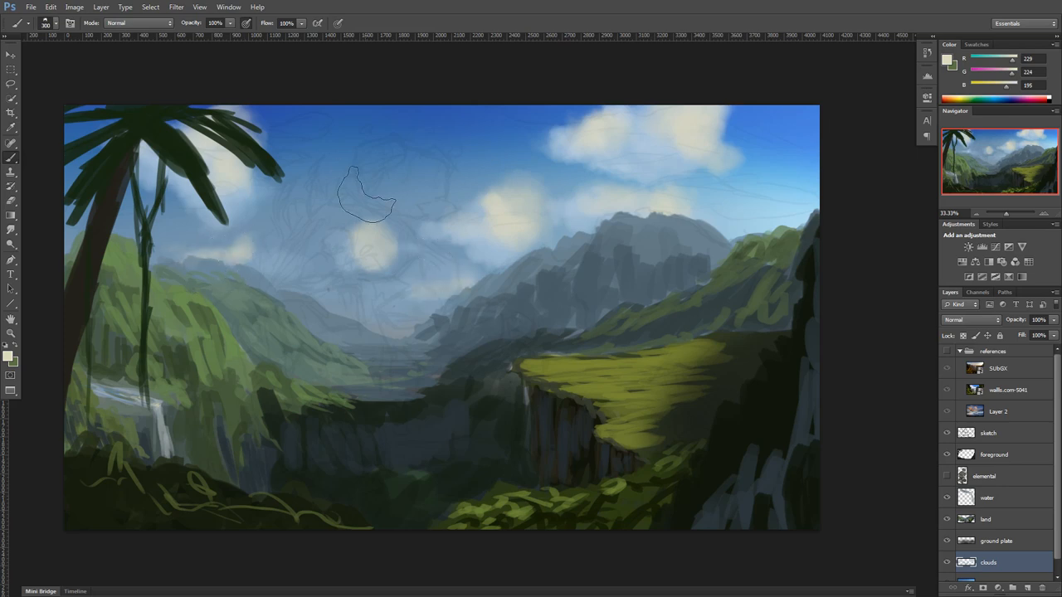
pyautogui.click(12, 357)
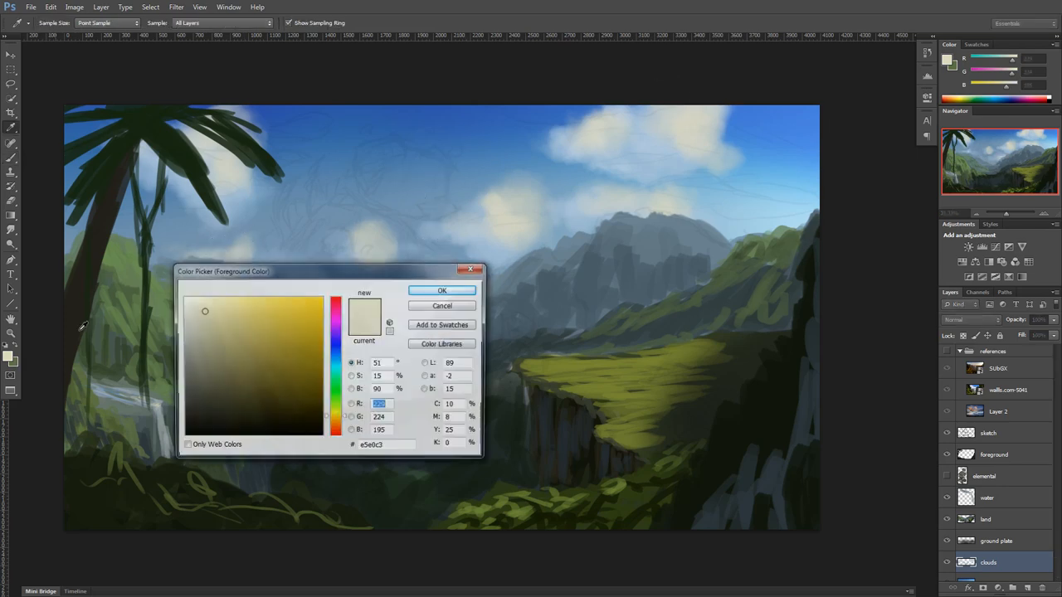
pyautogui.click(442, 290)
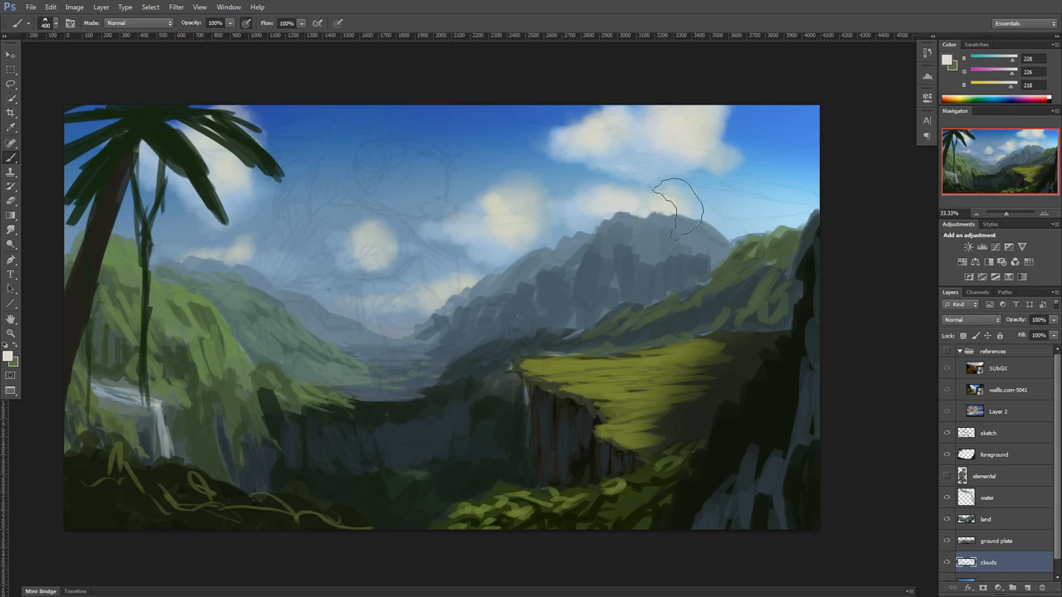
pyautogui.click(12, 358)
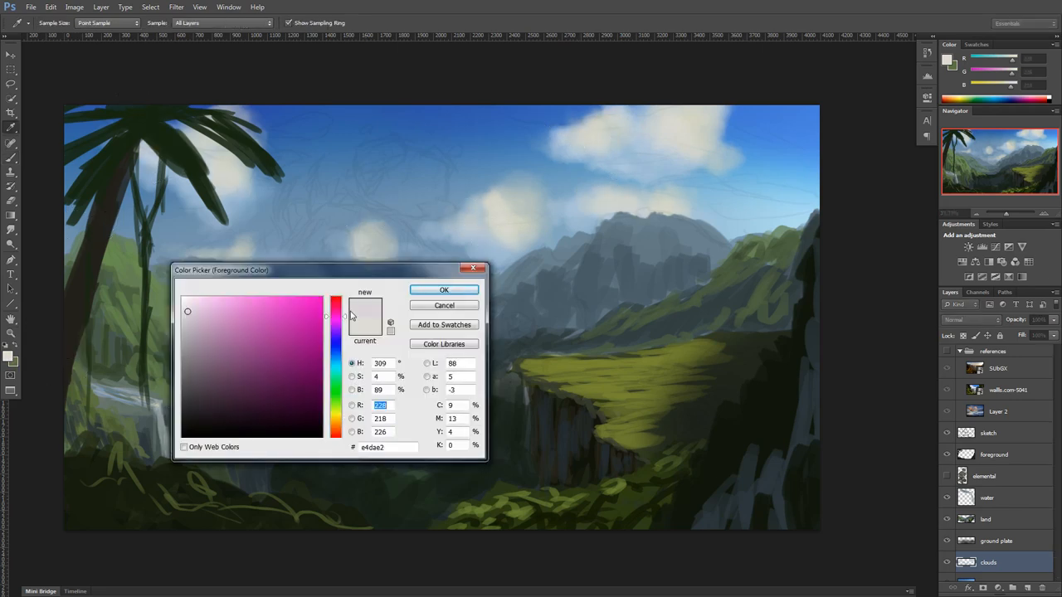
pyautogui.click(443, 289)
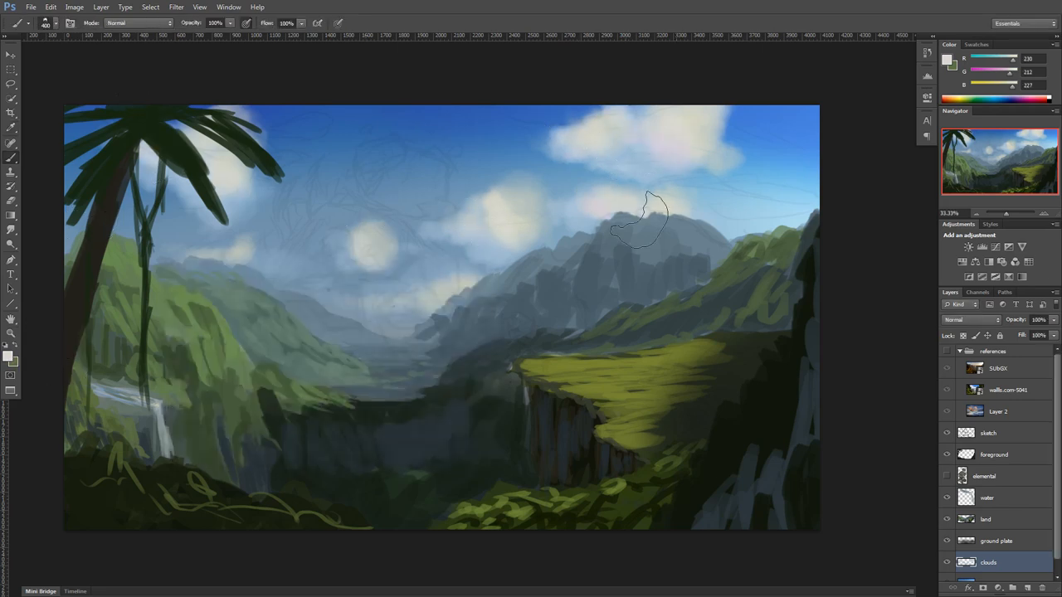
pyautogui.click(9, 357)
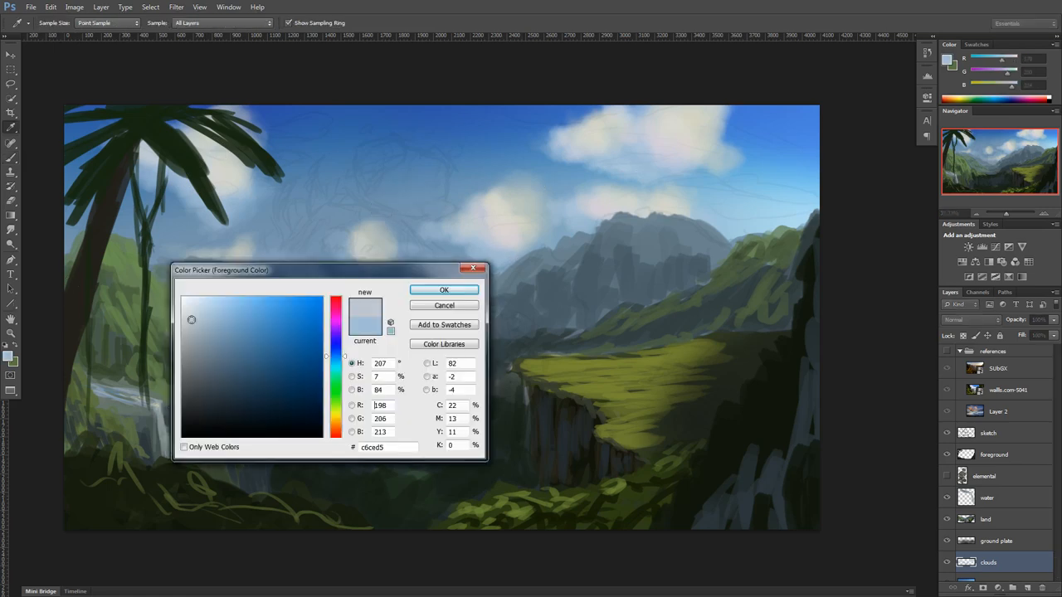
pyautogui.click(444, 290)
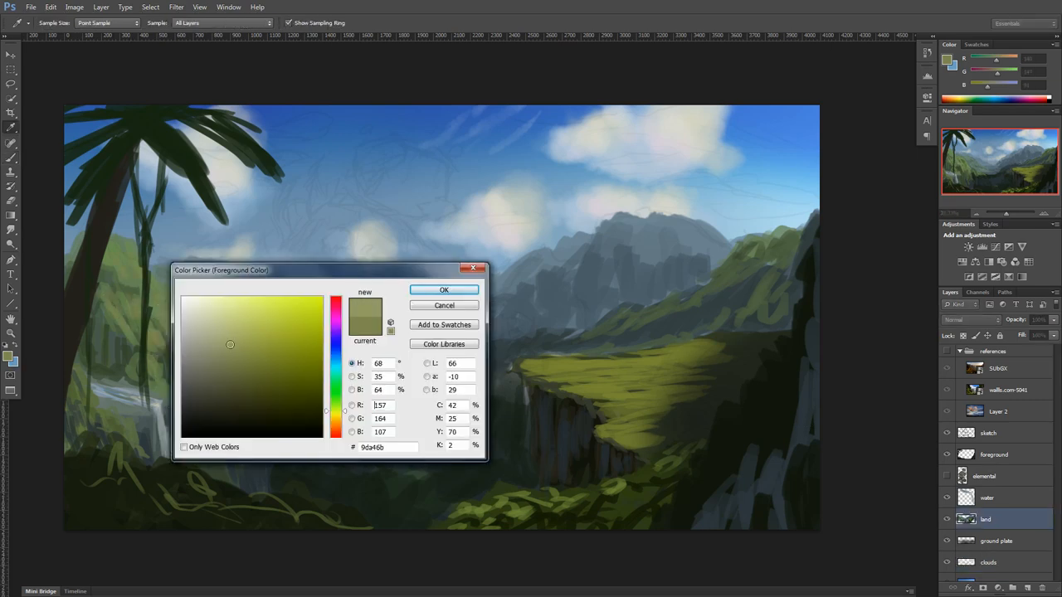
# Paint olive green over the central mountain slopes, sharpen its peak and add green highlights
pyautogui.click(444, 289)
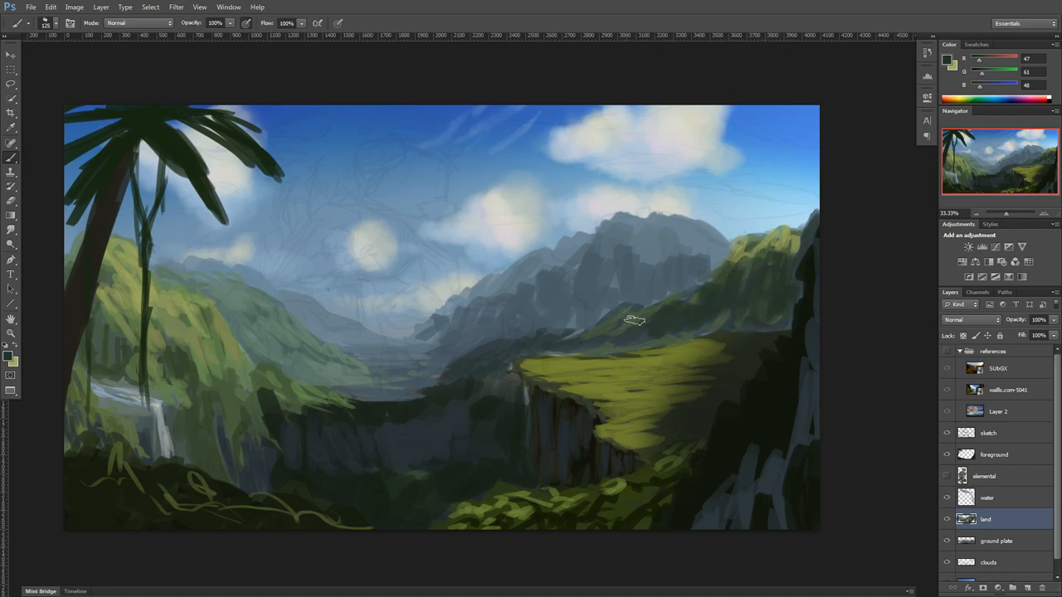
pyautogui.moveTo(630, 323); pyautogui.dragTo(593, 262)
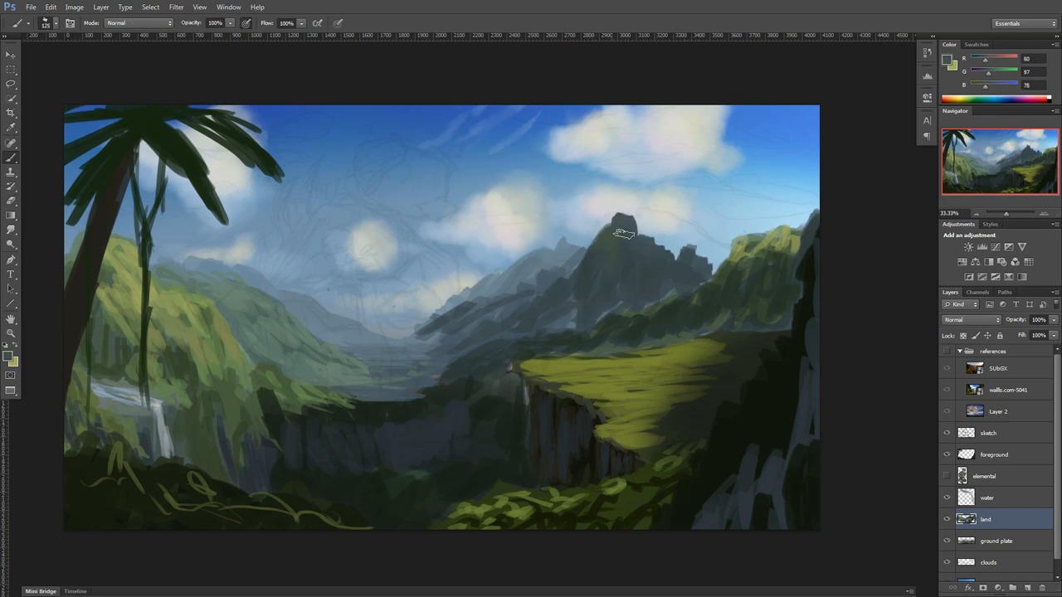
pyautogui.moveTo(626, 232); pyautogui.dragTo(538, 322)
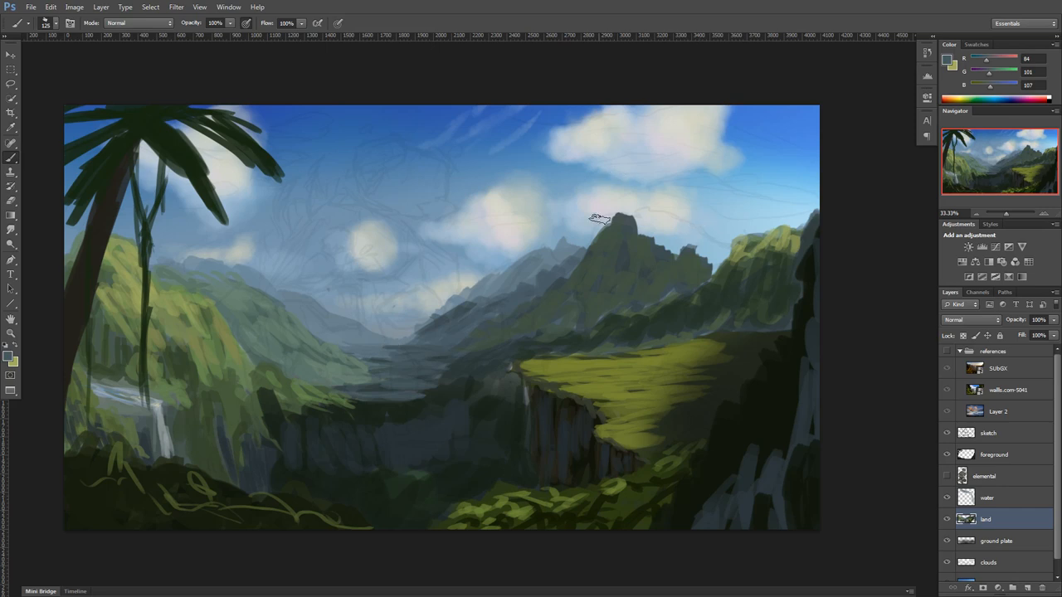
pyautogui.moveTo(630, 228); pyautogui.dragTo(692, 261)
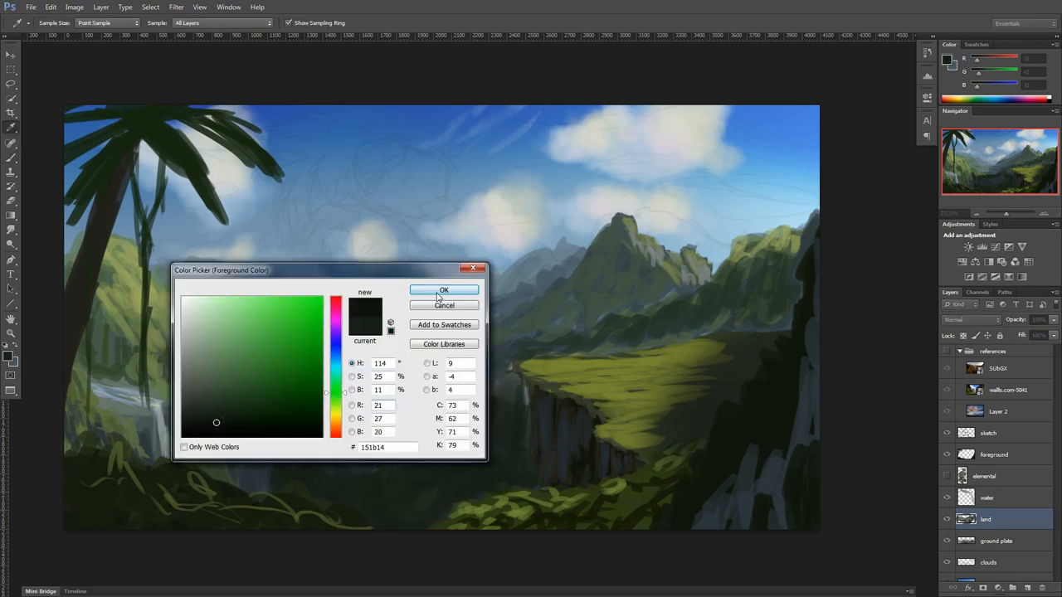
# Choose dark green, light green and mid green-grey colours for hillside and ridge texture
pyautogui.click(444, 291)
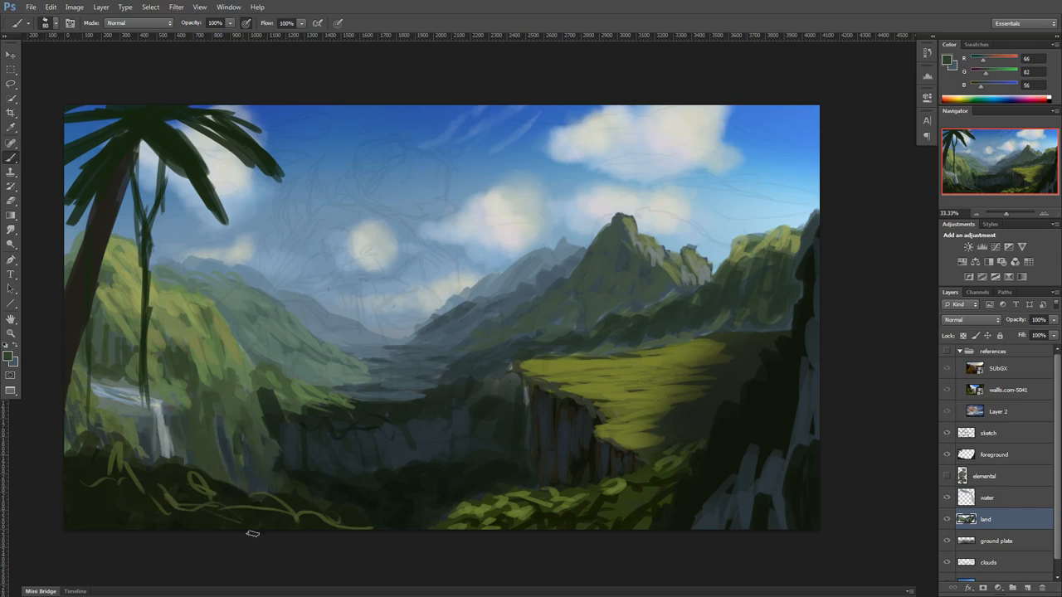
pyautogui.moveTo(224, 495)
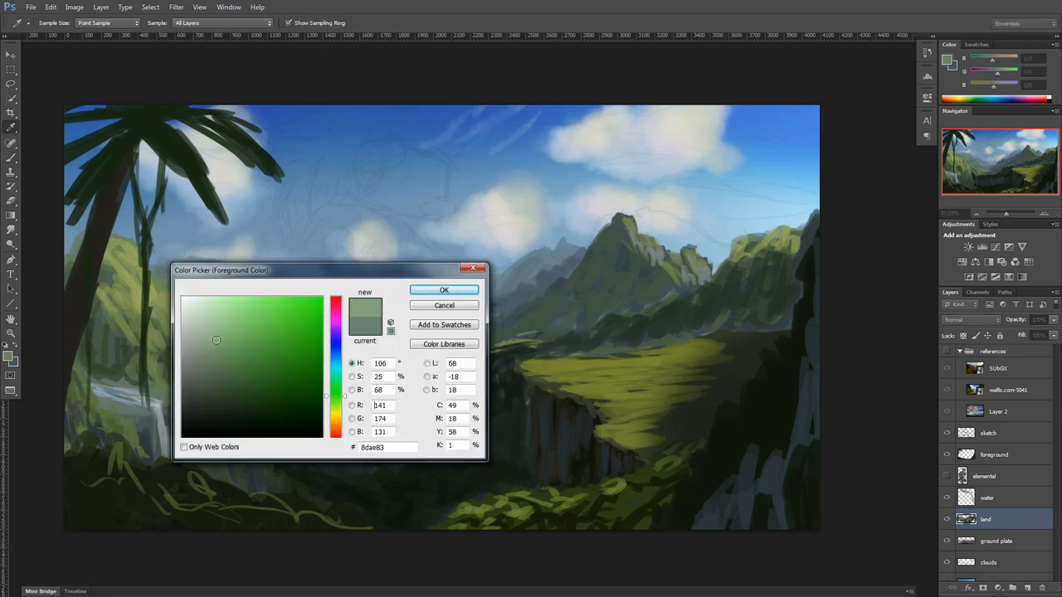
pyautogui.click(444, 290)
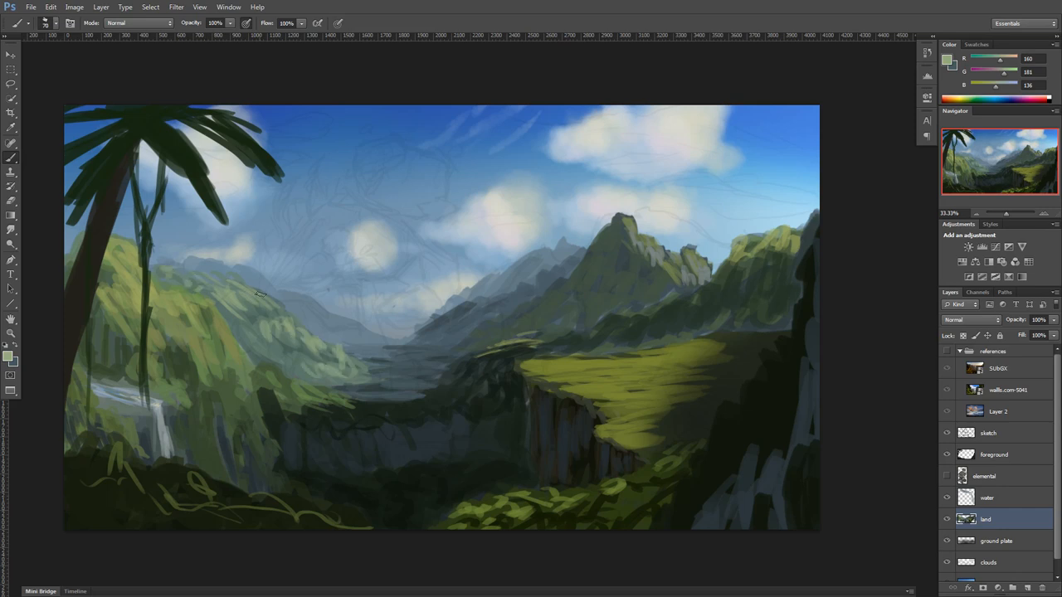
pyautogui.click(11, 359)
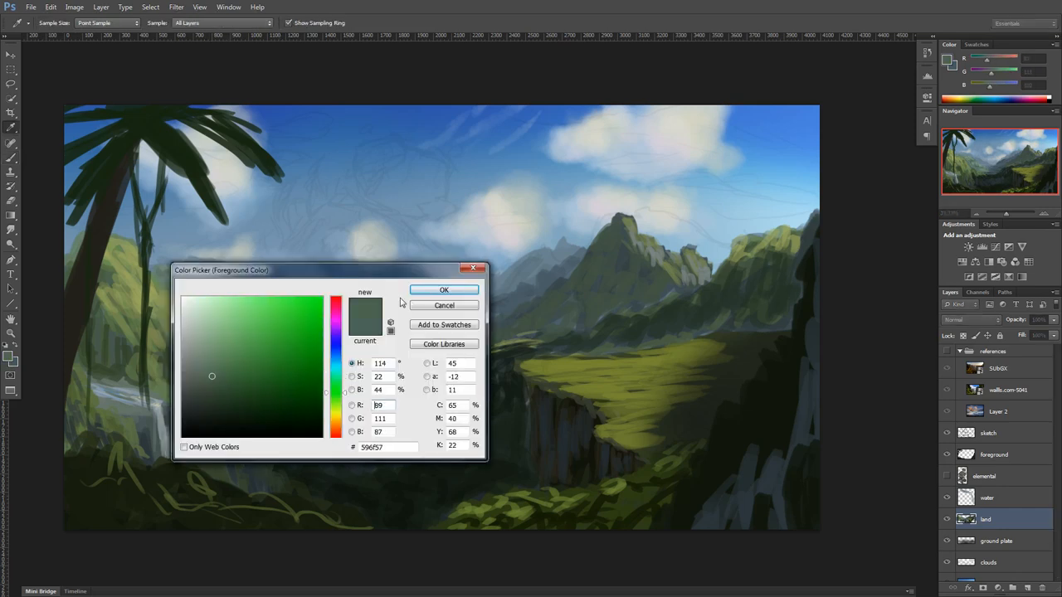
pyautogui.click(444, 290)
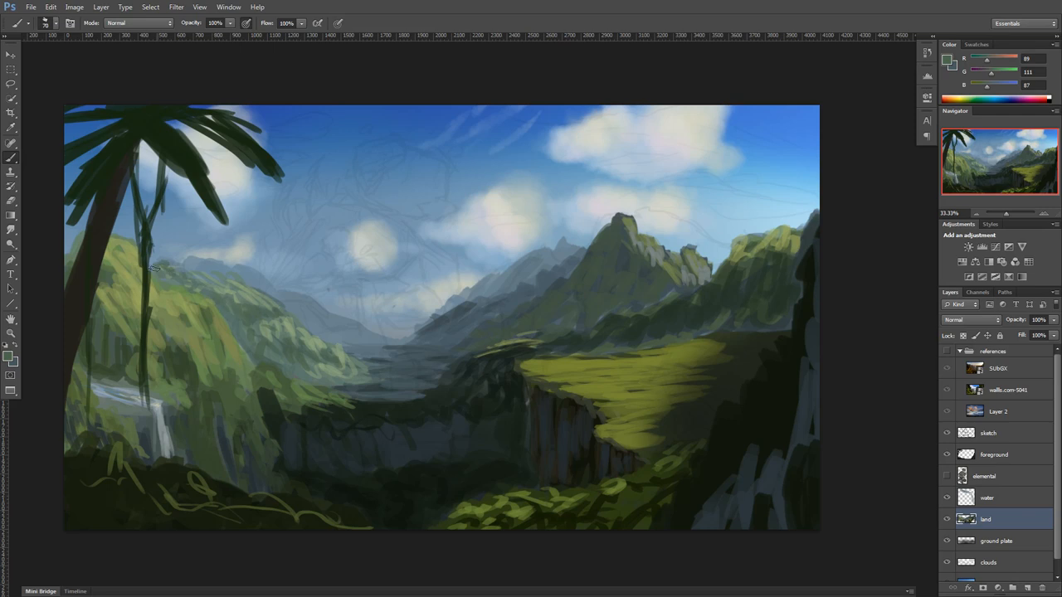
pyautogui.click(9, 355)
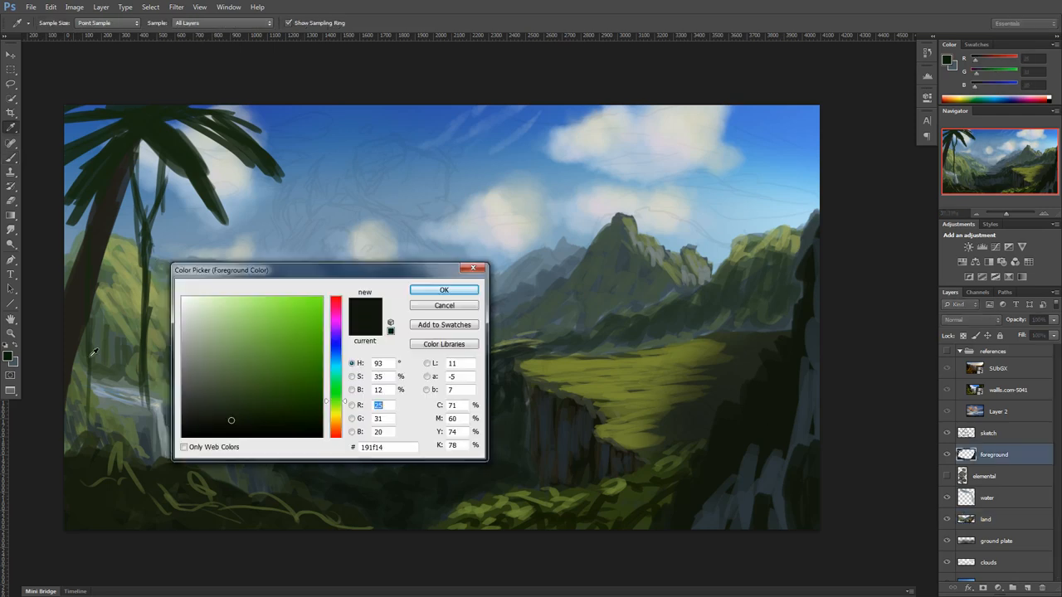
# Pick a near-black green, select the elemental layer and add a new layer above it
pyautogui.click(443, 290)
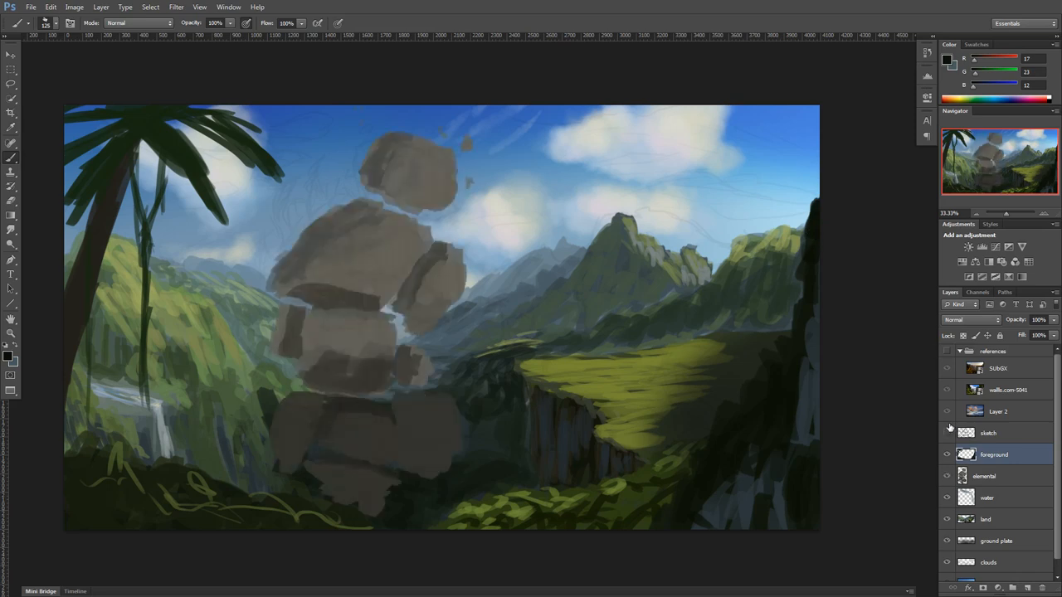
pyautogui.click(983, 475)
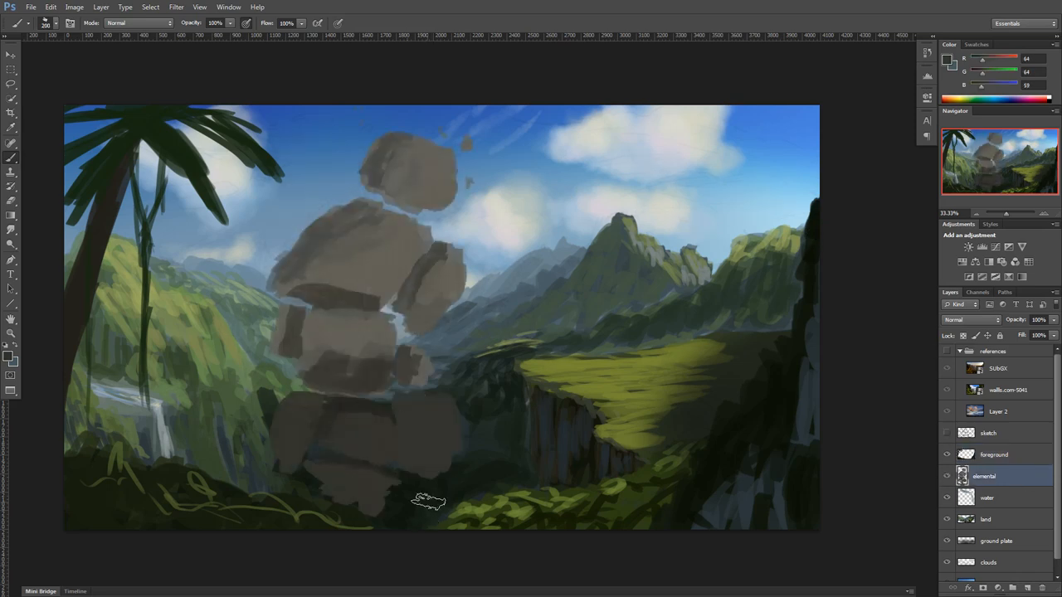
pyautogui.click(993, 453)
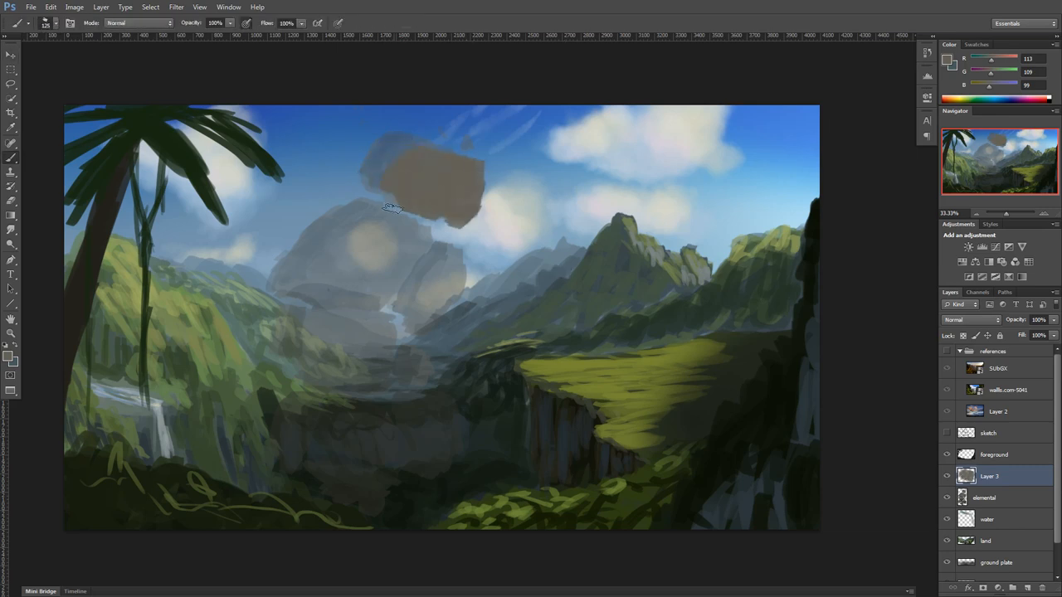
# Paint the elemental's boulder silhouette, a rock arm reaching left, and dark marks on the middle boulder
pyautogui.moveTo(399, 207); pyautogui.dragTo(261, 253)
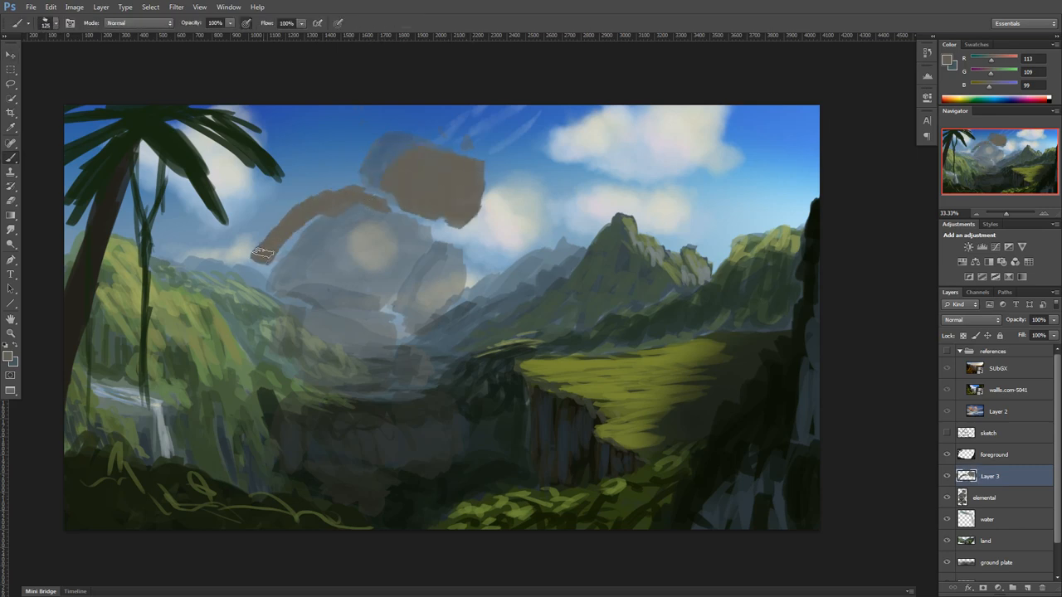
pyautogui.moveTo(265, 249); pyautogui.dragTo(382, 311)
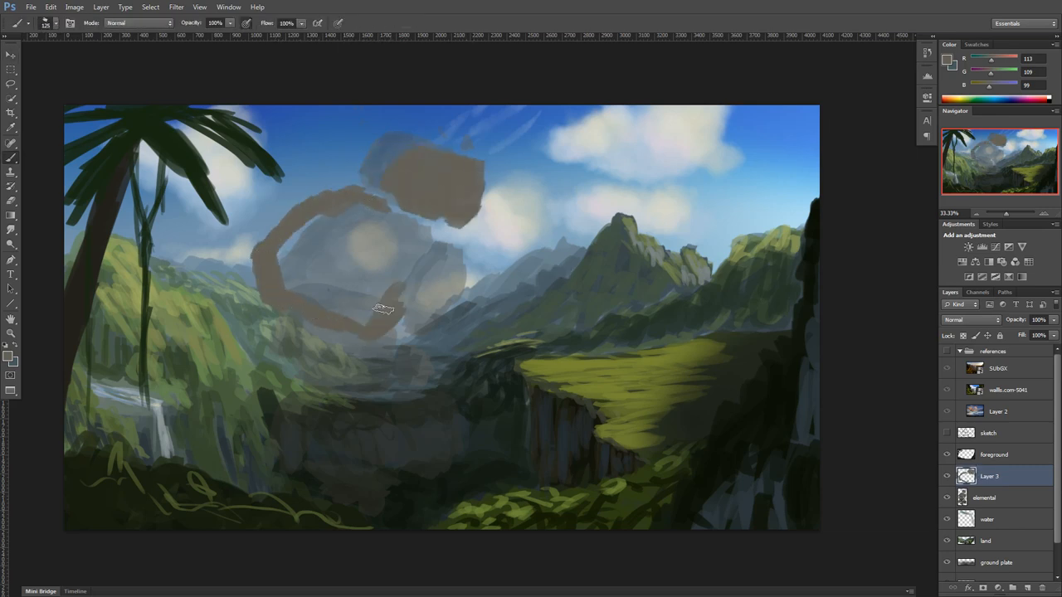
pyautogui.moveTo(382, 311); pyautogui.dragTo(348, 224)
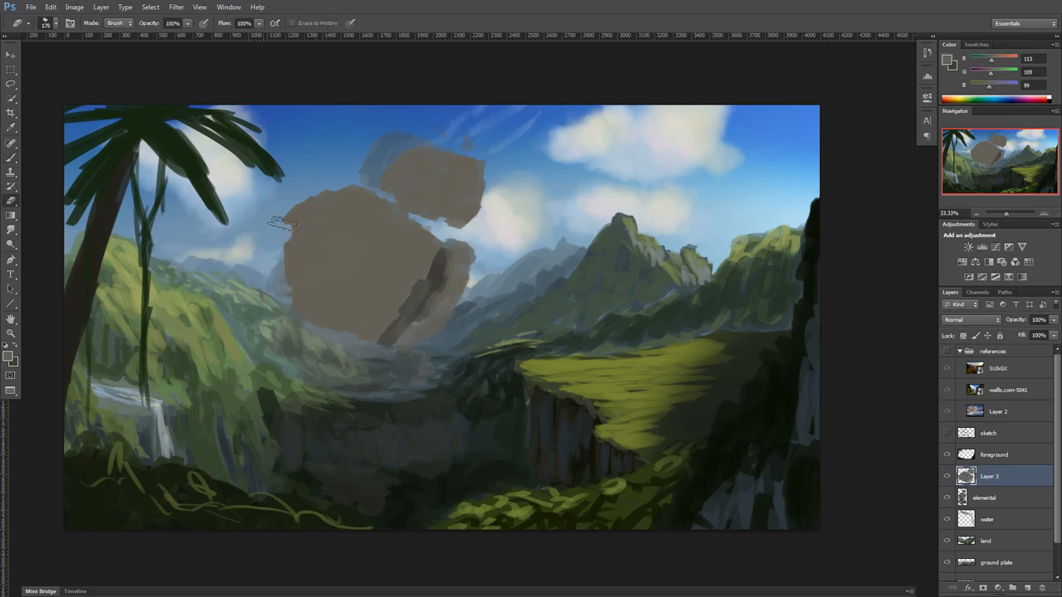
pyautogui.moveTo(286, 224); pyautogui.dragTo(344, 203)
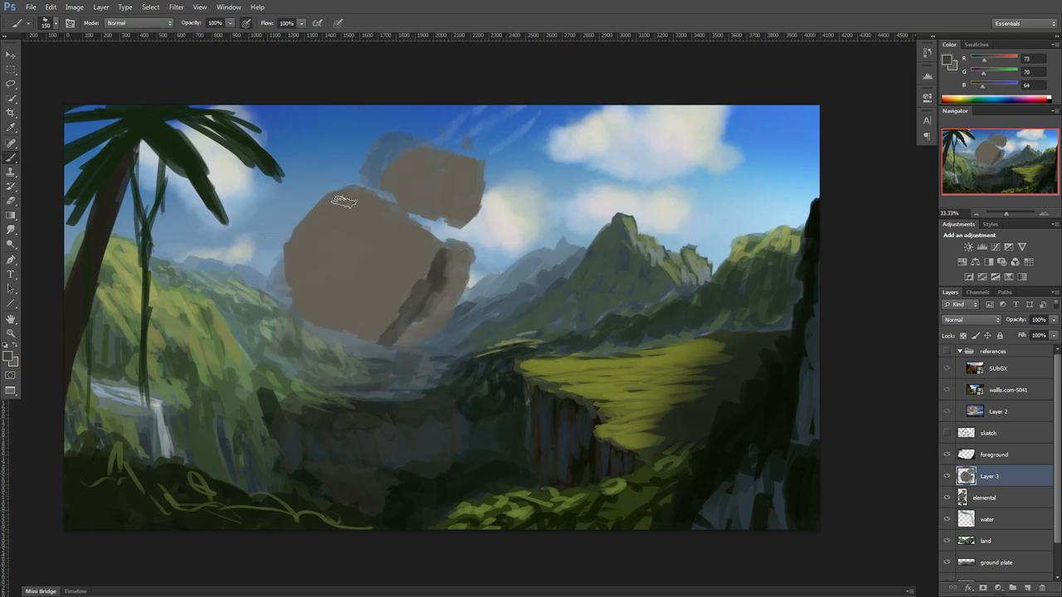
pyautogui.moveTo(344, 203); pyautogui.dragTo(365, 241)
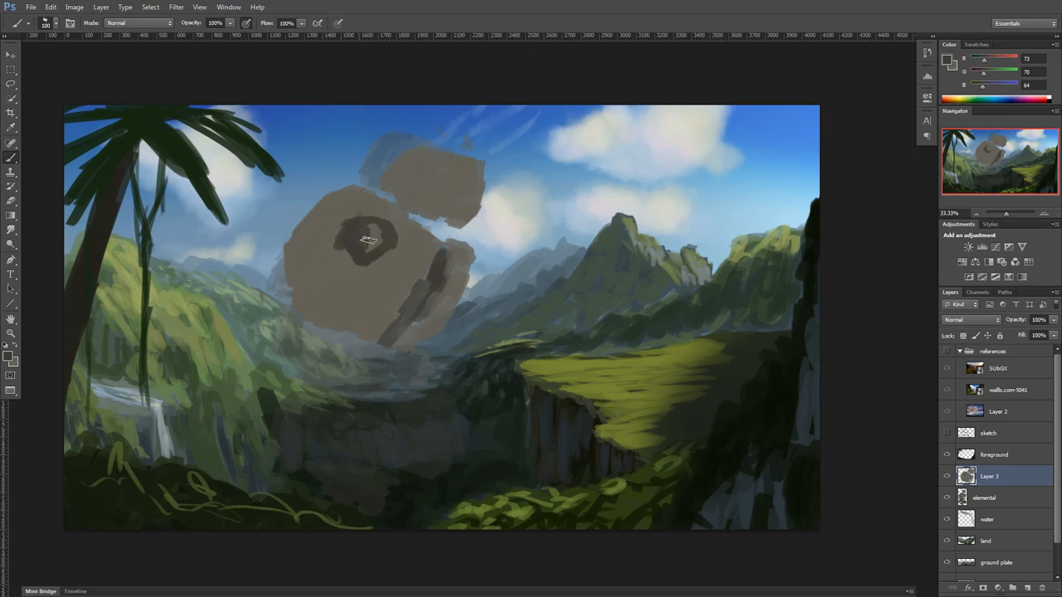
pyautogui.moveTo(369, 241); pyautogui.dragTo(419, 273)
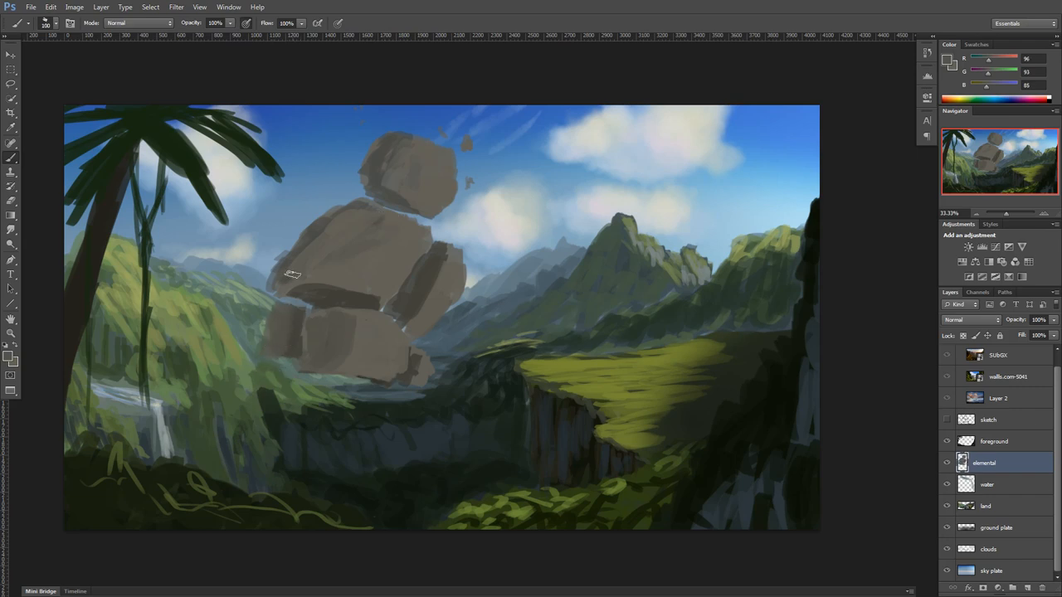
# Pick dark brown and pale stone colours, paint light boulder planes, then choose dark green moss
pyautogui.click(12, 359)
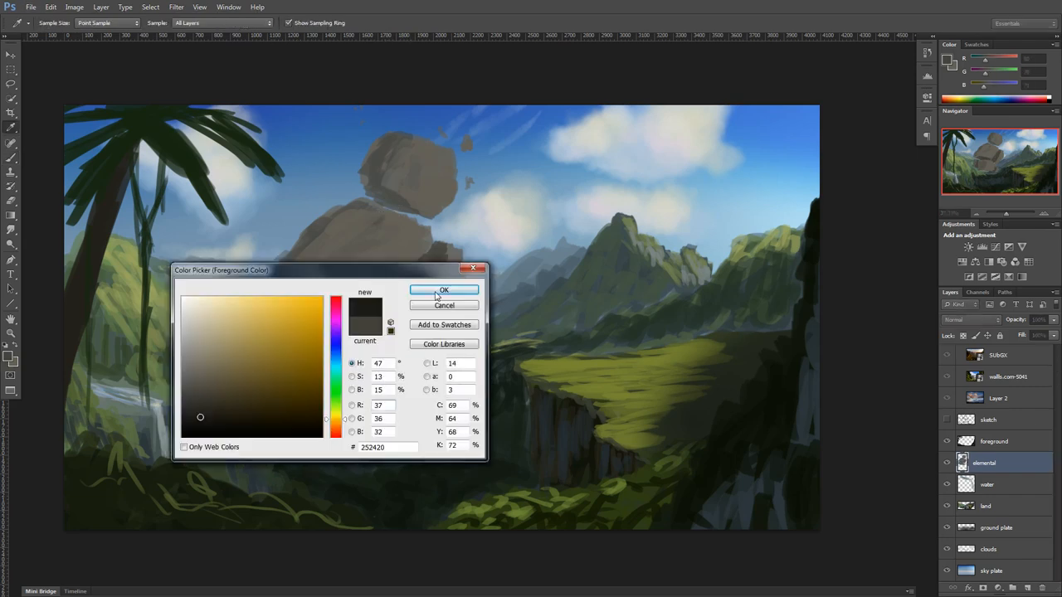
pyautogui.click(443, 290)
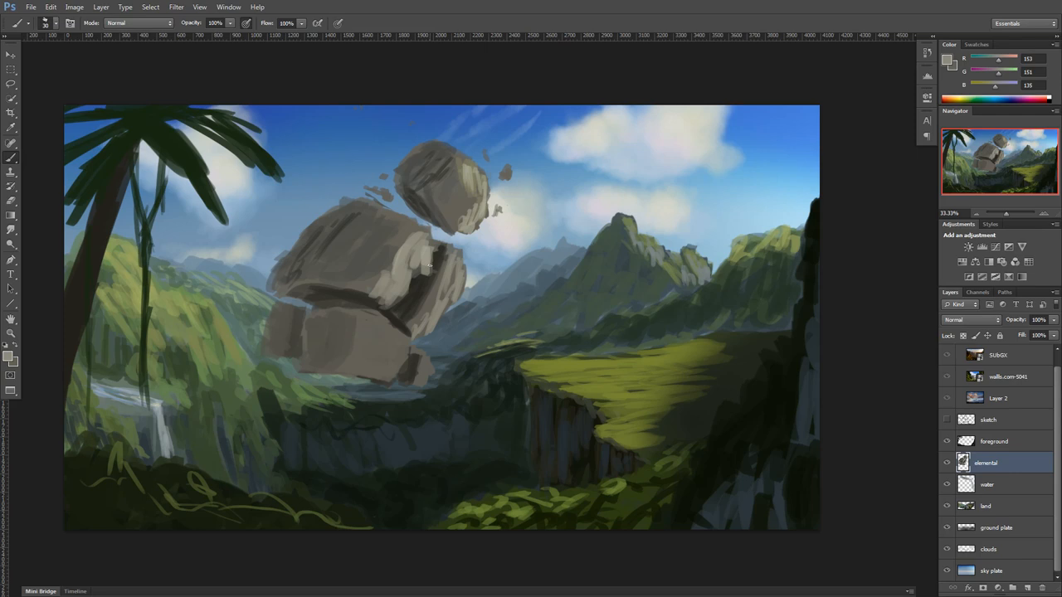
pyautogui.moveTo(296, 324); pyautogui.dragTo(298, 353)
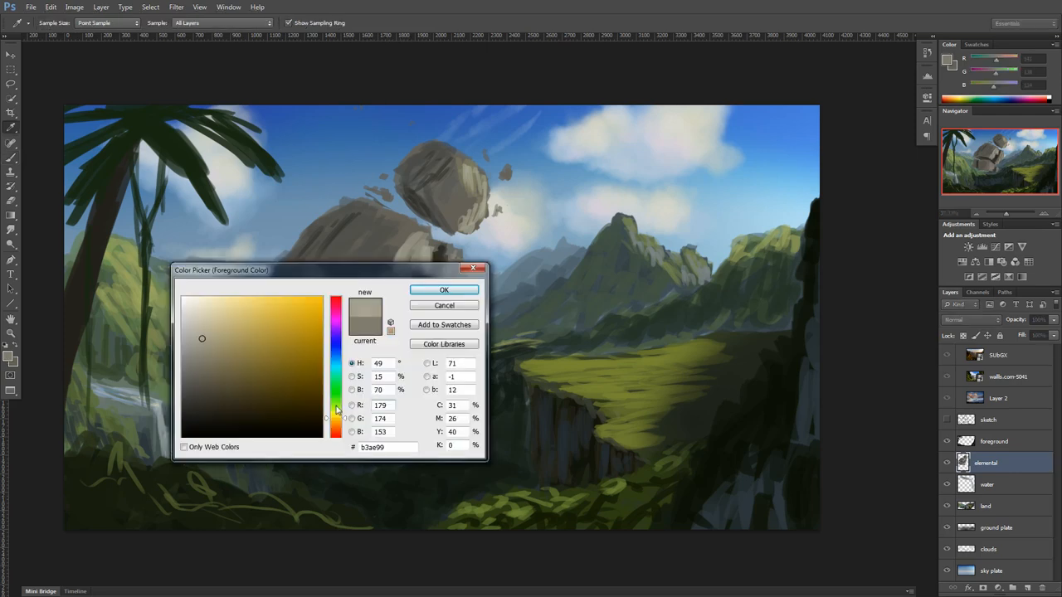
pyautogui.click(444, 290)
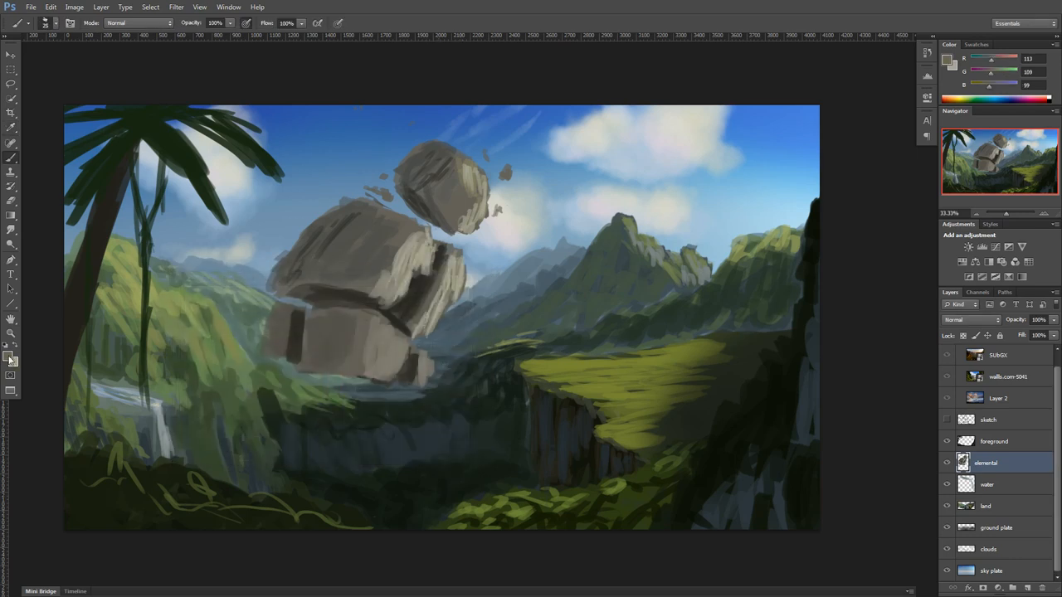
pyautogui.click(12, 358)
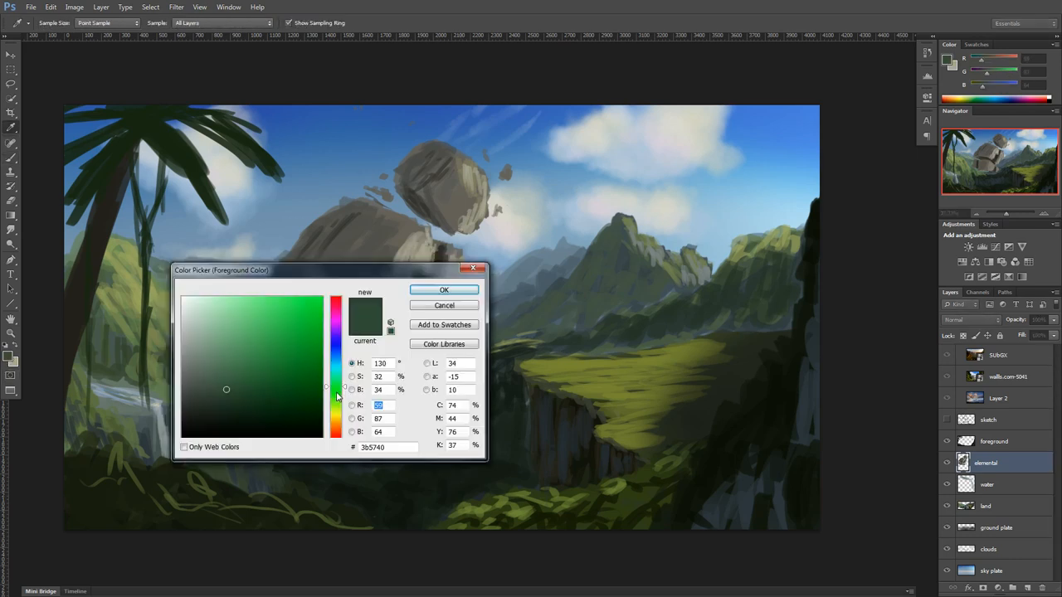
pyautogui.click(443, 289)
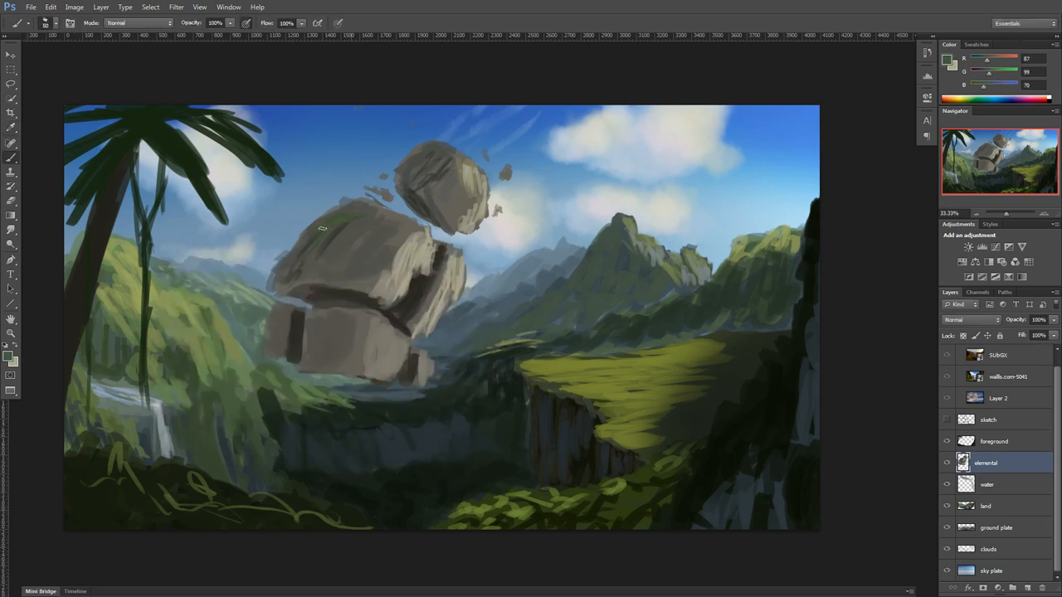
# Paint moss on the top boulders, darker hanging strands, and a small shoulder palm
pyautogui.moveTo(323, 228); pyautogui.dragTo(297, 326)
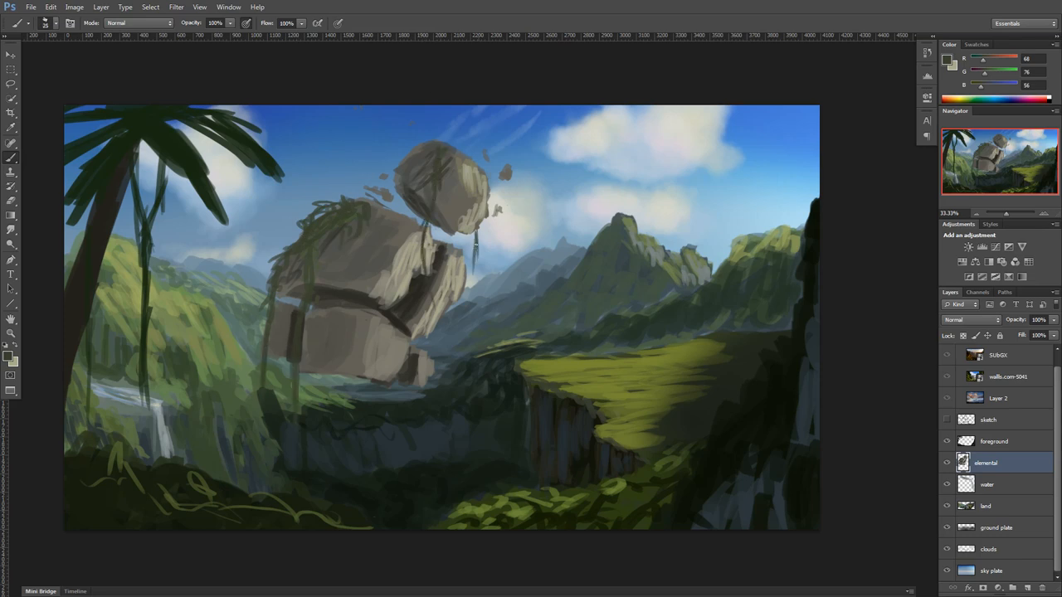
pyautogui.click(10, 358)
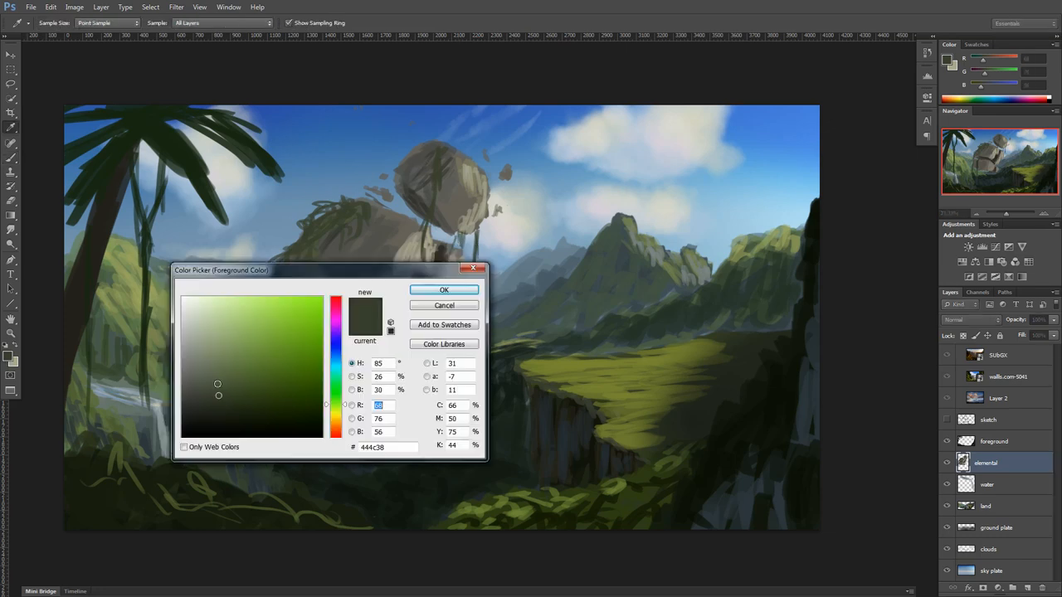
pyautogui.click(444, 289)
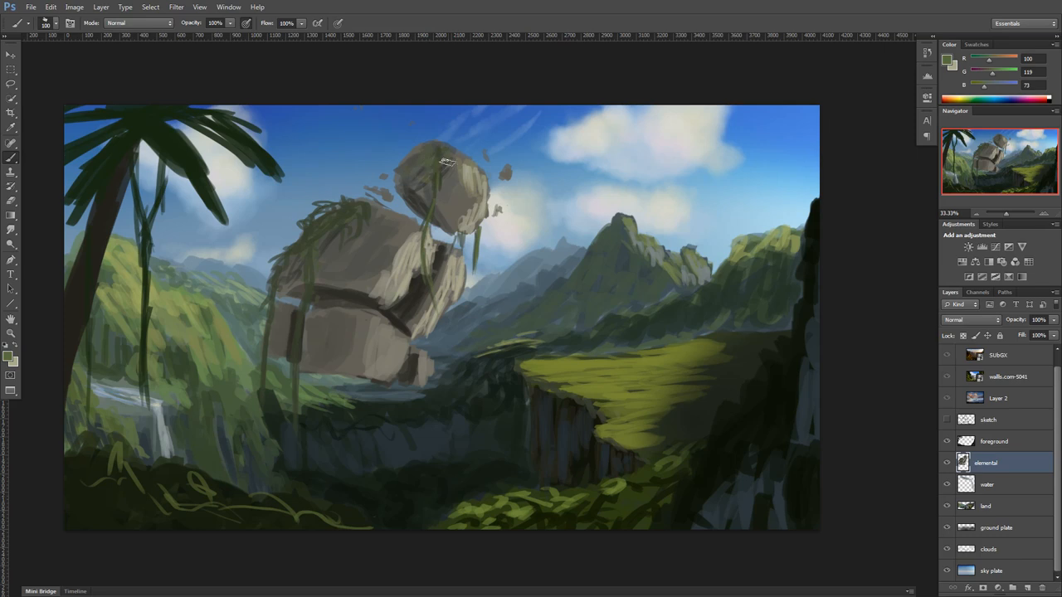
pyautogui.moveTo(448, 161); pyautogui.dragTo(324, 233)
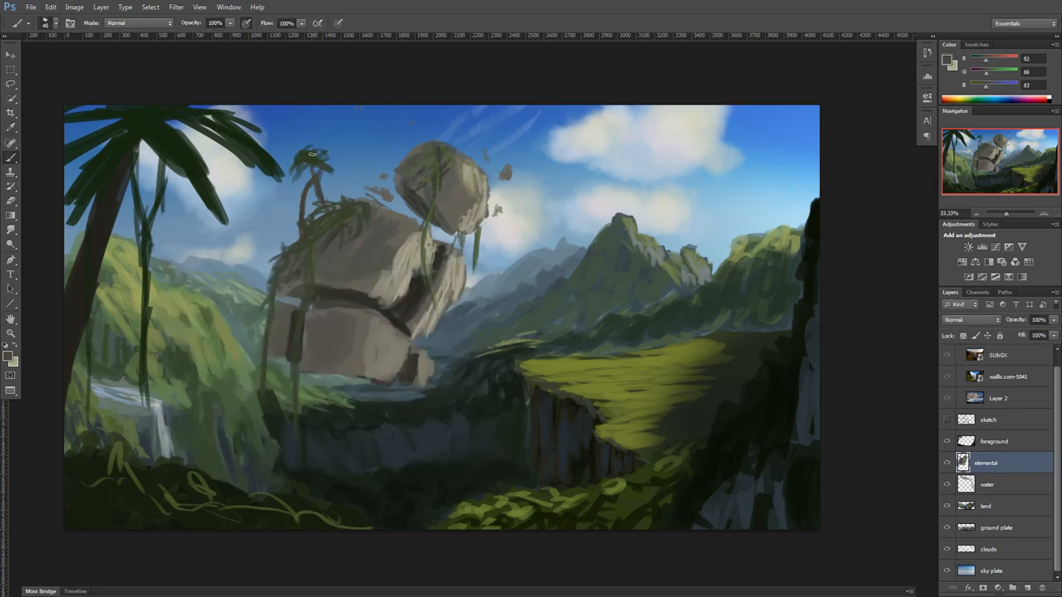
pyautogui.moveTo(311, 153); pyautogui.dragTo(349, 174)
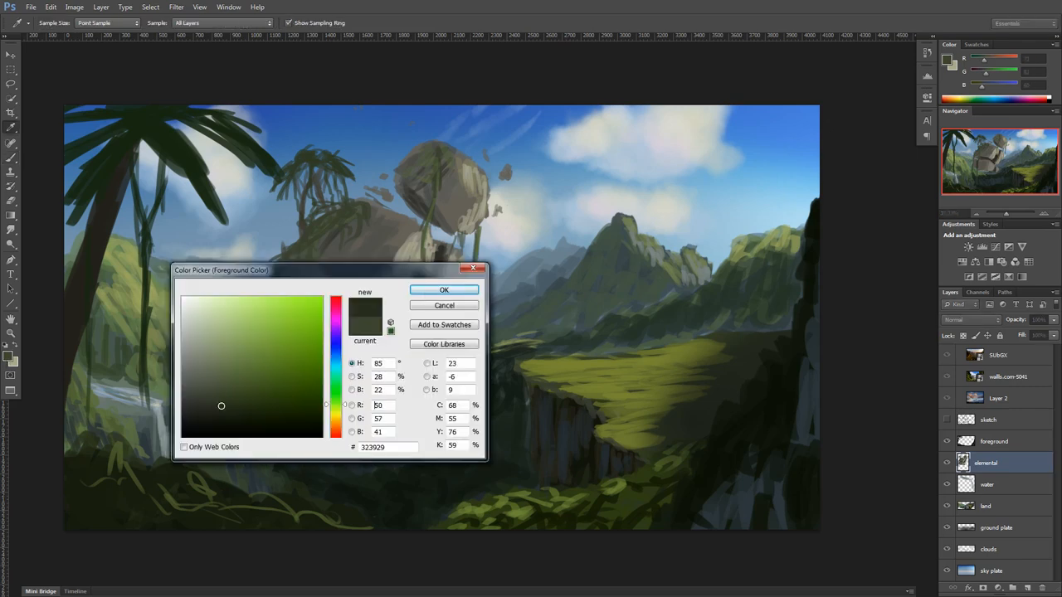
pyautogui.click(444, 290)
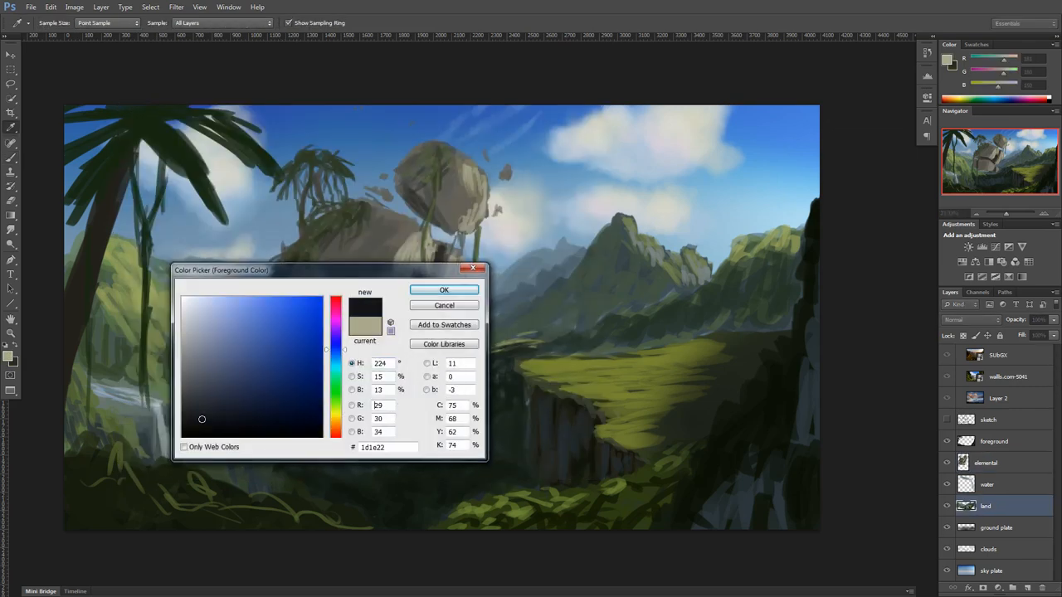
# Confirm a near-black colour and switch back to the elemental layer
pyautogui.click(444, 289)
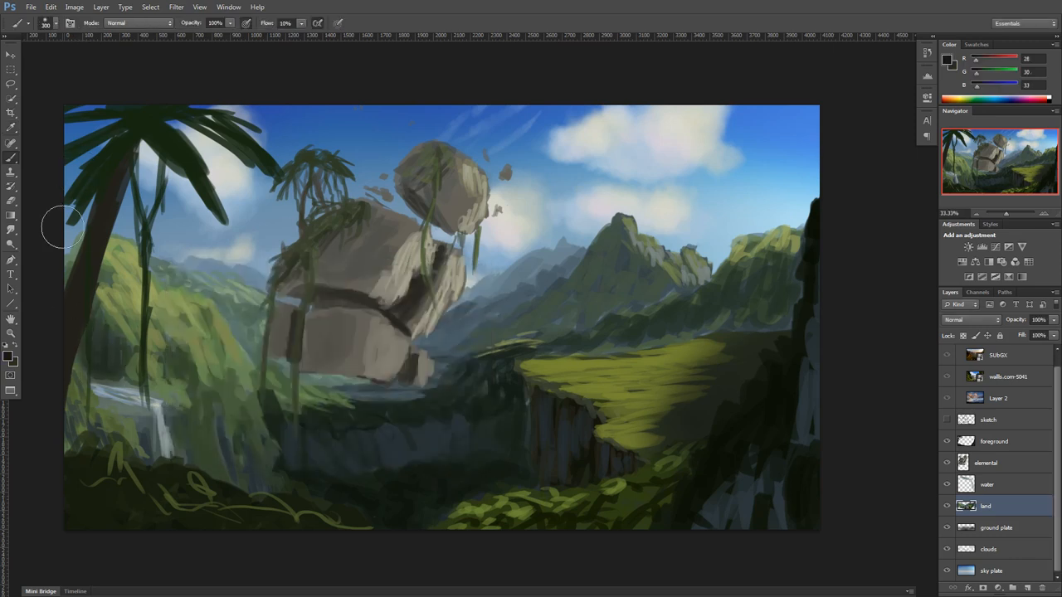
pyautogui.click(985, 463)
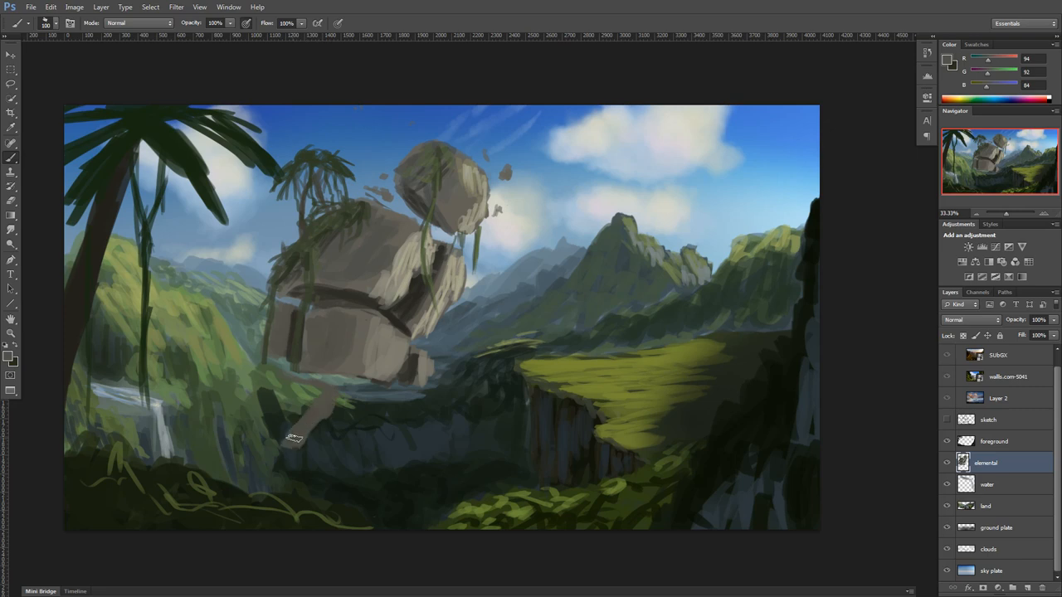
# Paint lower boulders down to the foreground and pick an olive green colour
pyautogui.moveTo(295, 436); pyautogui.dragTo(232, 319)
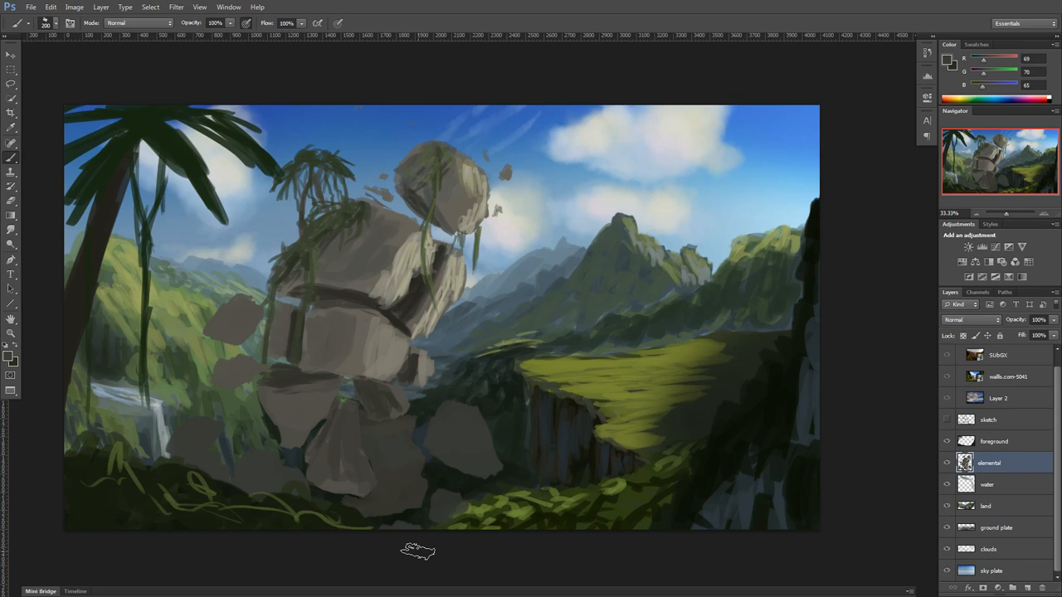
pyautogui.moveTo(432, 340)
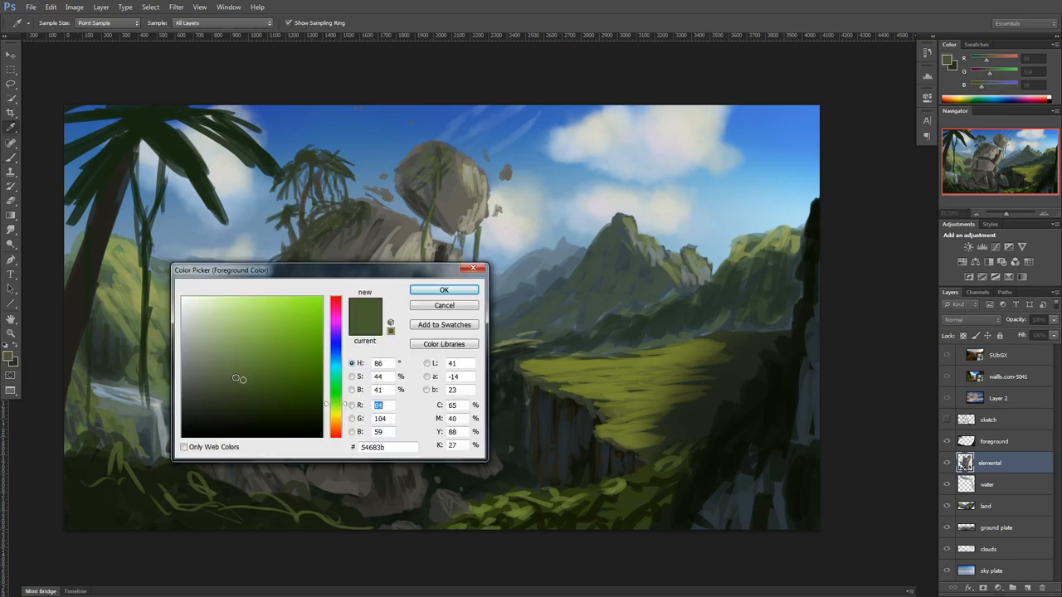
pyautogui.click(444, 290)
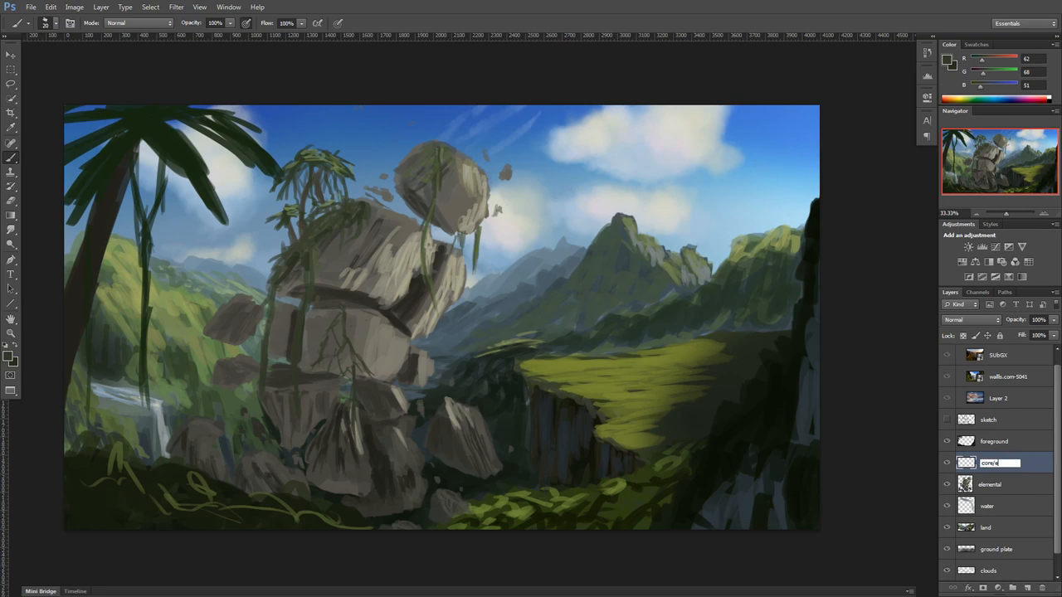
# Pick a teal glow colour and paint glowing core cracks on the chest
pyautogui.click(12, 352)
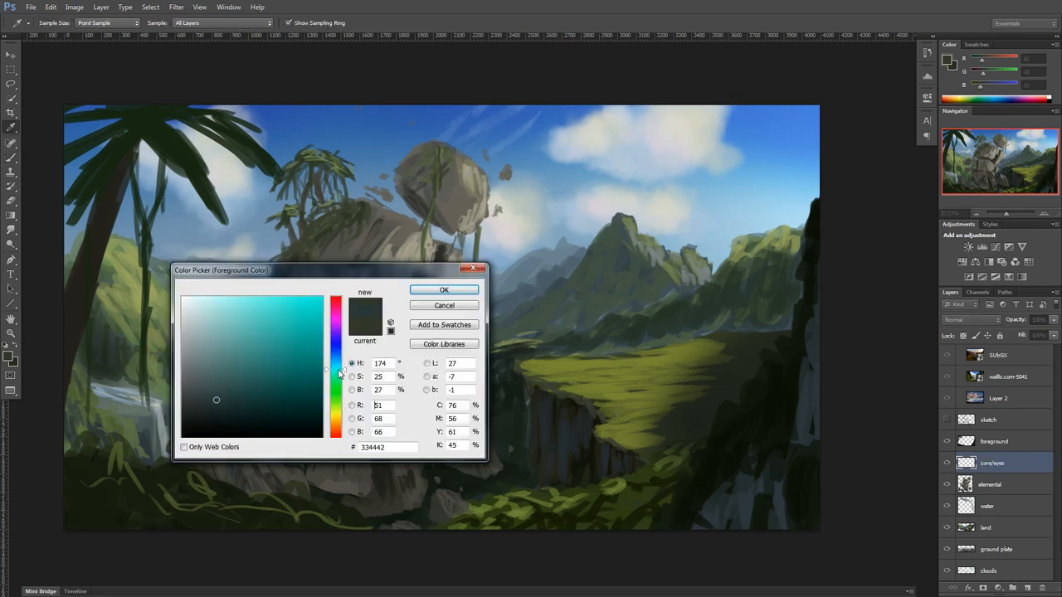
pyautogui.click(444, 290)
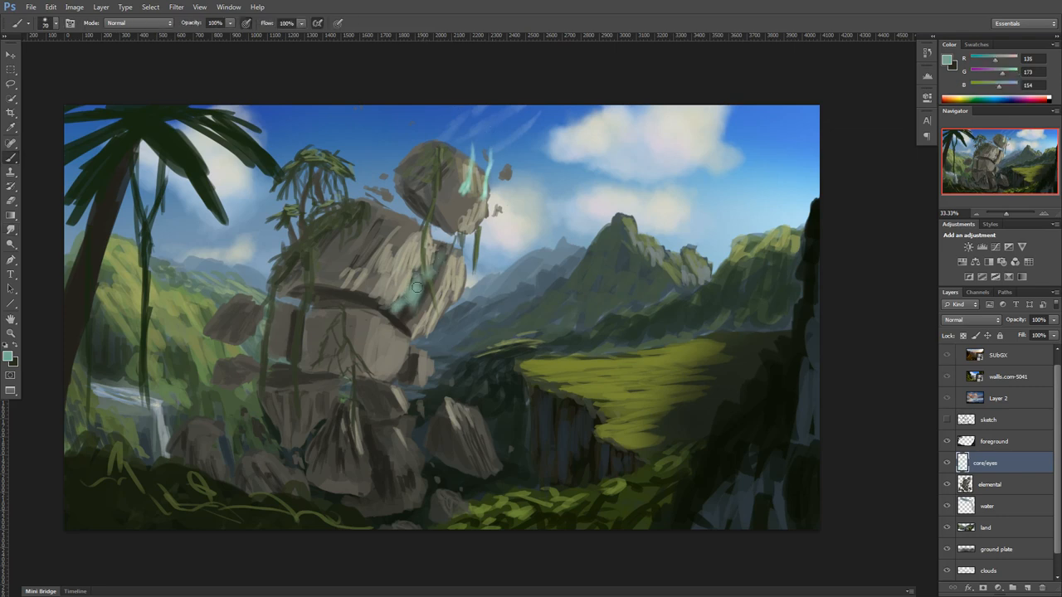
pyautogui.moveTo(414, 287); pyautogui.dragTo(374, 304)
pyautogui.write('core glow')
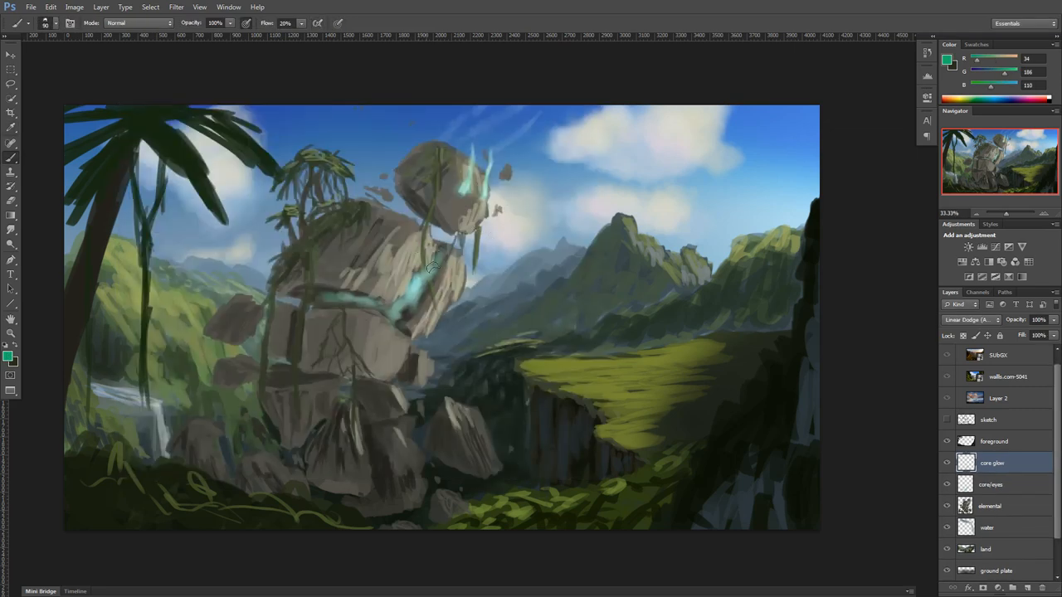
# Paint bright green glow streaks along the elemental's chest crack and lower rocks
pyautogui.moveTo(448, 257); pyautogui.dragTo(415, 340)
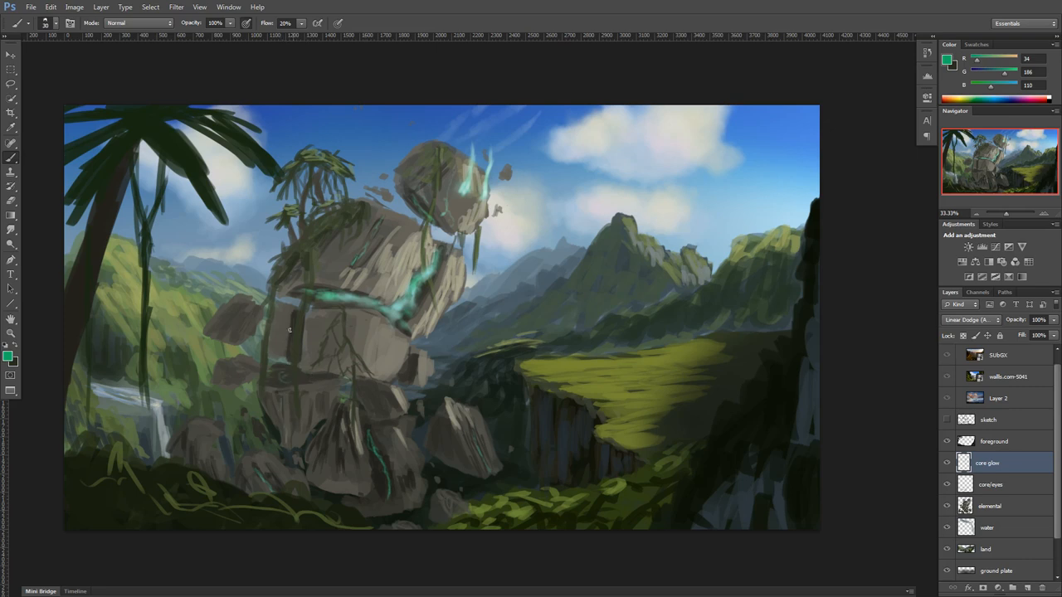
pyautogui.moveTo(289, 330); pyautogui.dragTo(336, 475)
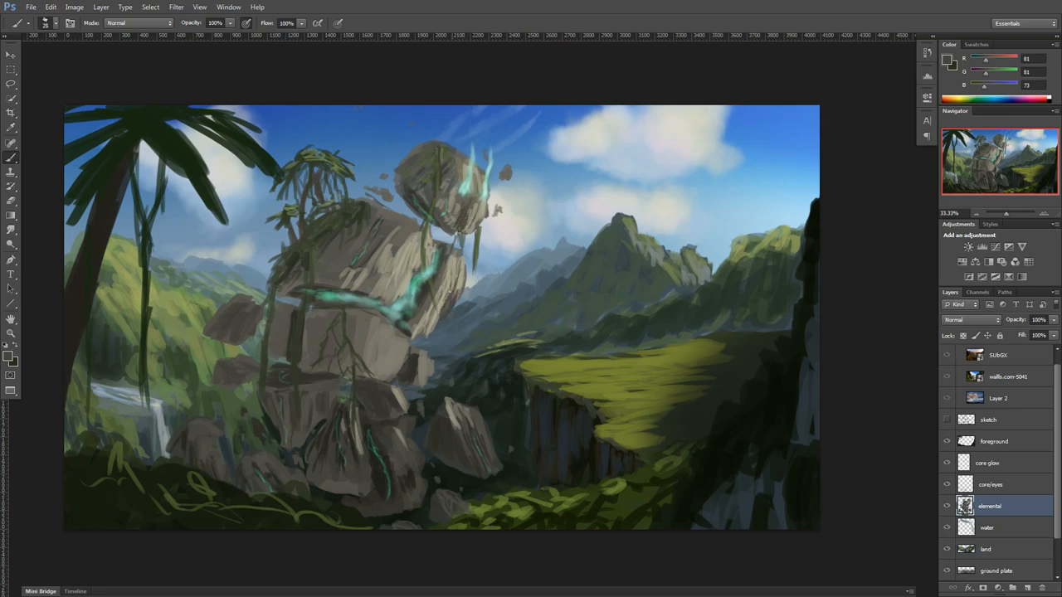
# Paint stone-grey detail on the elemental's head and set up the elemental arms and core/eyes/figure layers
pyautogui.click(448, 290)
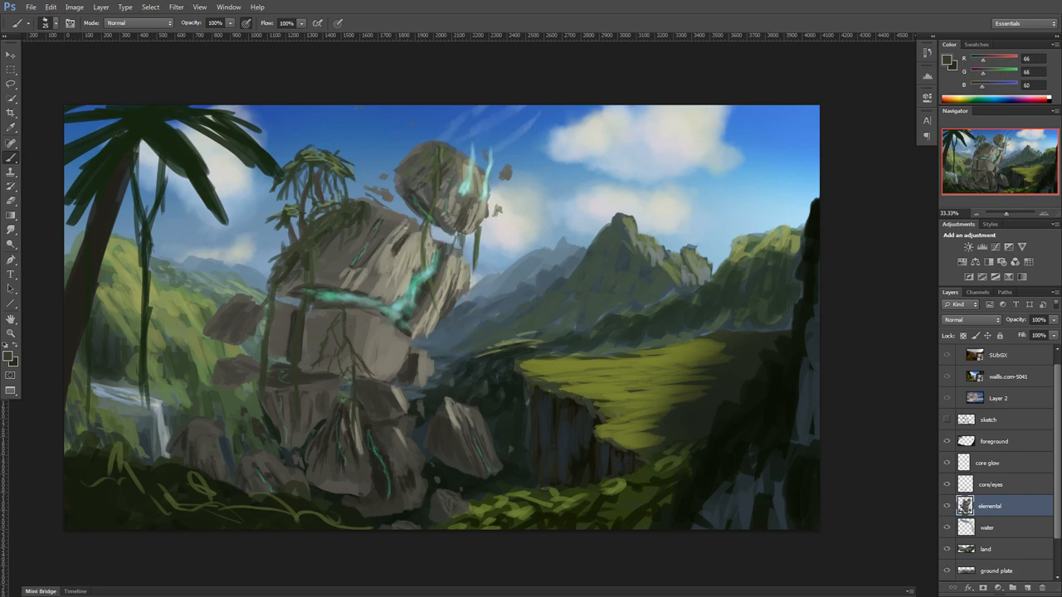
pyautogui.click(374, 257)
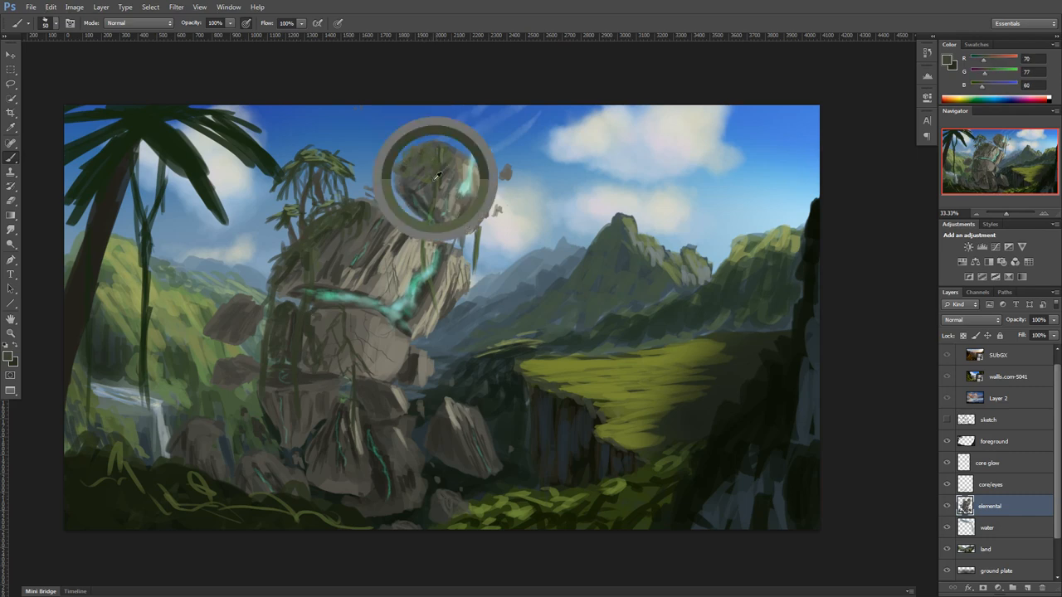
pyautogui.click(435, 176)
pyautogui.write('elemental arms')
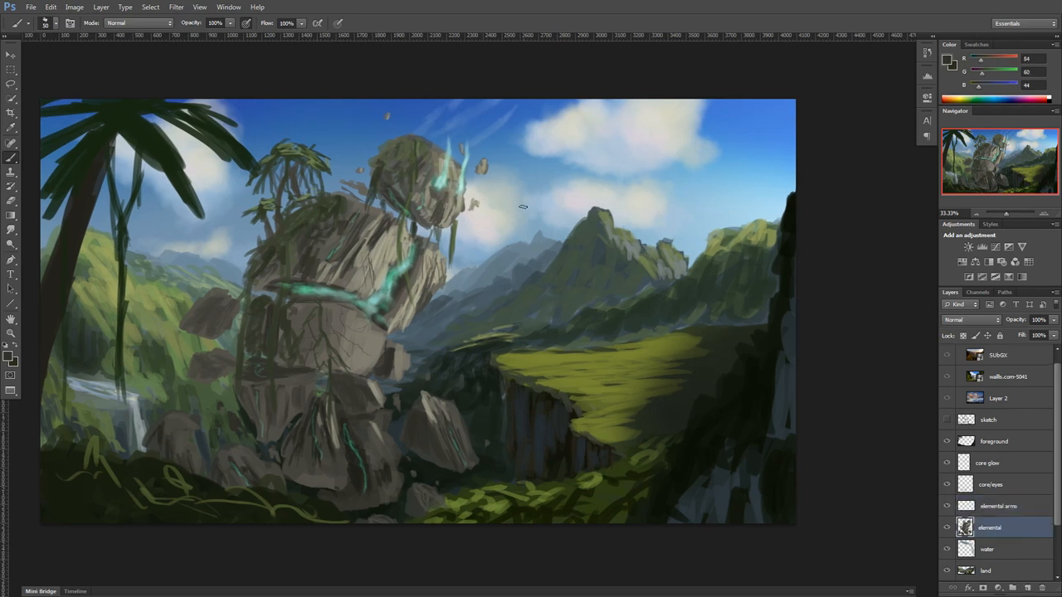
pyautogui.click(991, 484)
pyautogui.write('/figure')
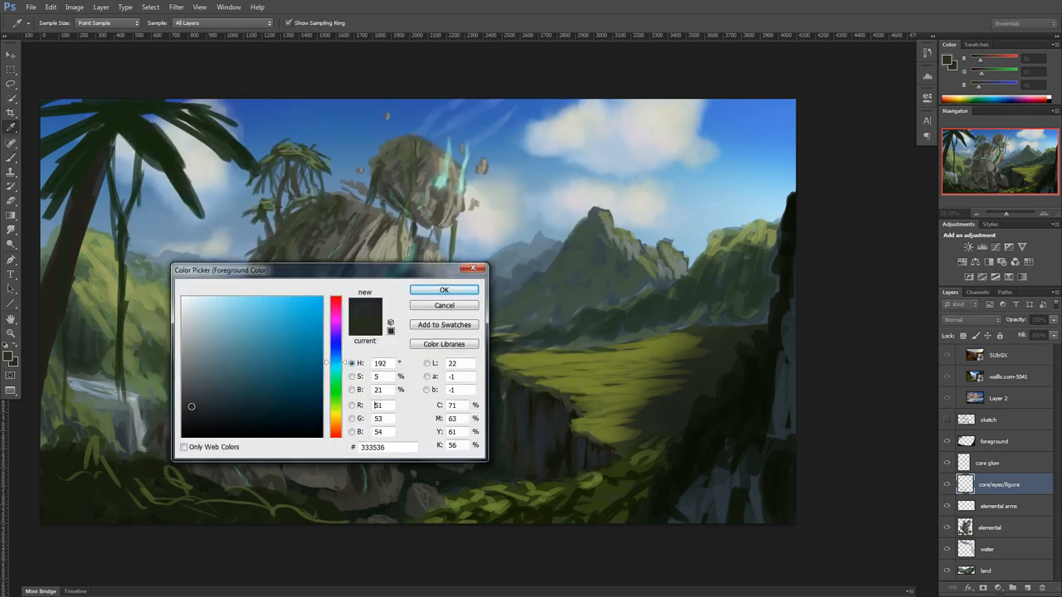
# Pick dark and pale olive colours and paint a small staff-holding figure on the cliff edge
pyautogui.click(443, 290)
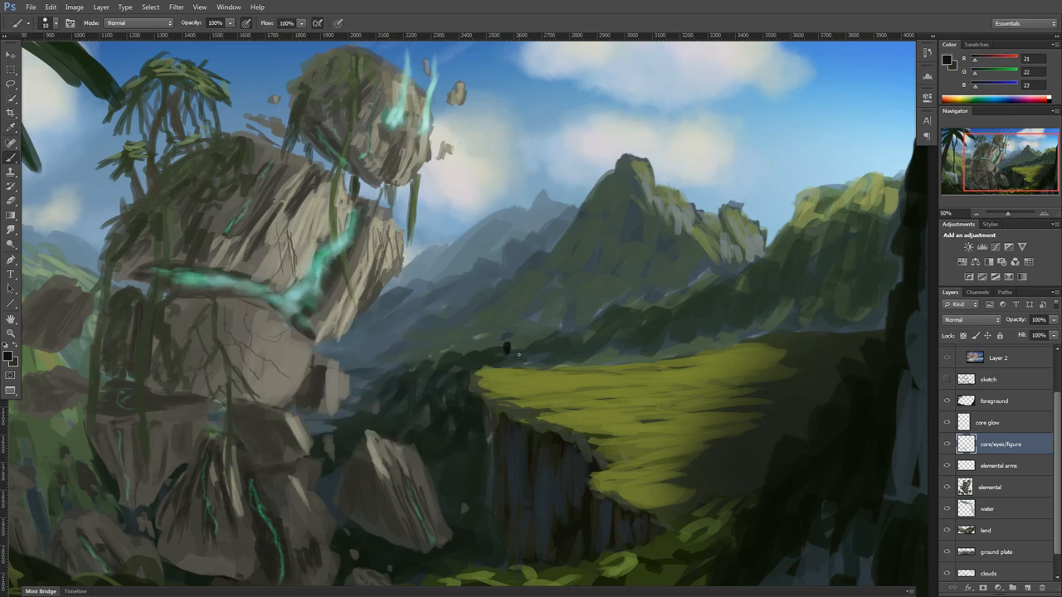
pyautogui.click(506, 361)
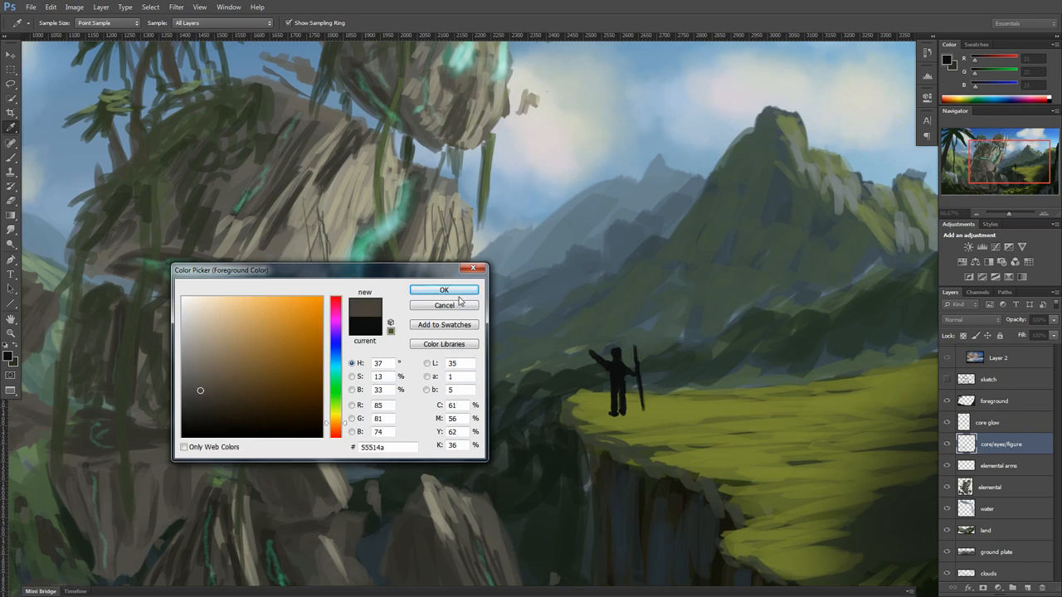
pyautogui.click(444, 289)
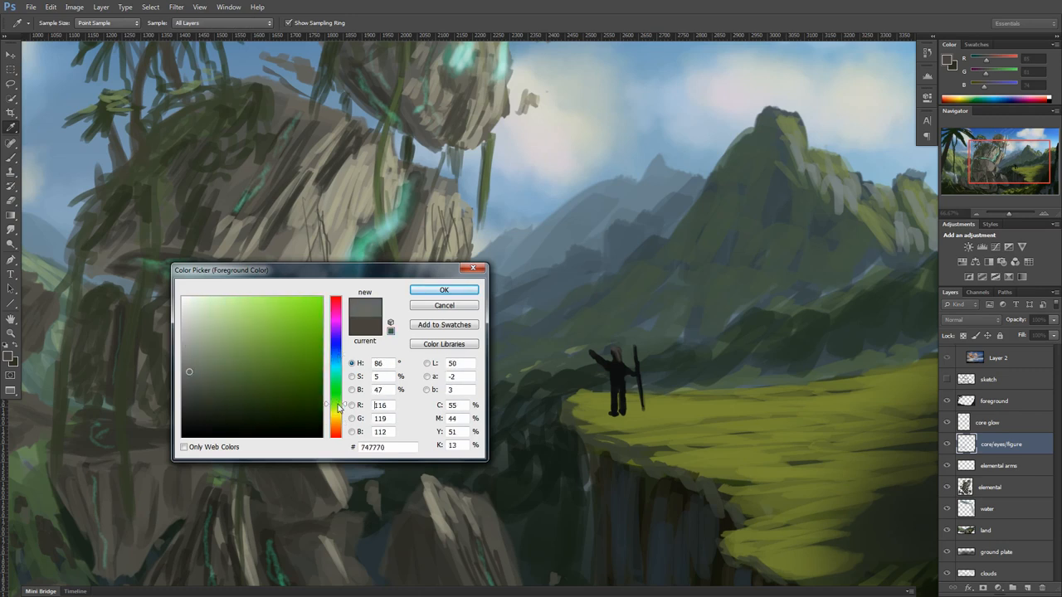
pyautogui.click(444, 290)
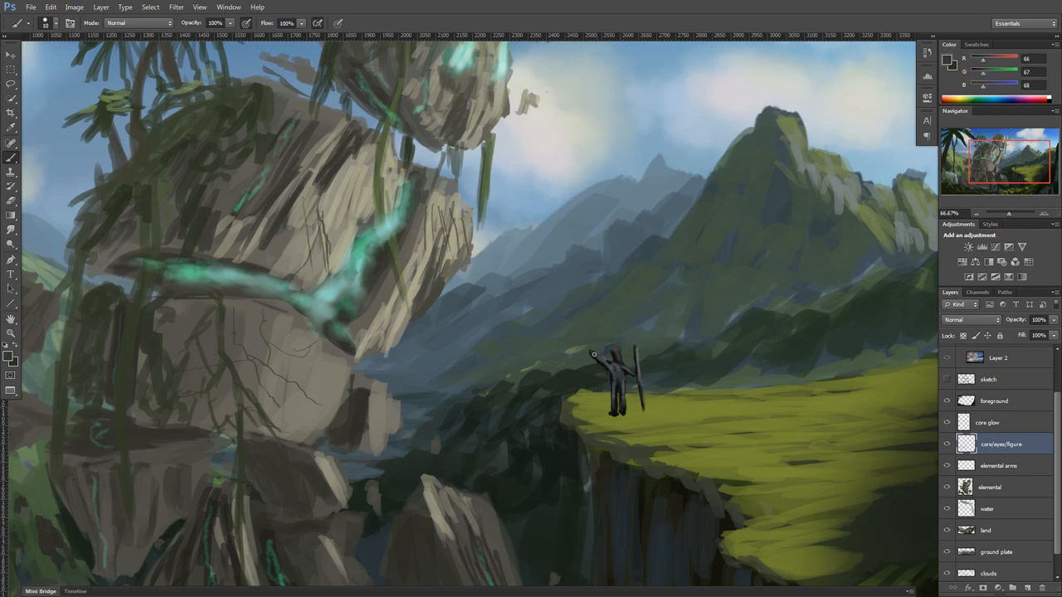
pyautogui.click(9, 375)
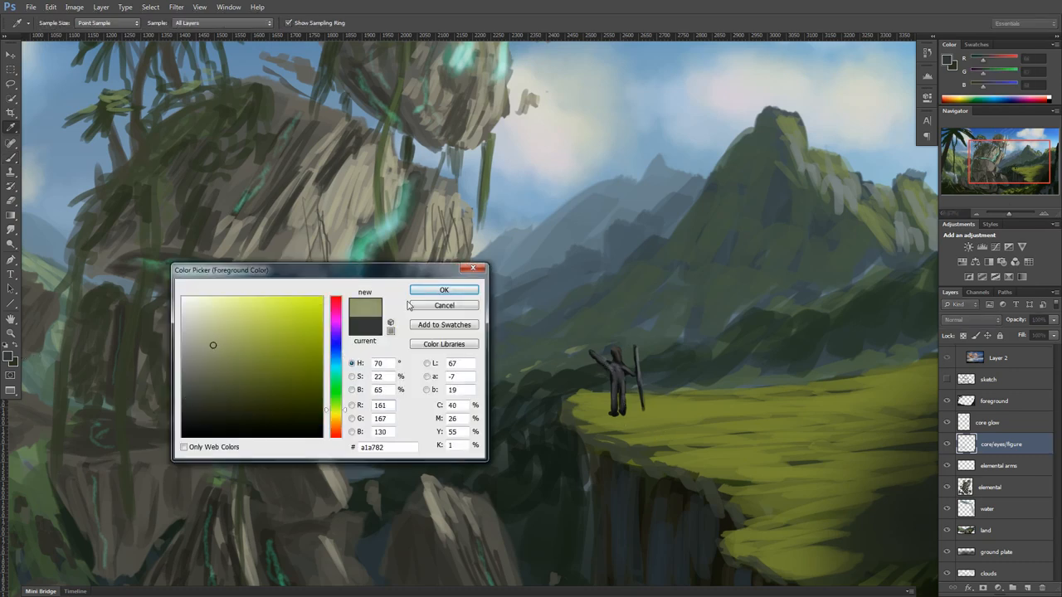
pyautogui.click(444, 290)
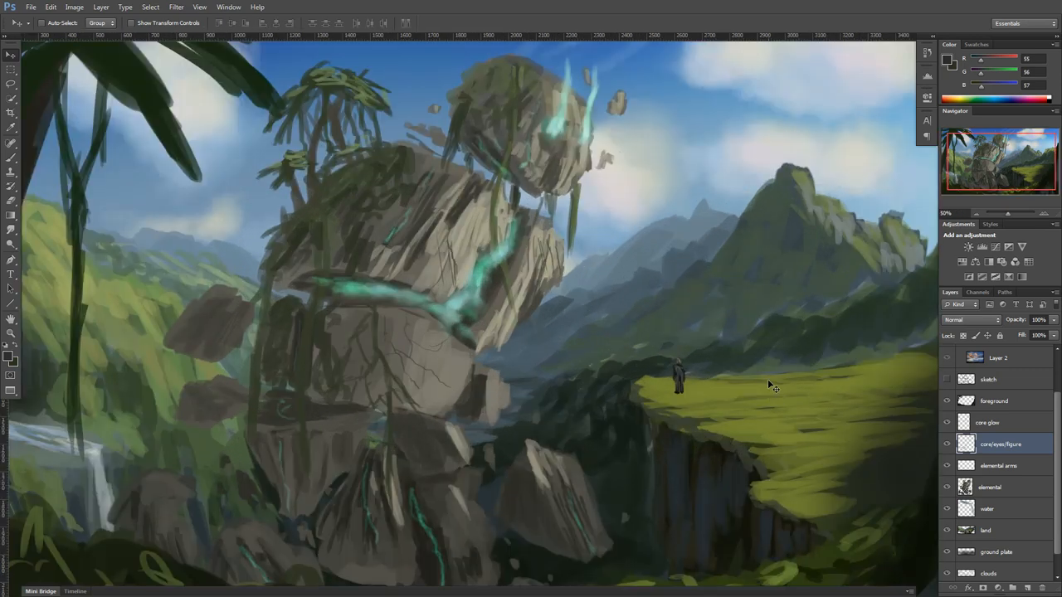
# Paint pale highlight strokes on the elemental's chest and body on the elemental arms layer
pyautogui.click(998, 465)
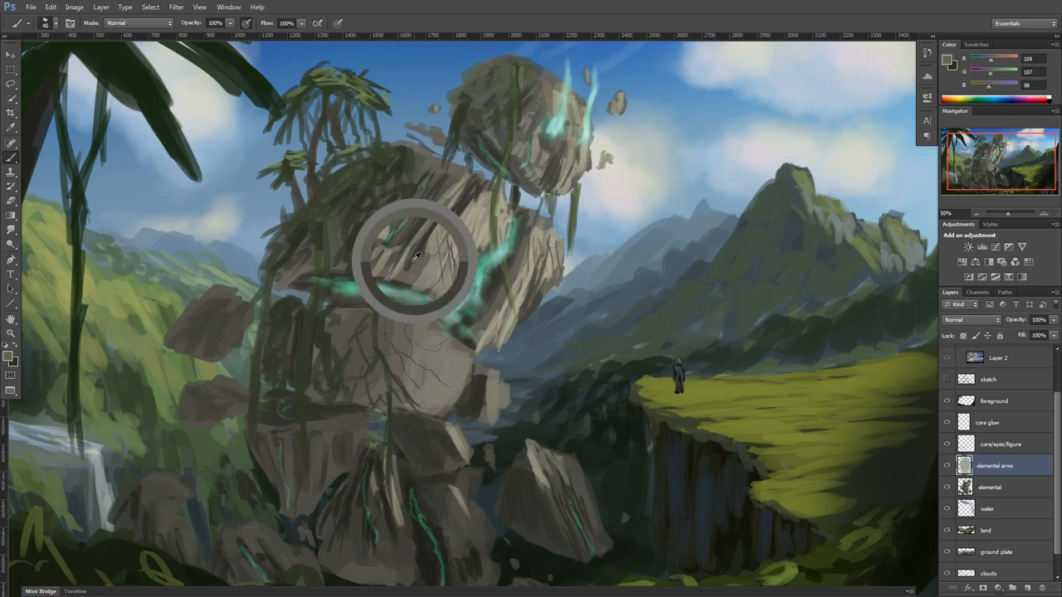
pyautogui.moveTo(414, 257); pyautogui.dragTo(465, 291)
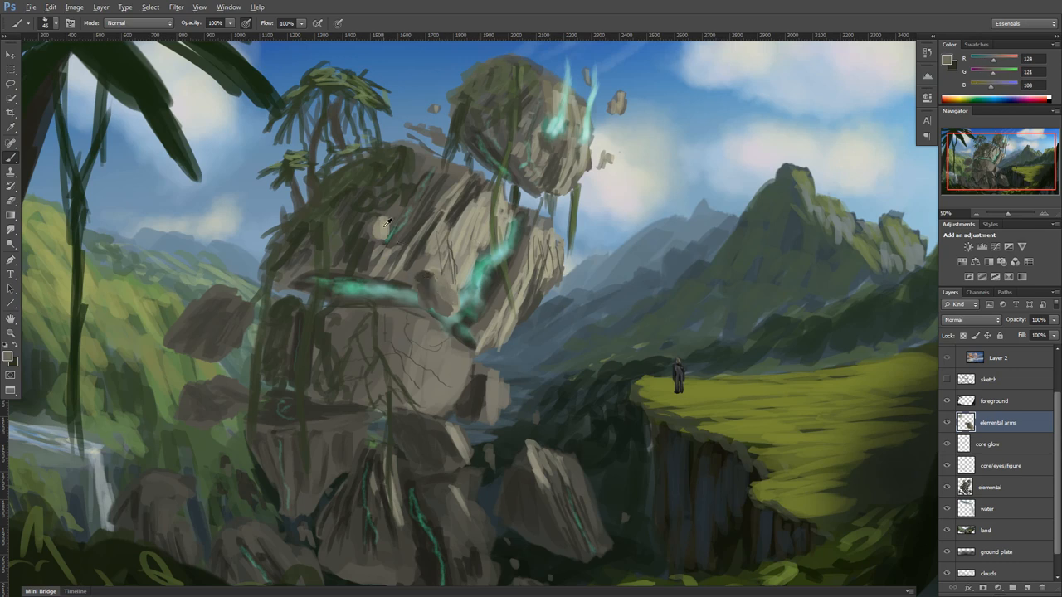
pyautogui.click(398, 258)
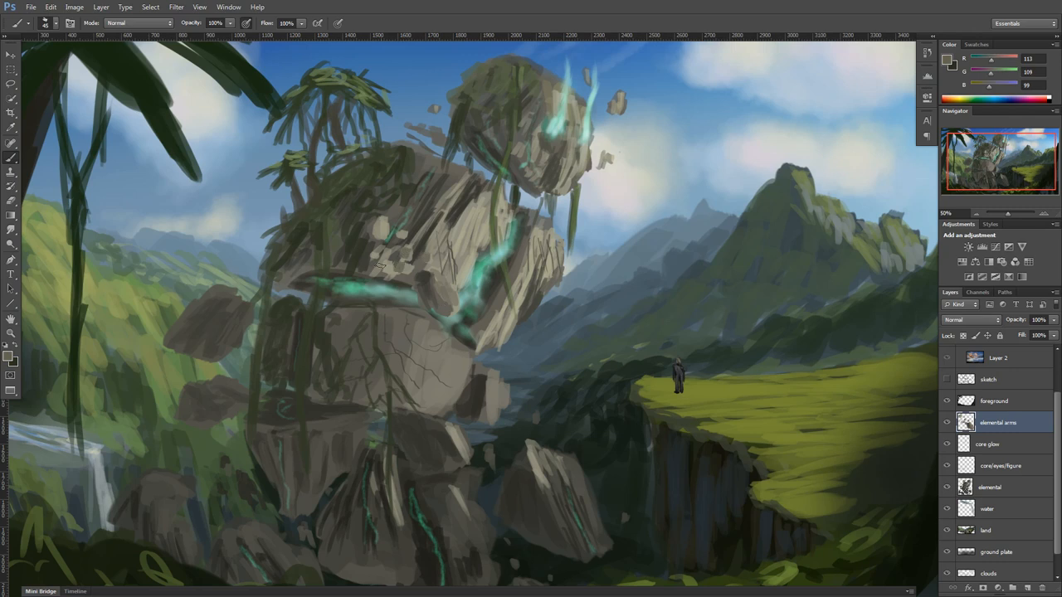
pyautogui.click(989, 487)
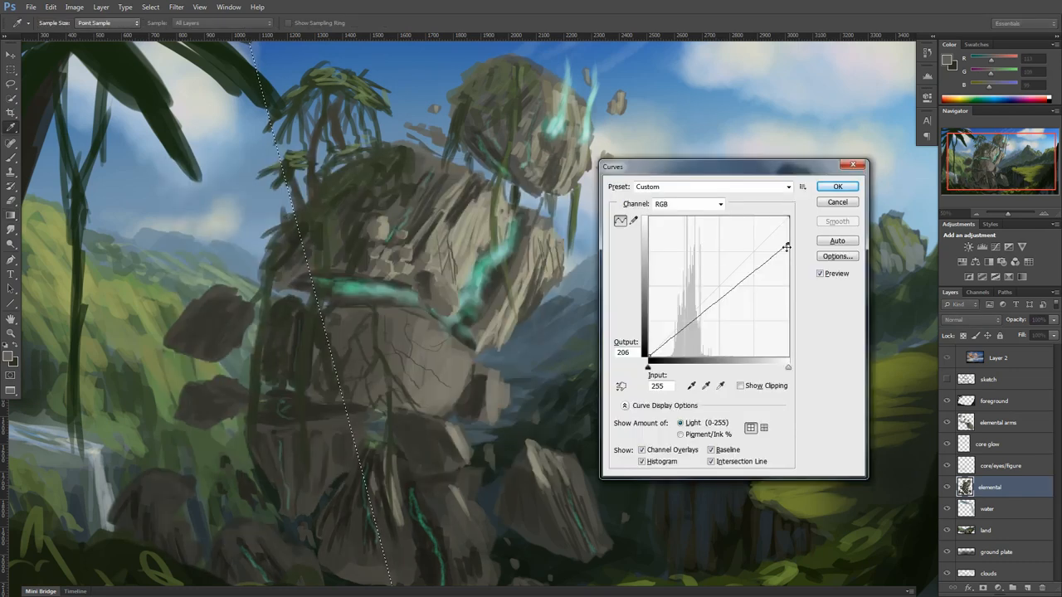
# Lower the Curves top point to darken the selected elemental areas and apply it
pyautogui.click(836, 185)
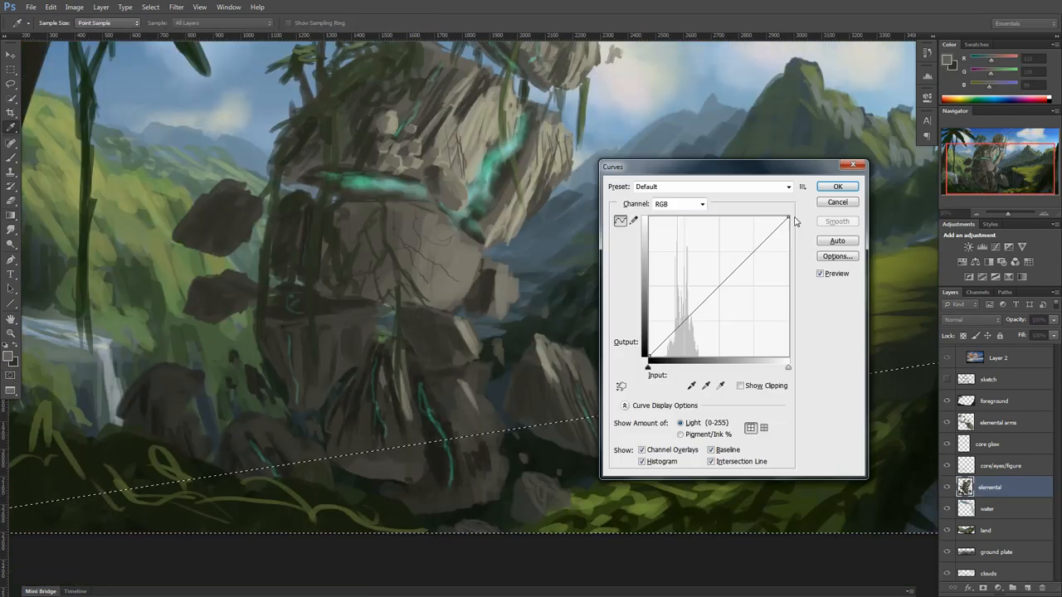
pyautogui.click(836, 186)
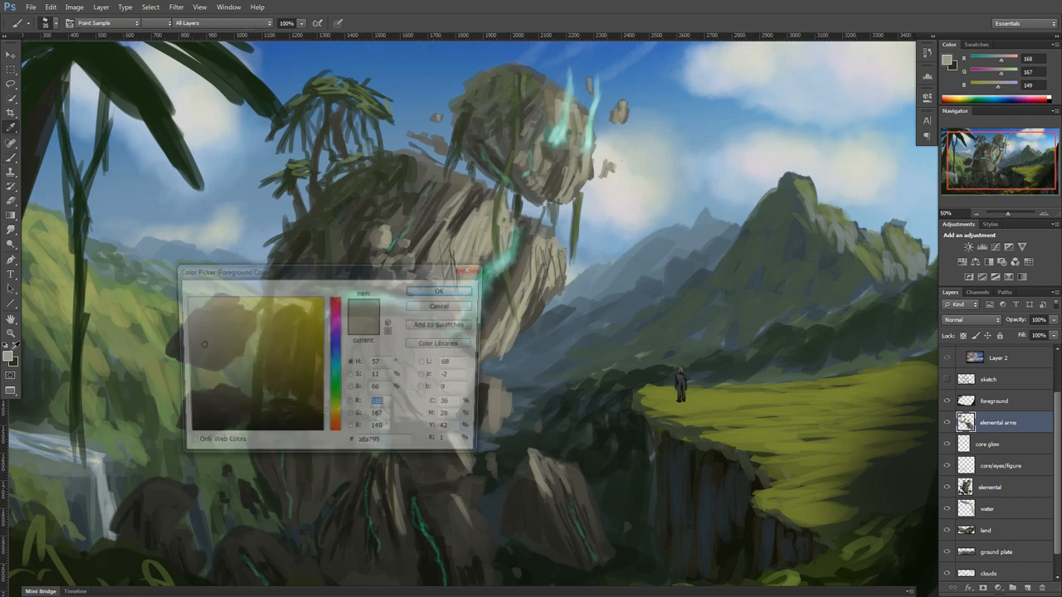
# Add pale stone strokes to the torso and block in flat grey boulders beside the cliff
pyautogui.click(439, 291)
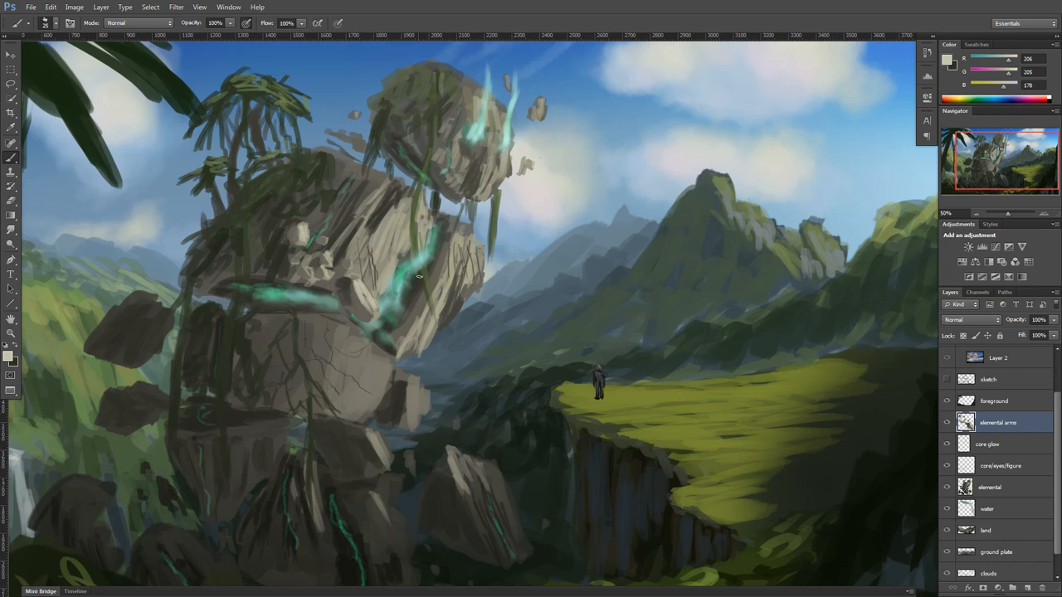
pyautogui.click(989, 487)
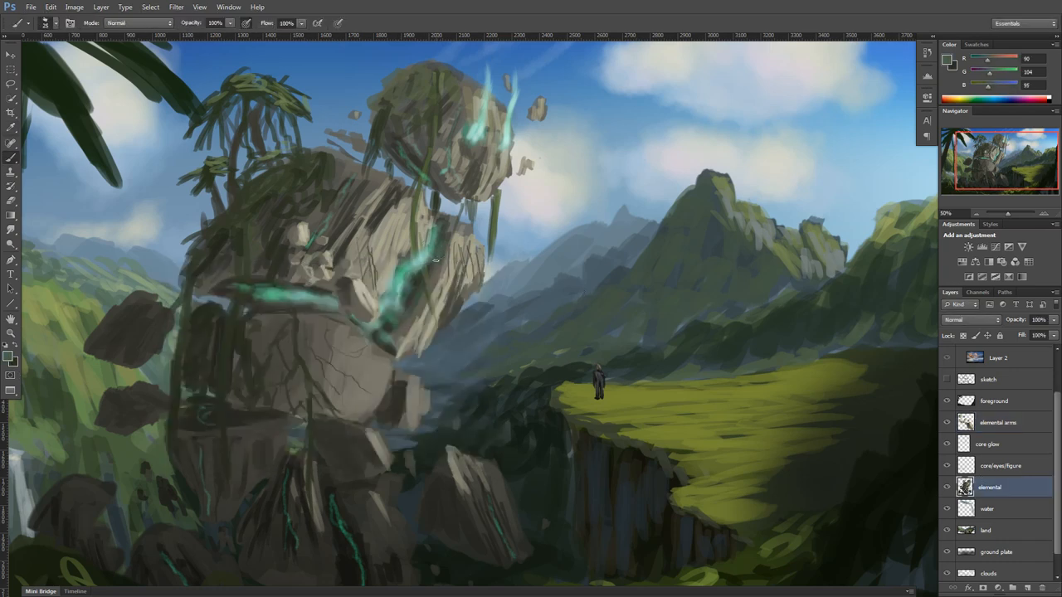
pyautogui.moveTo(436, 260); pyautogui.dragTo(444, 224)
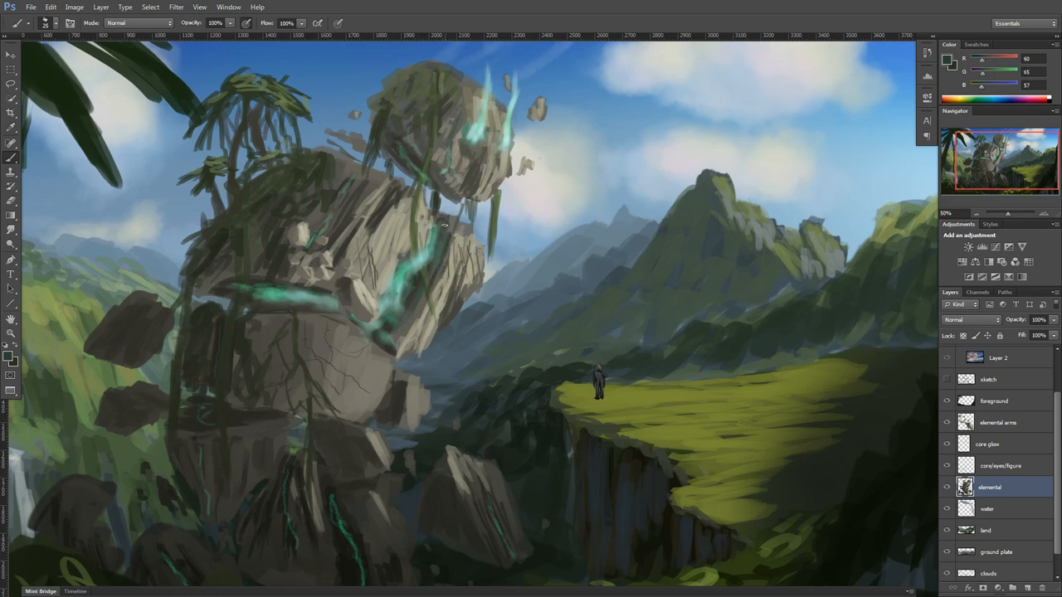
pyautogui.click(998, 422)
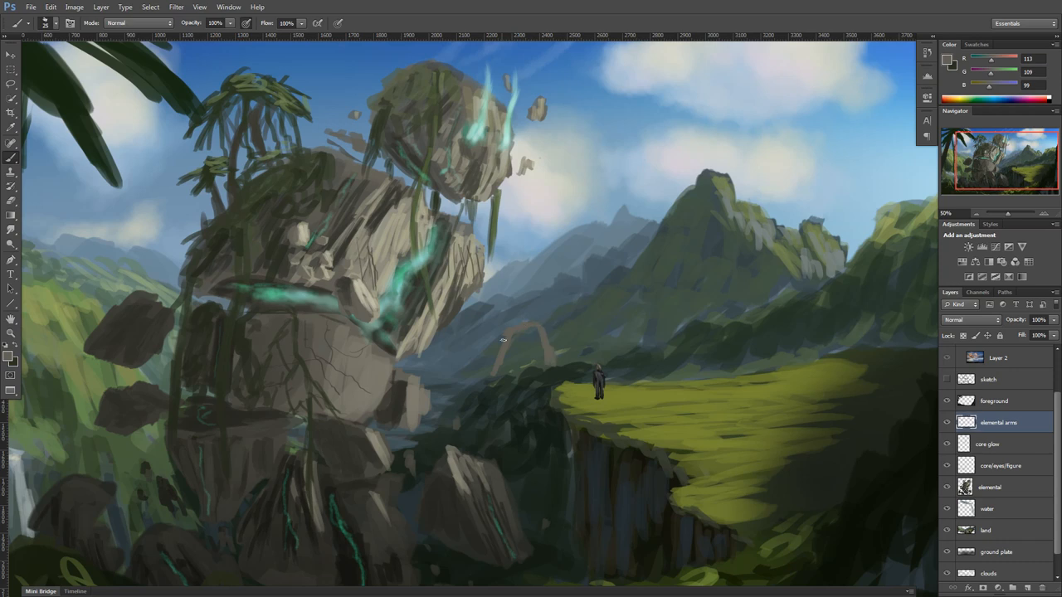
pyautogui.moveTo(514, 357); pyautogui.dragTo(481, 377)
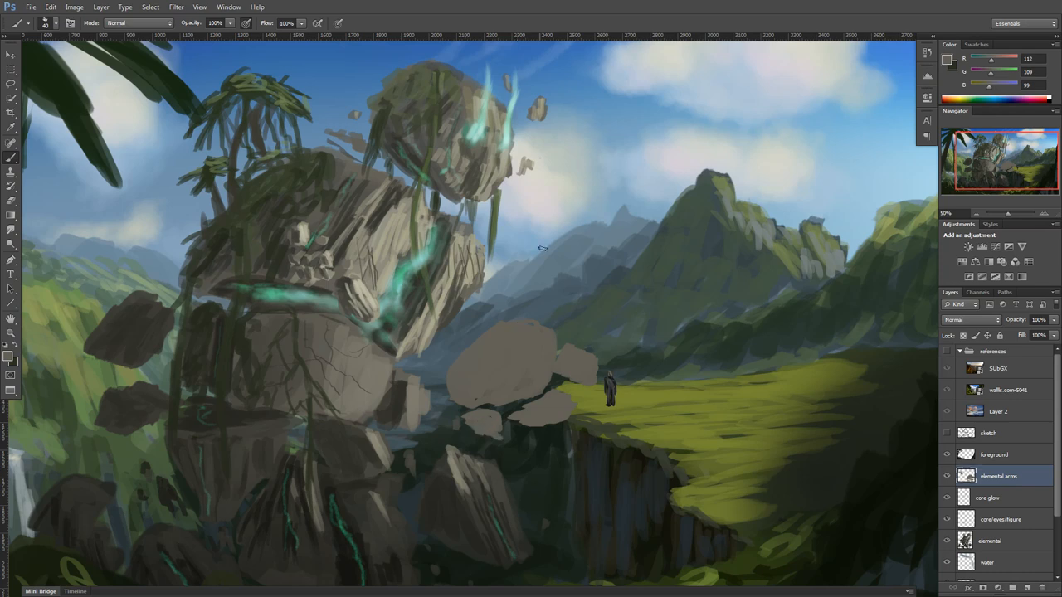
pyautogui.moveTo(398, 306)
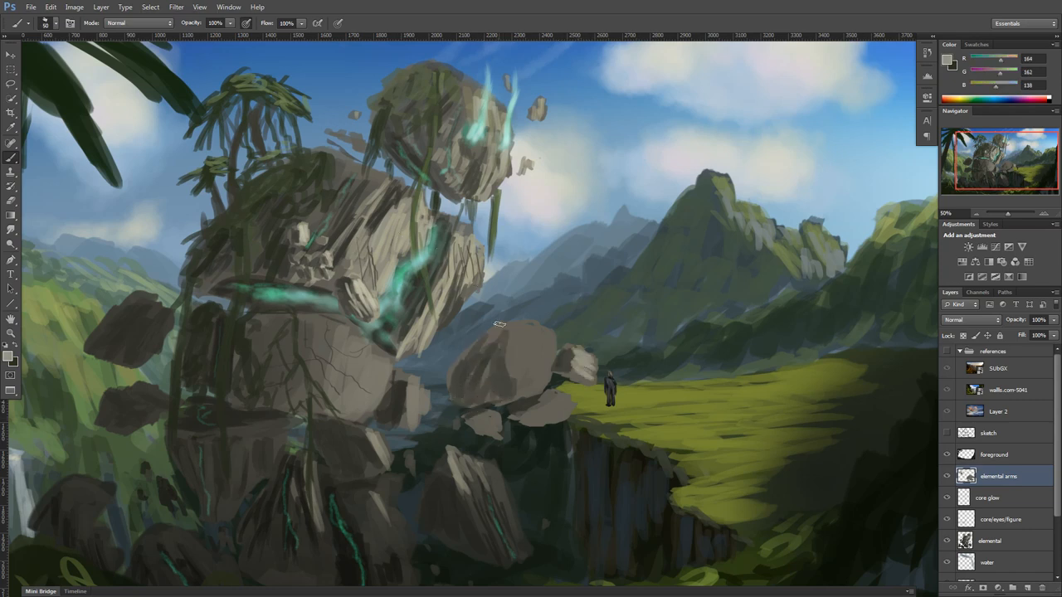
# Shade the cliffside boulders with pale lit planes and dark cracks, then select the elemental layer
pyautogui.moveTo(498, 324); pyautogui.dragTo(519, 385)
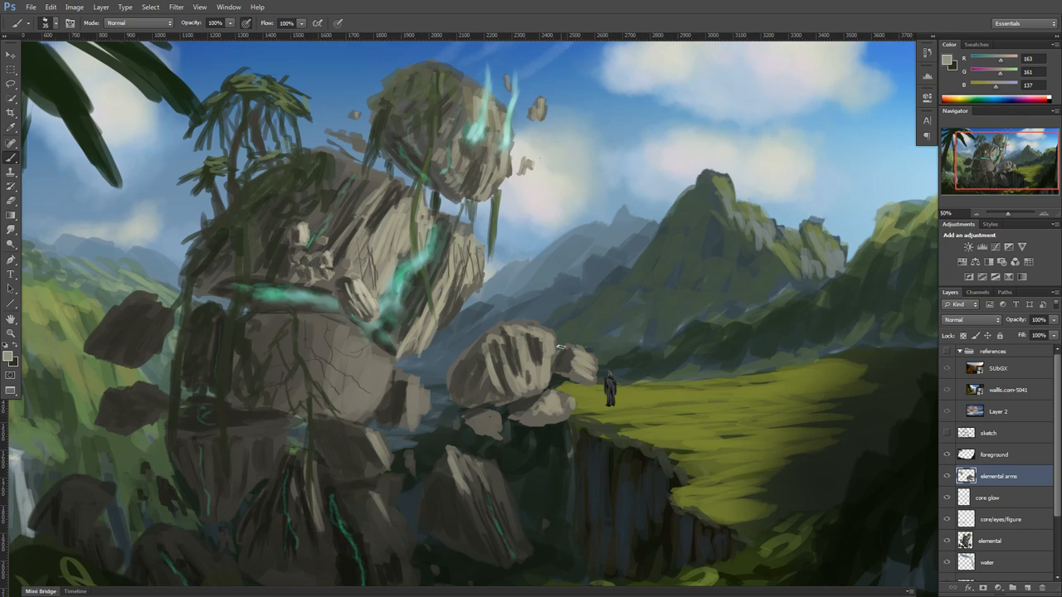
pyautogui.click(990, 541)
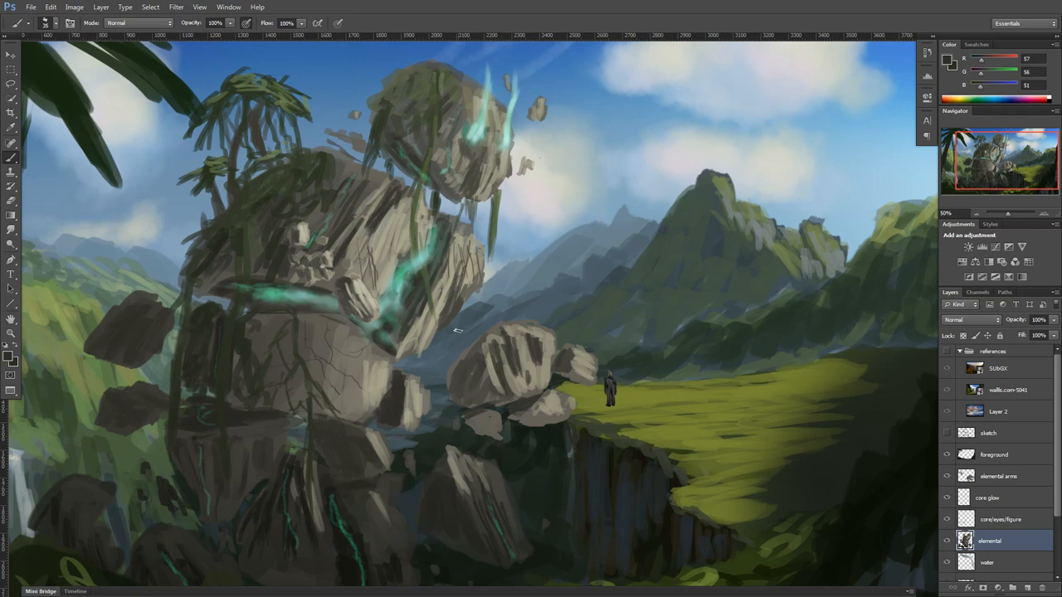
pyautogui.click(998, 475)
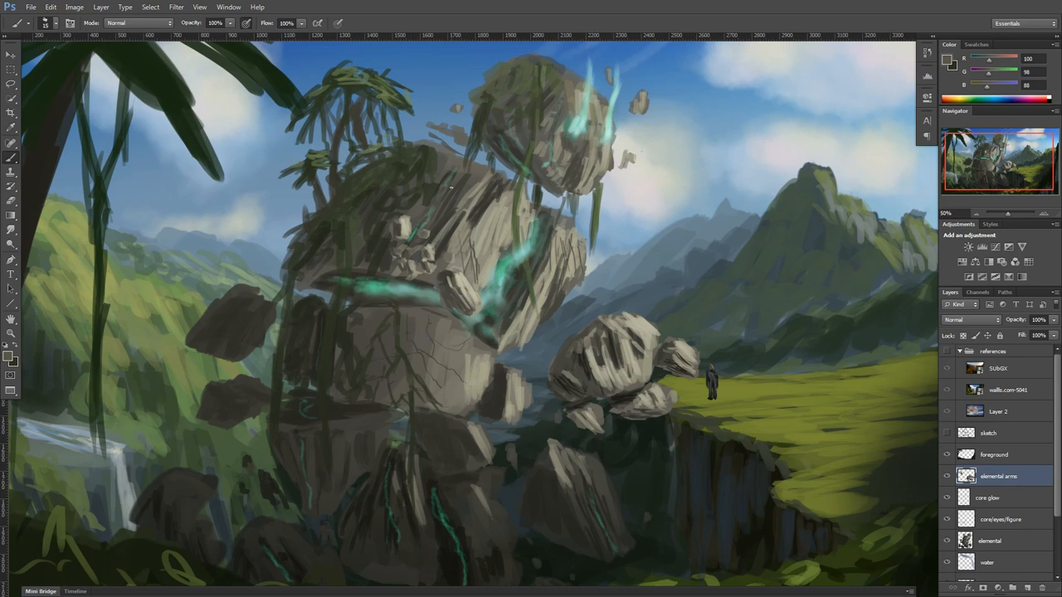
pyautogui.click(989, 541)
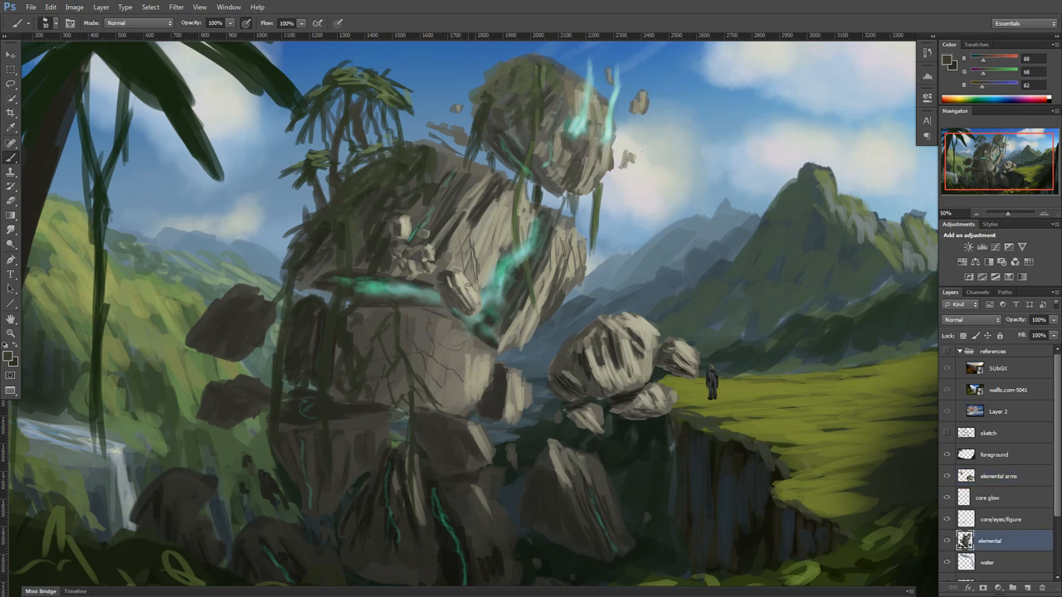